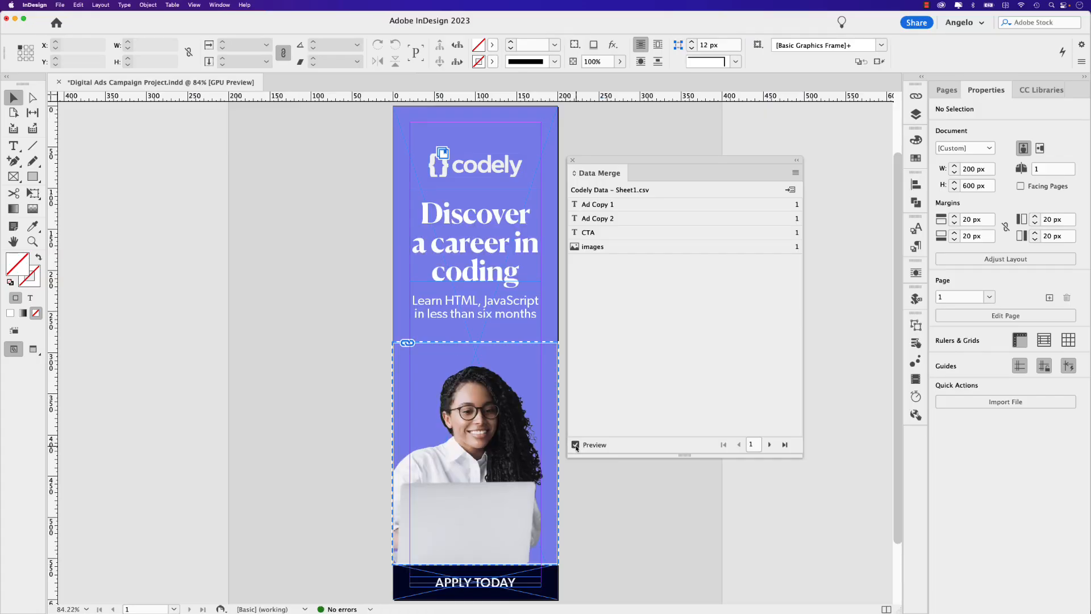
# Preview the ad records, create the merged document and export its pages as PNG
pyautogui.click(768, 444)
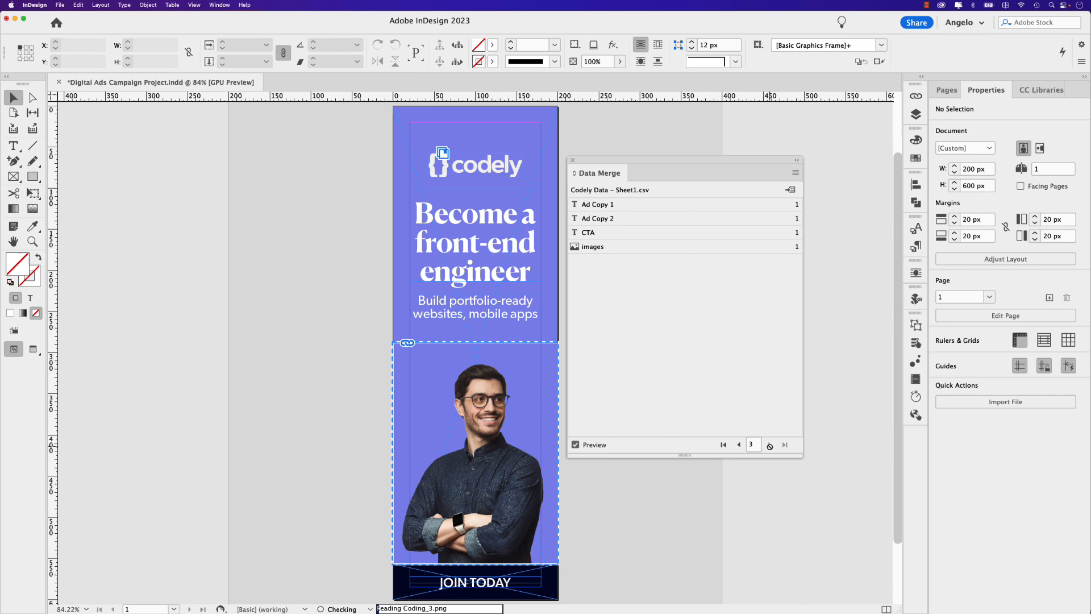
pyautogui.click(723, 444)
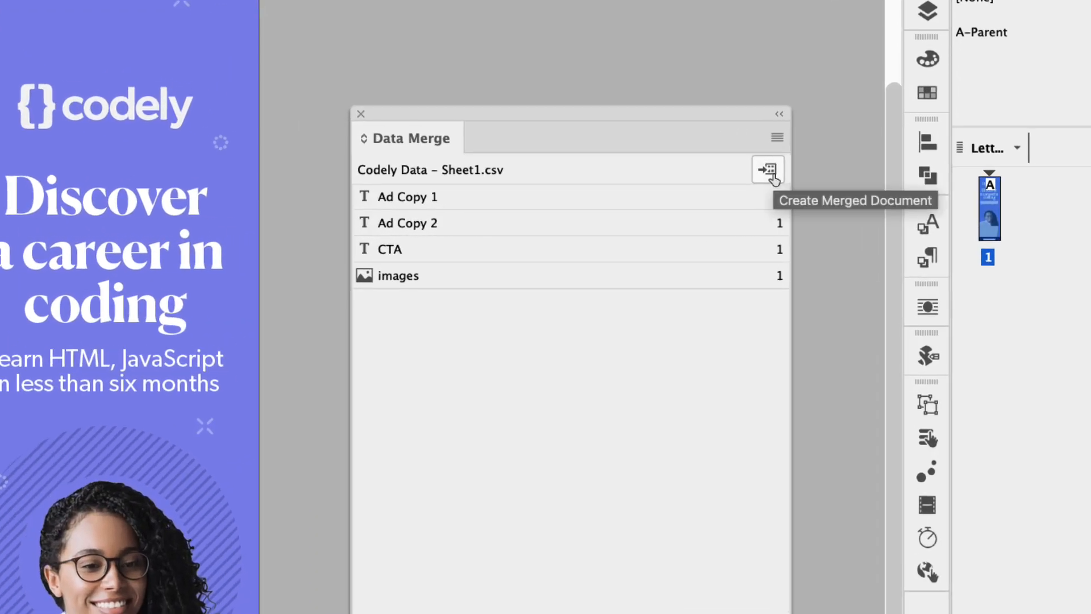
pyautogui.click(766, 170)
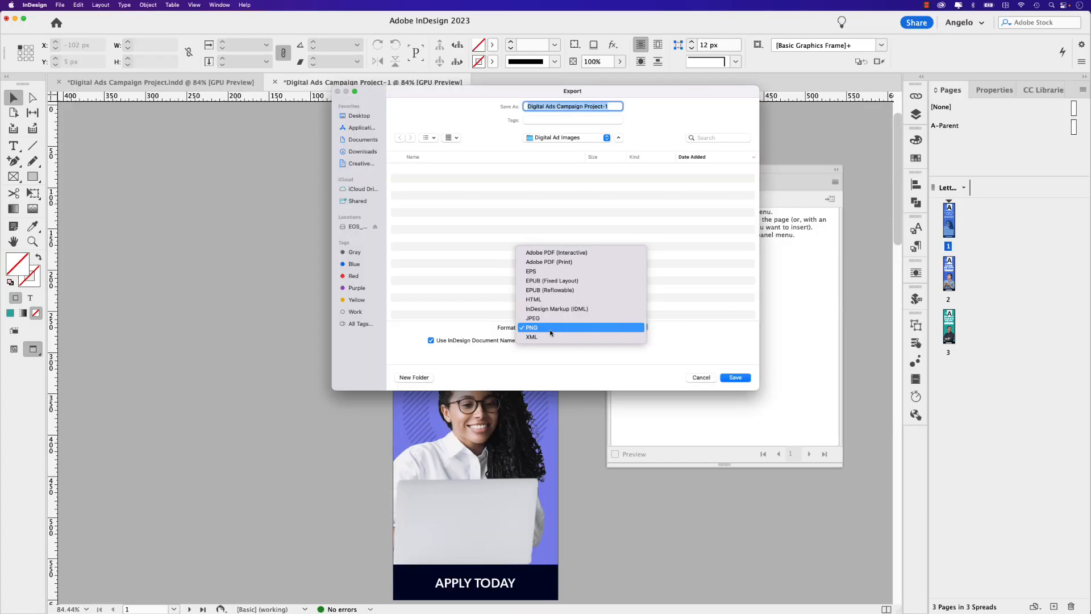
pyautogui.click(530, 327)
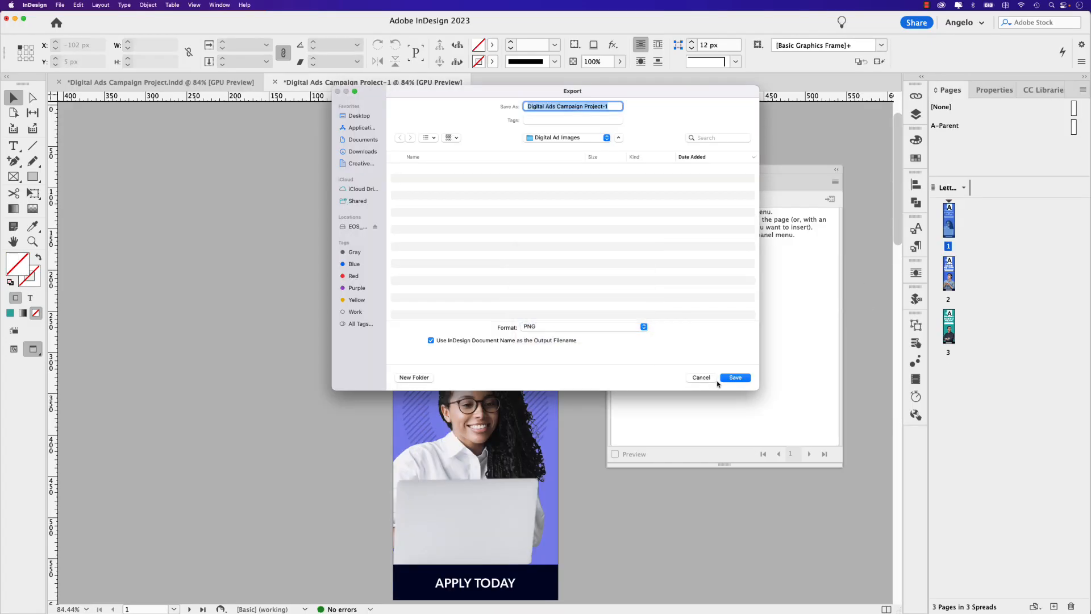
pyautogui.click(735, 377)
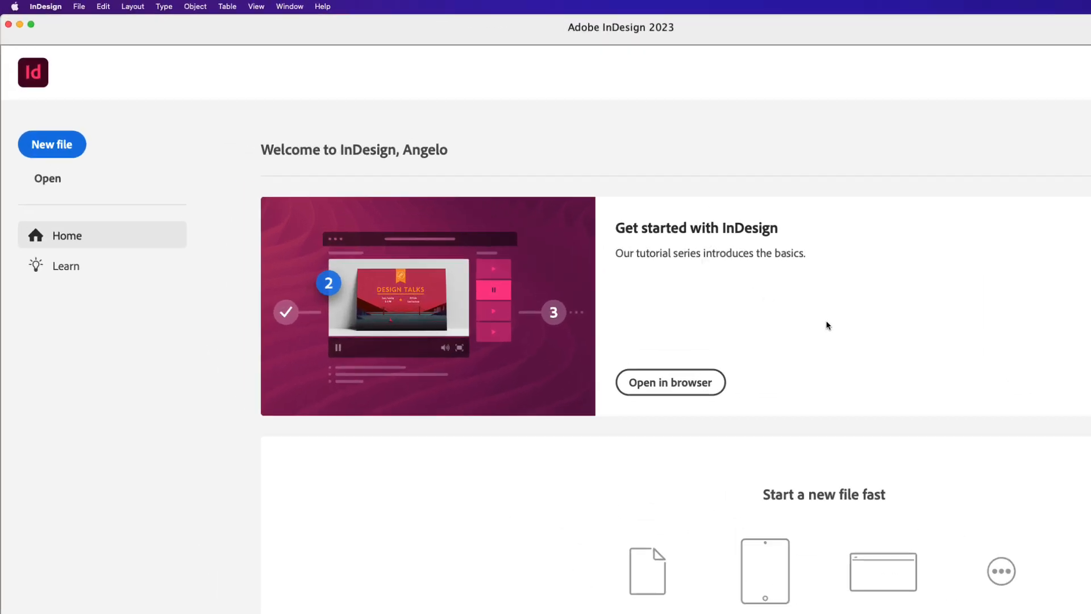
# Create a Web preset document of 200 x 600 px with 20 px margins
pyautogui.click(52, 144)
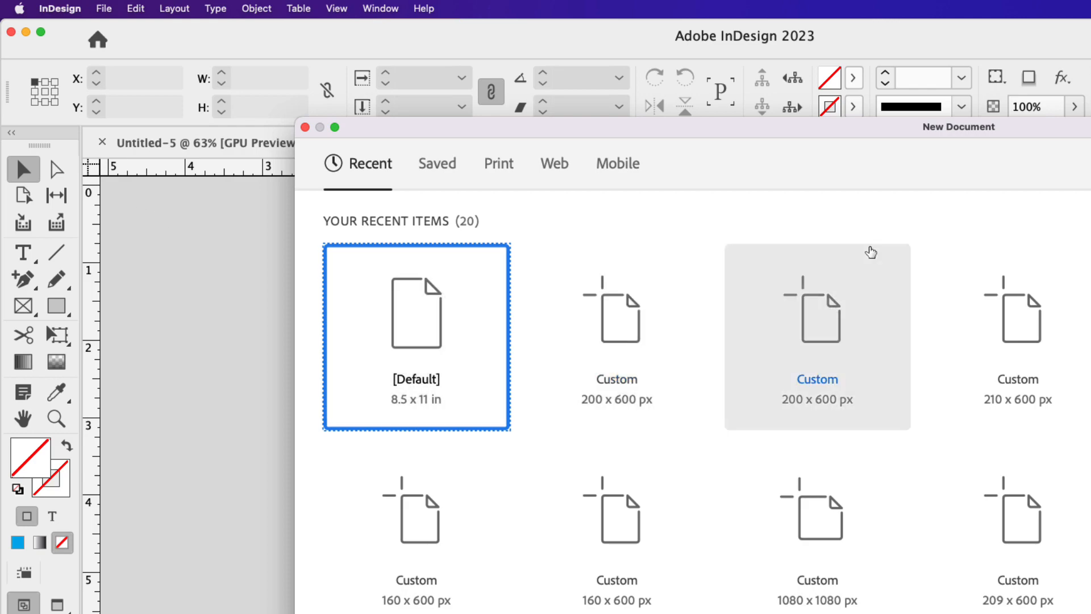
pyautogui.click(554, 163)
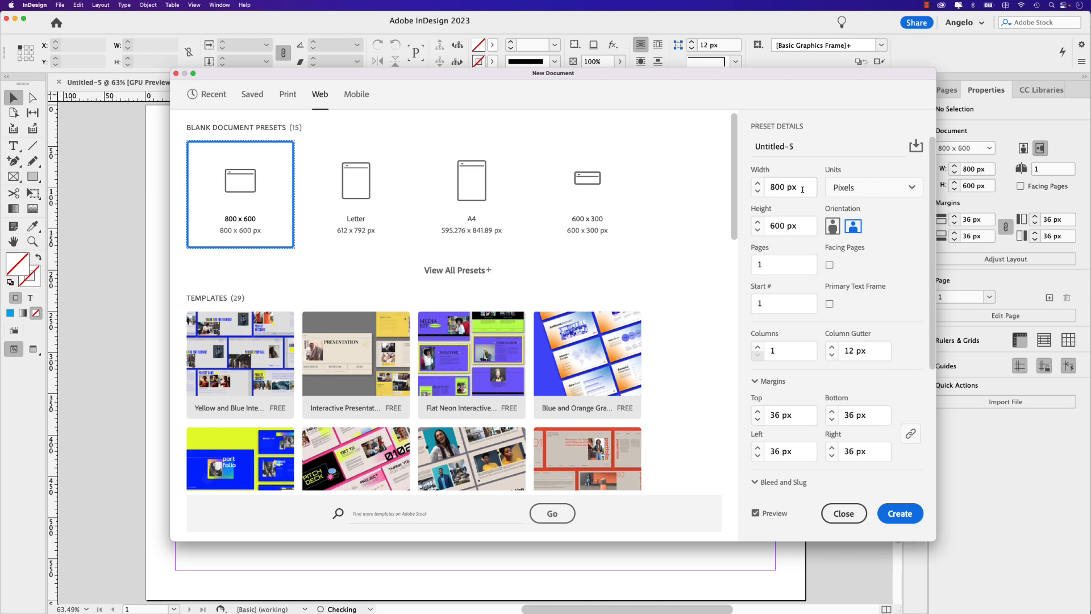
pyautogui.tripleClick(782, 187)
pyautogui.write('200')
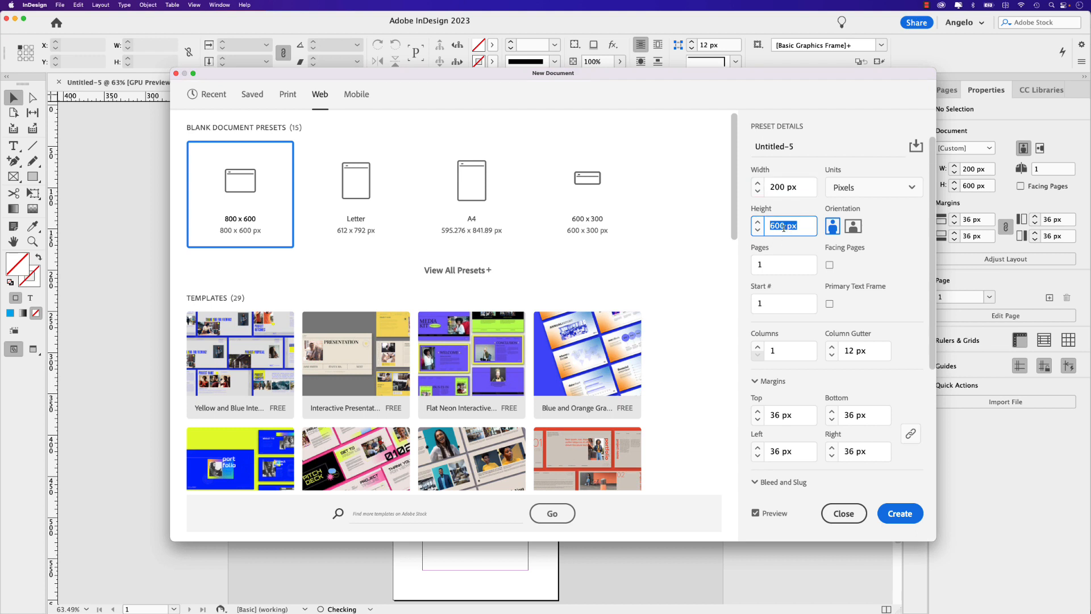
pyautogui.click(784, 226)
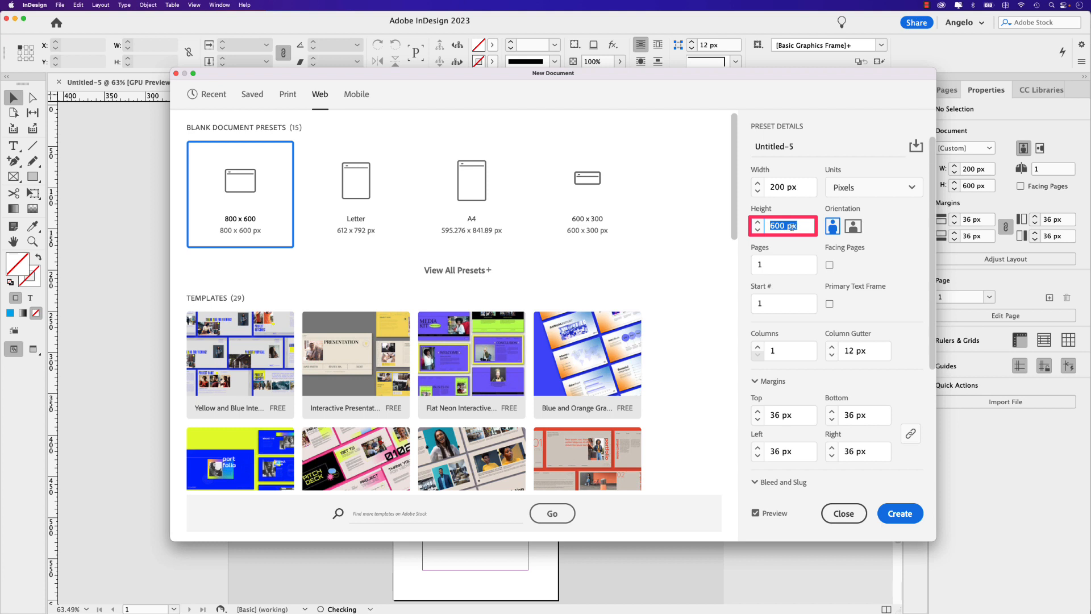
pyautogui.moveTo(832, 225)
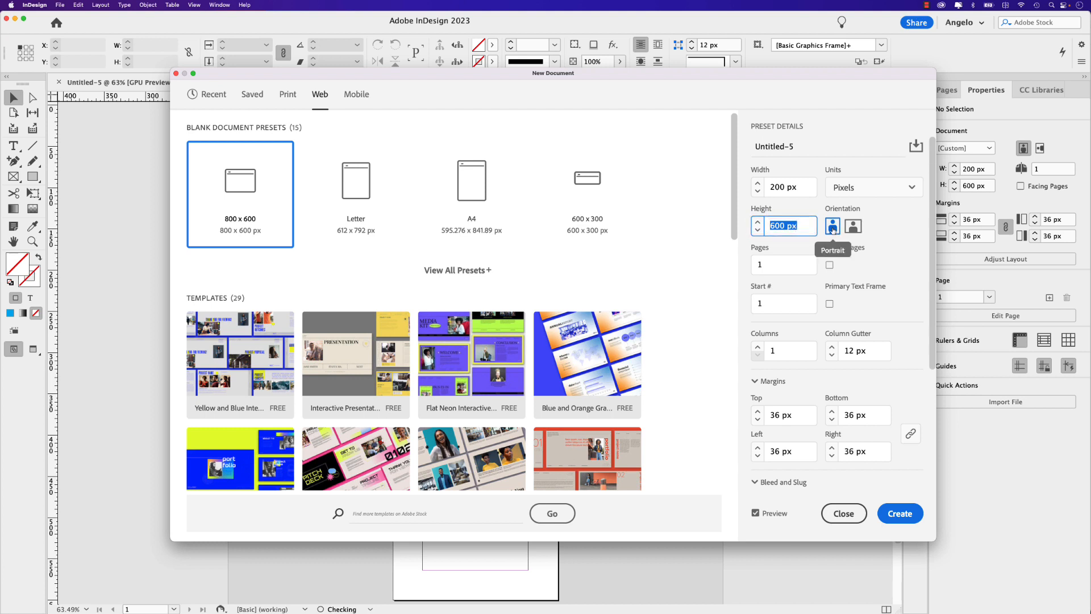
pyautogui.moveTo(770, 265)
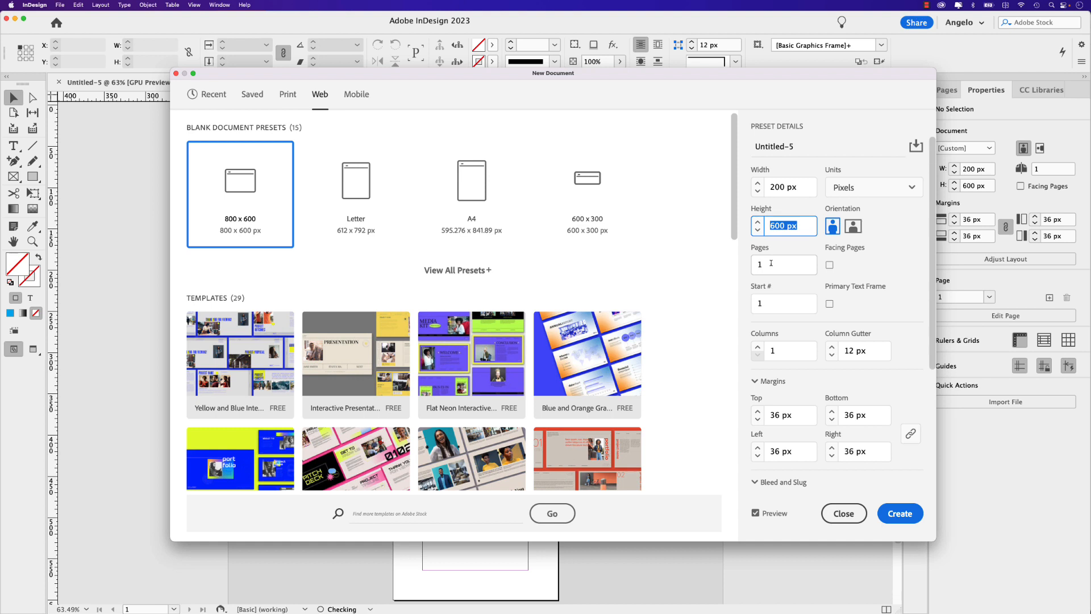
pyautogui.moveTo(817, 273)
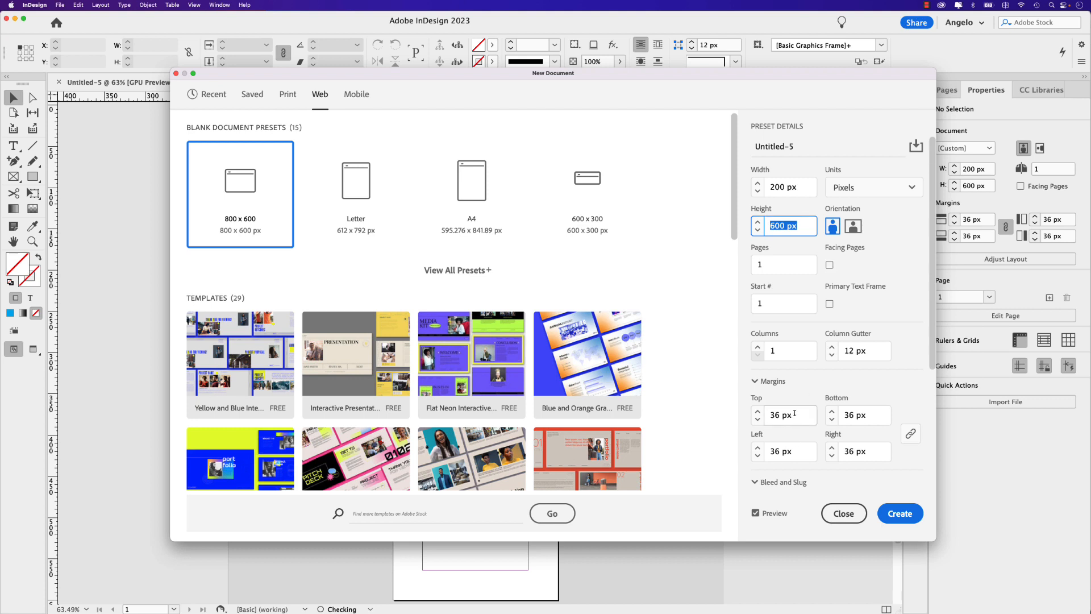
pyautogui.write('20')
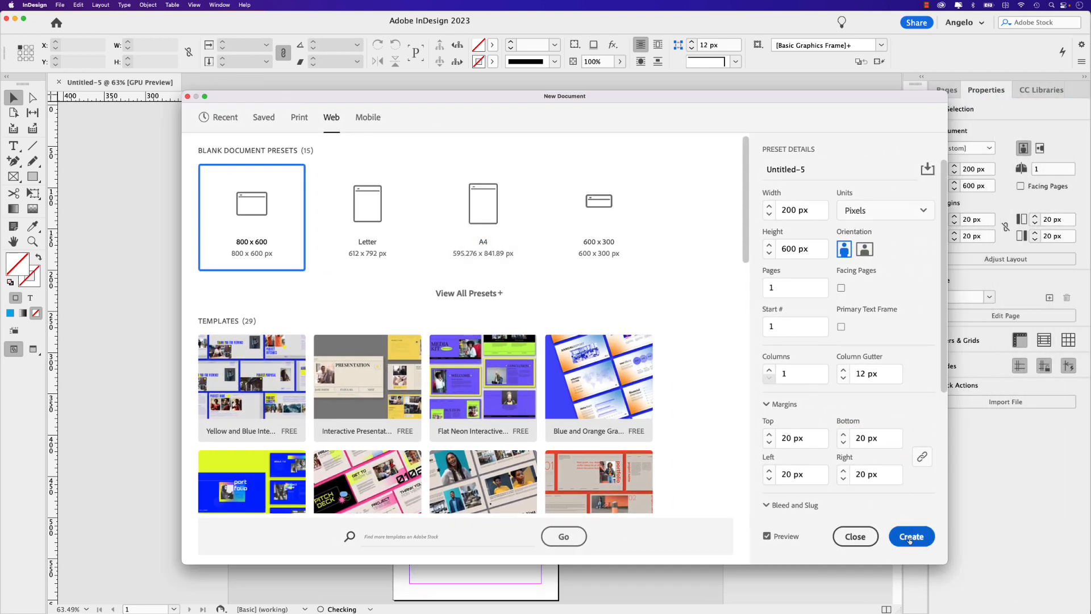
pyautogui.click(912, 536)
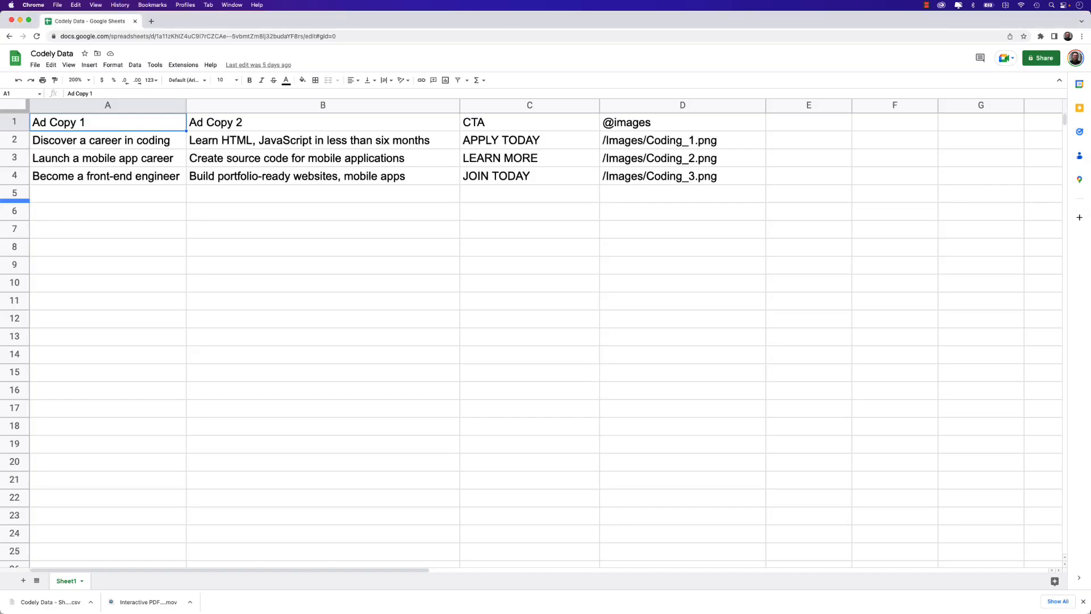
pyautogui.moveTo(334, 282)
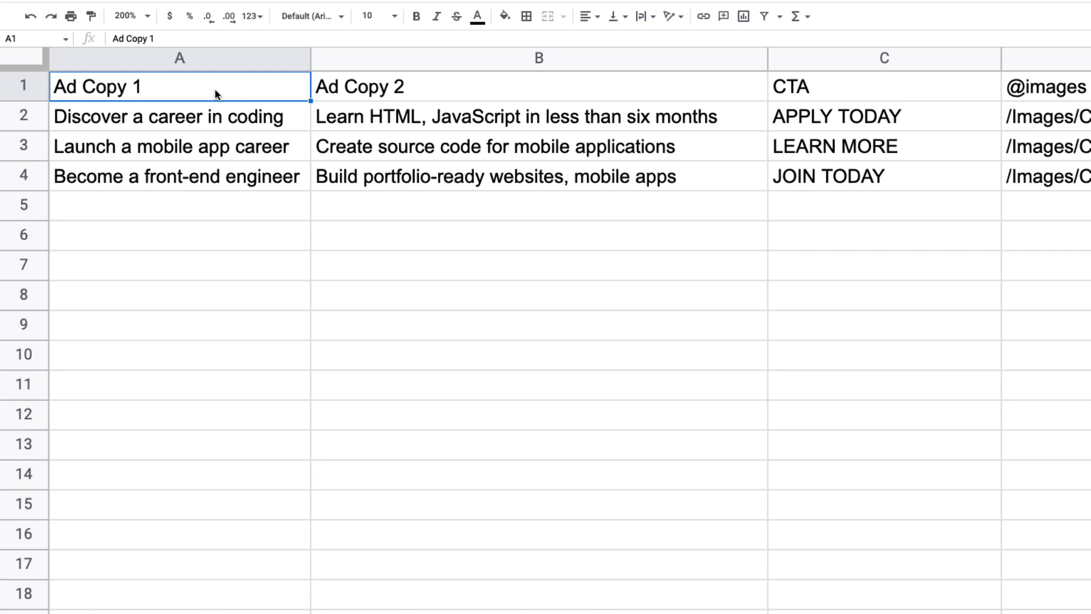
pyautogui.moveTo(155, 90)
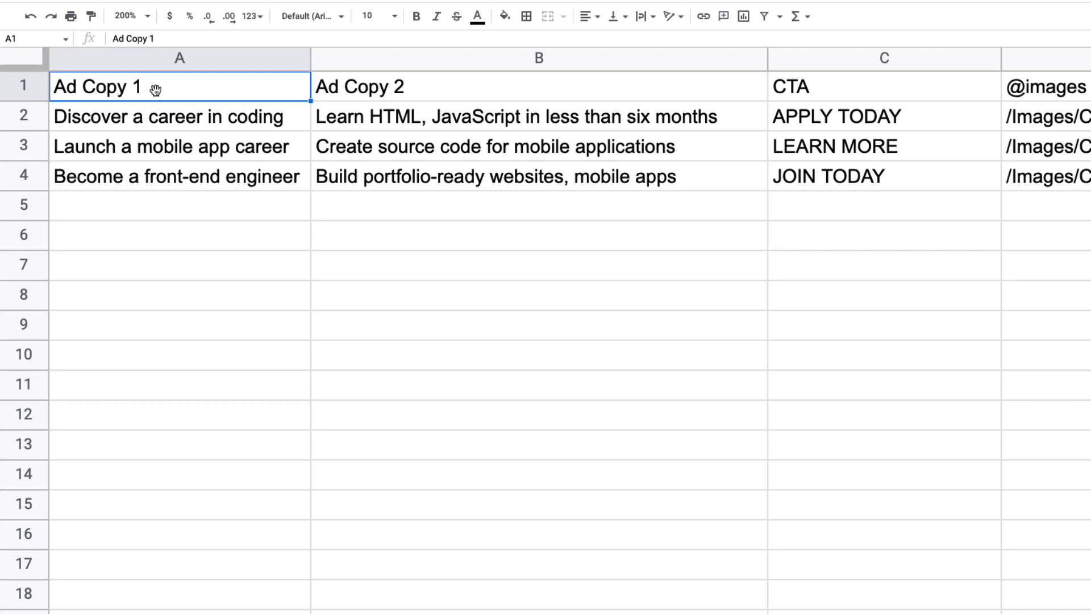
pyautogui.moveTo(198, 125)
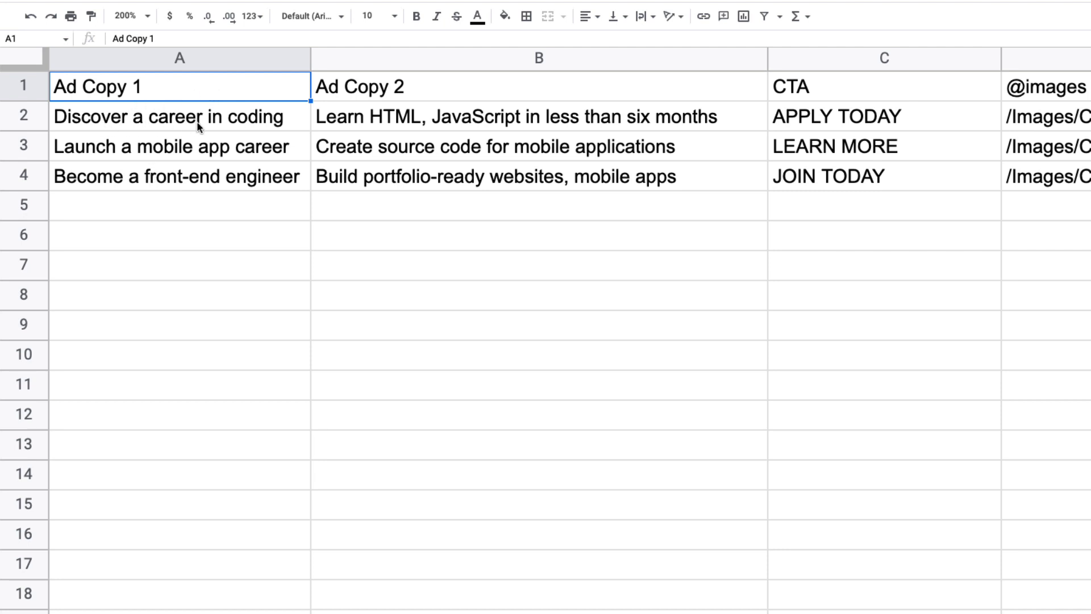
pyautogui.moveTo(159, 155)
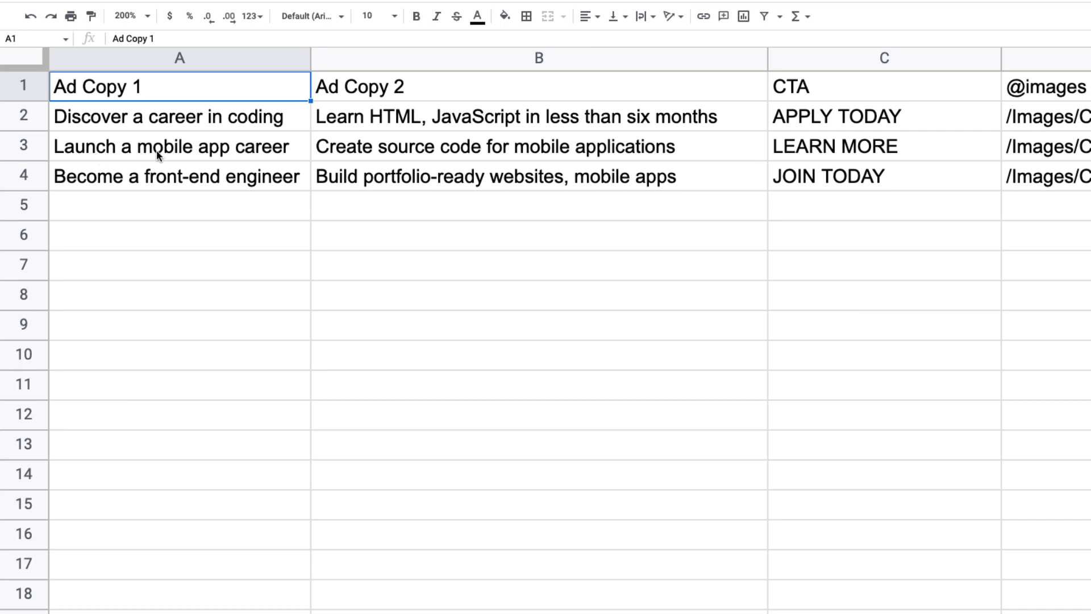
pyautogui.moveTo(134, 194)
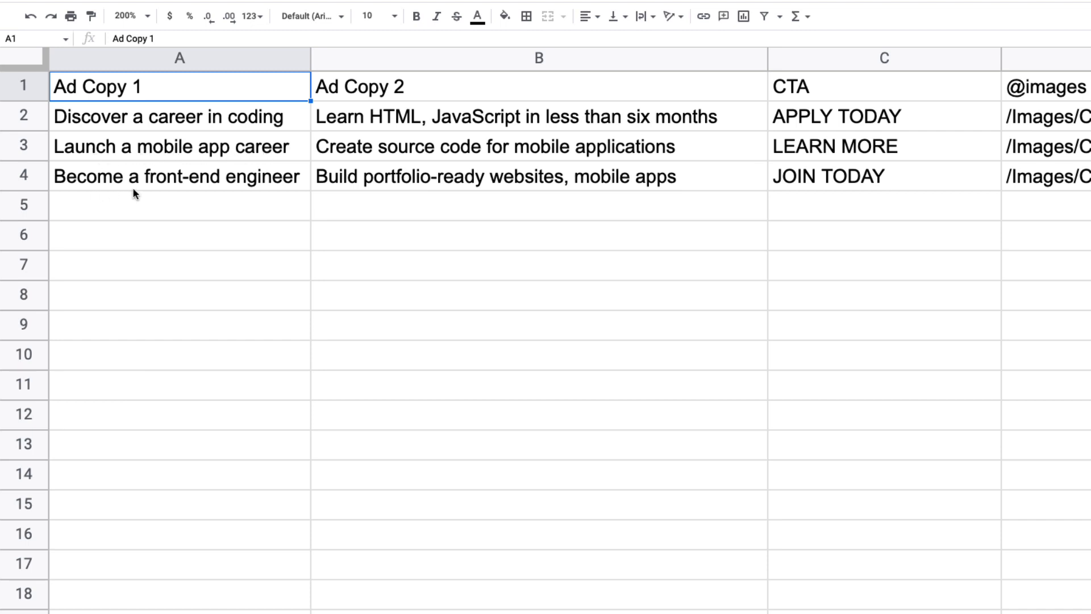
pyautogui.moveTo(265, 191)
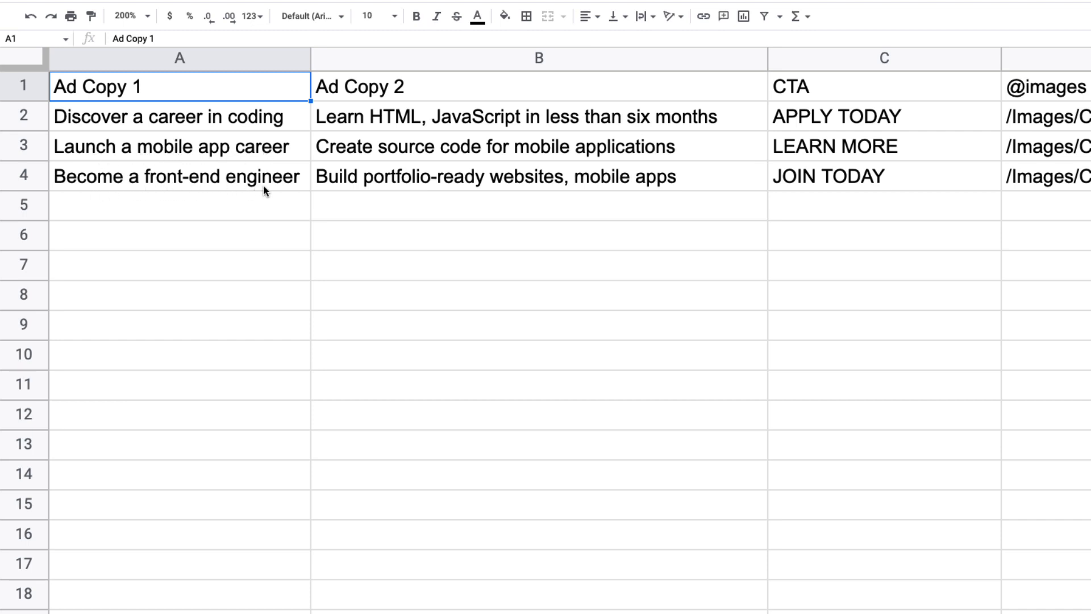
pyautogui.click(379, 87)
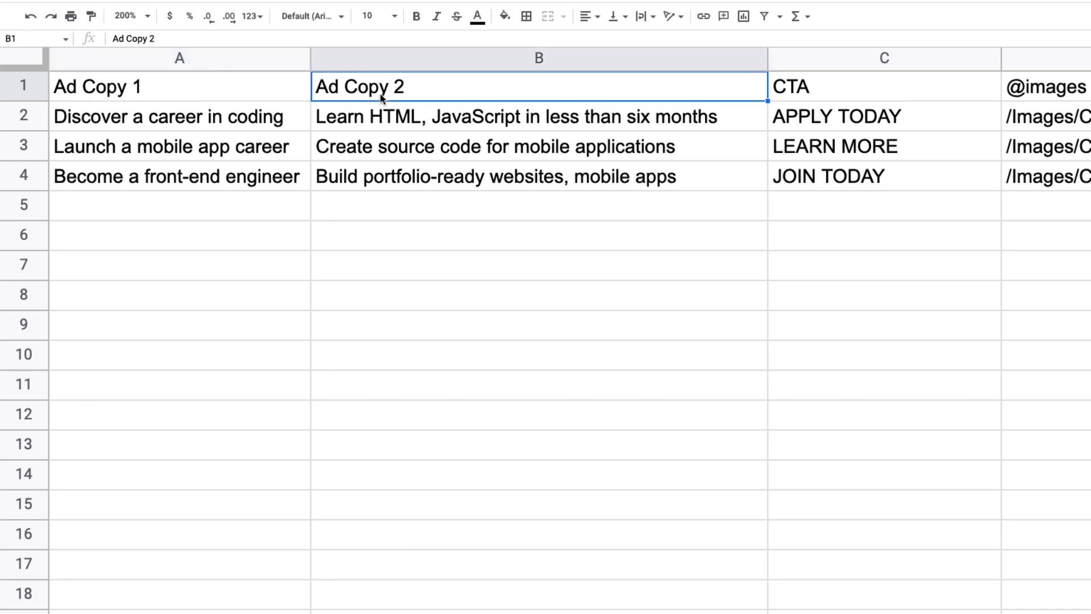
pyautogui.moveTo(360, 115)
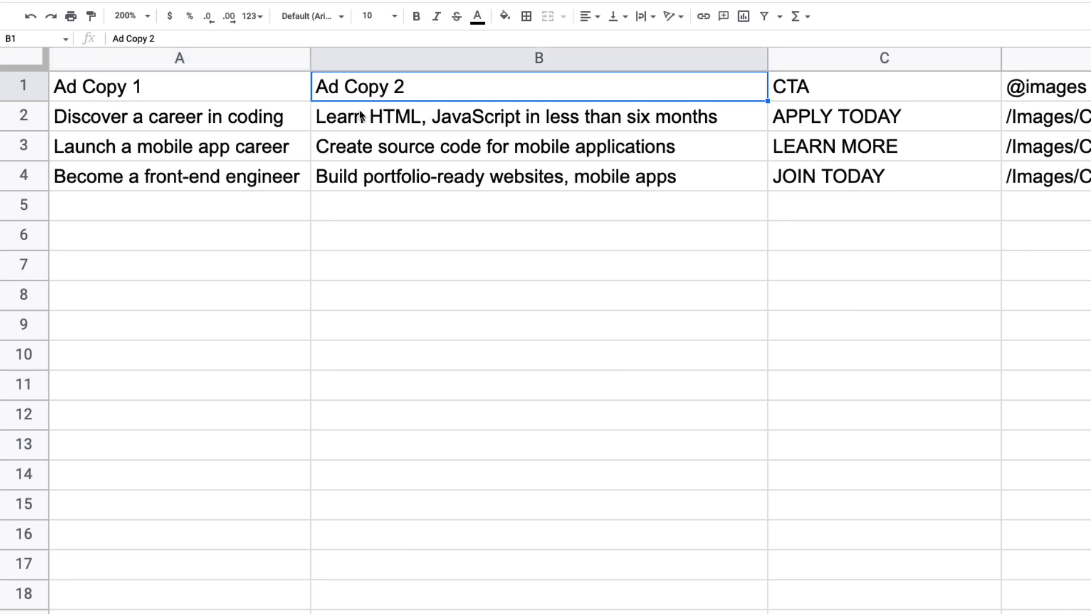
pyautogui.moveTo(390, 126)
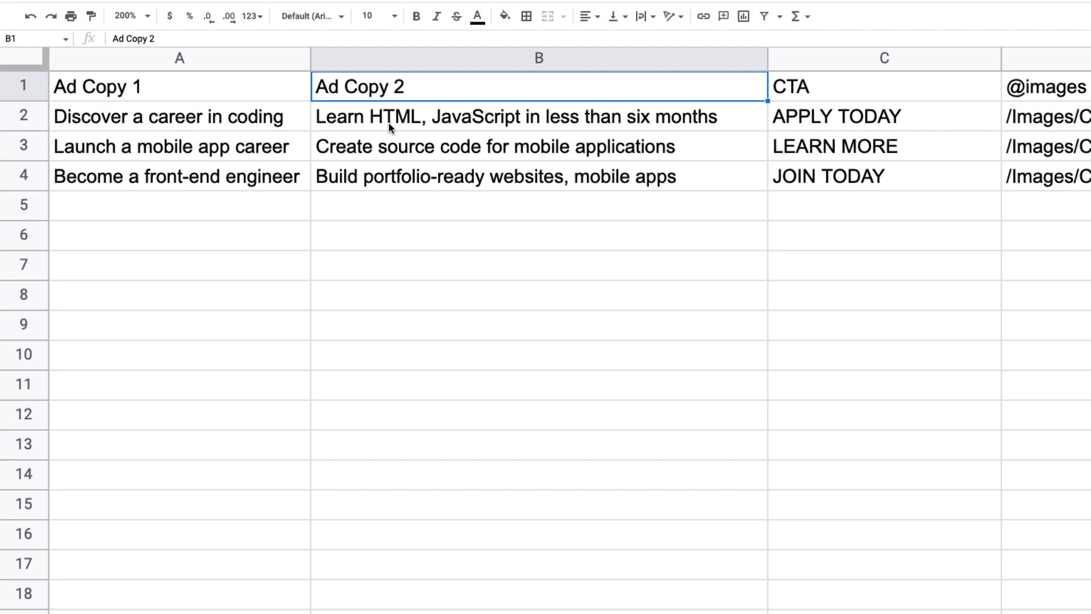
pyautogui.moveTo(419, 127)
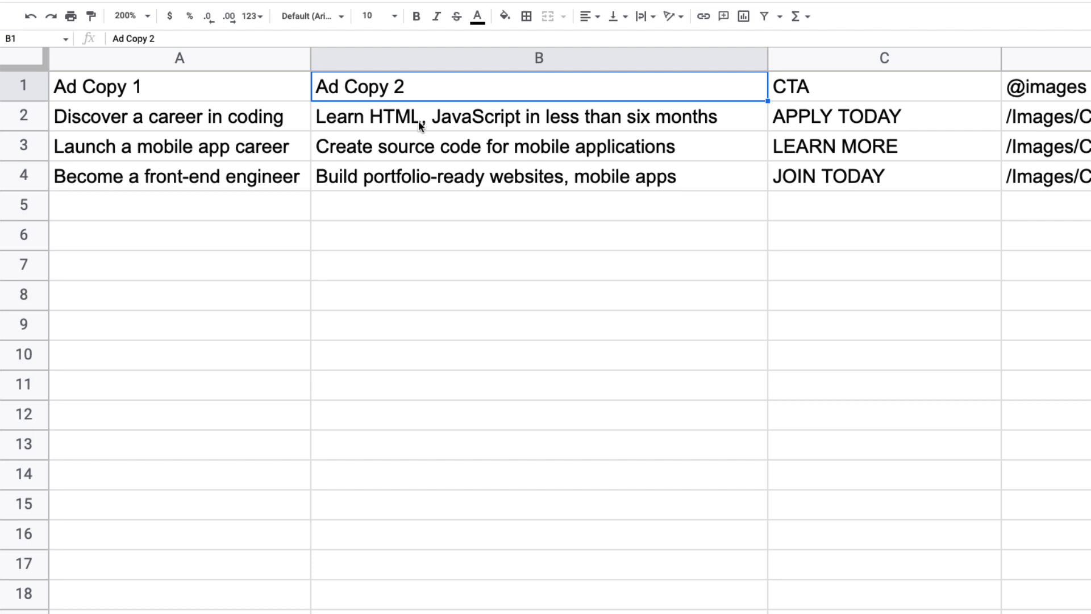
pyautogui.moveTo(370, 148)
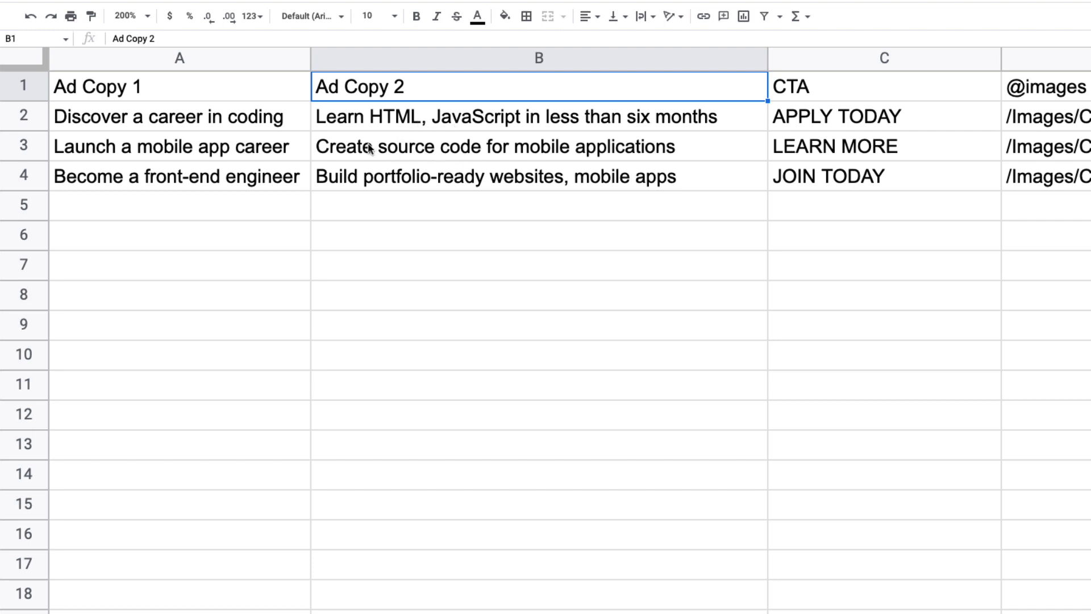
pyautogui.moveTo(468, 136)
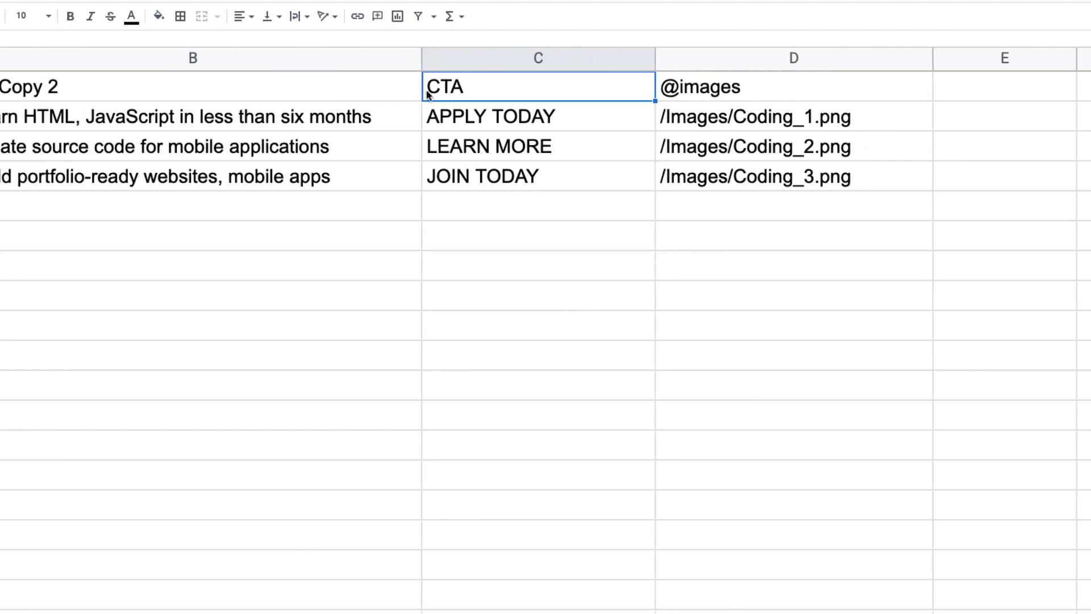
pyautogui.moveTo(465, 126)
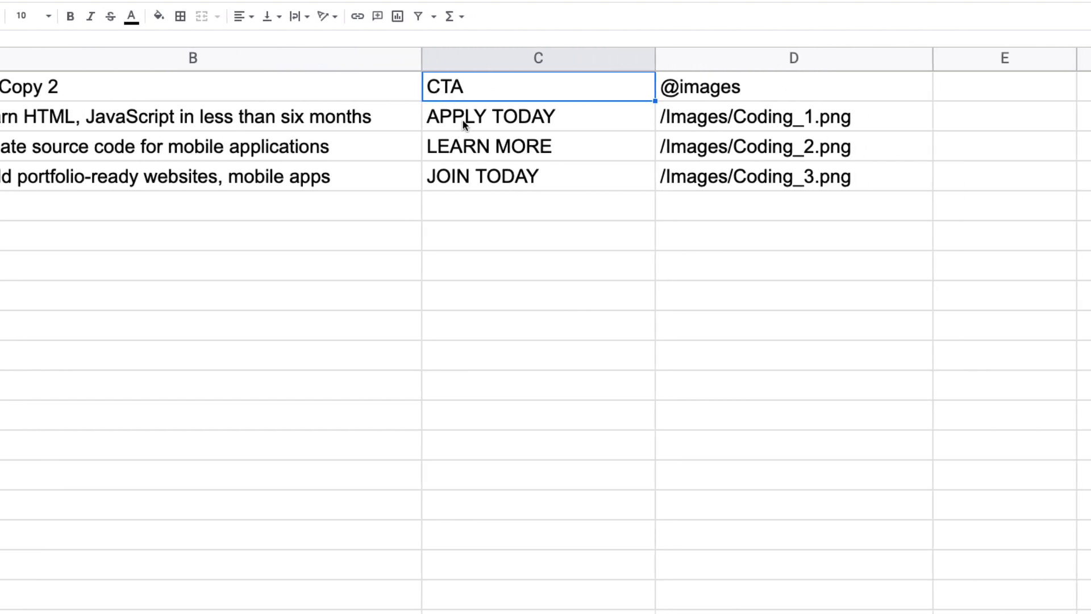
pyautogui.moveTo(470, 154)
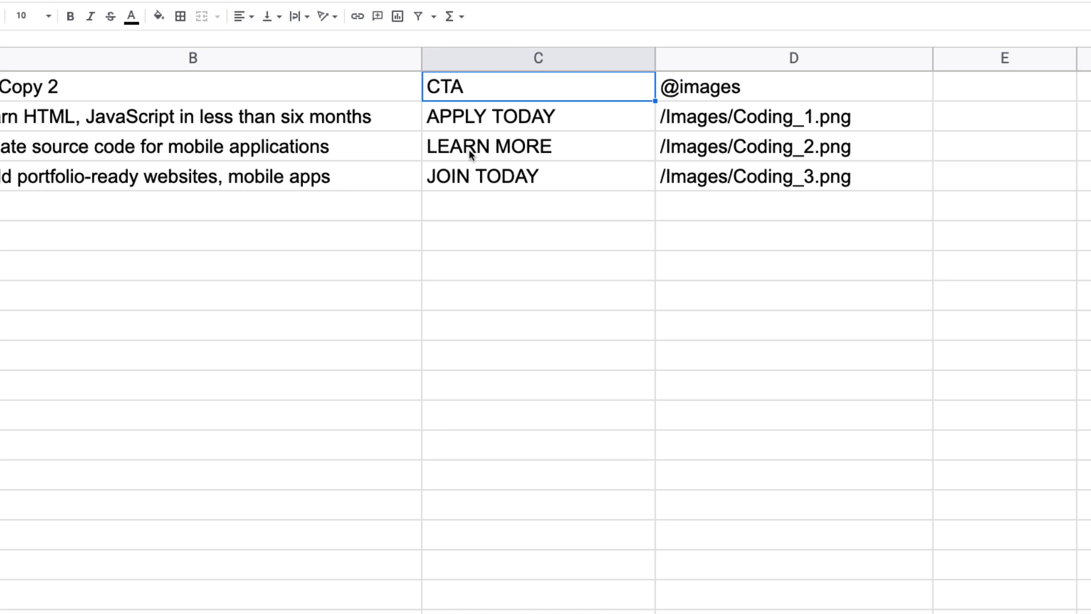
pyautogui.moveTo(498, 182)
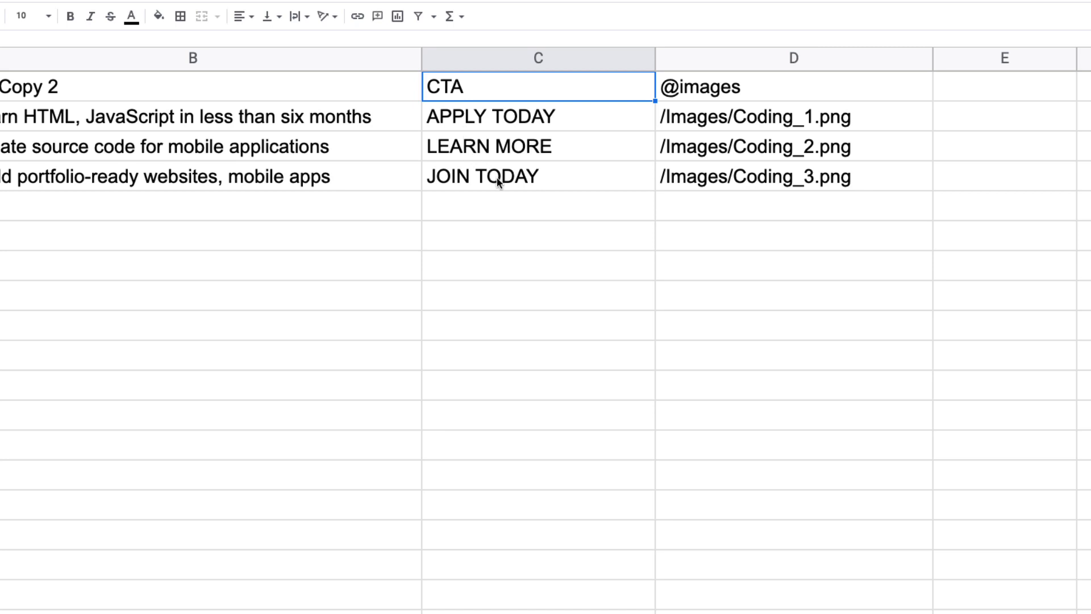
pyautogui.moveTo(611, 143)
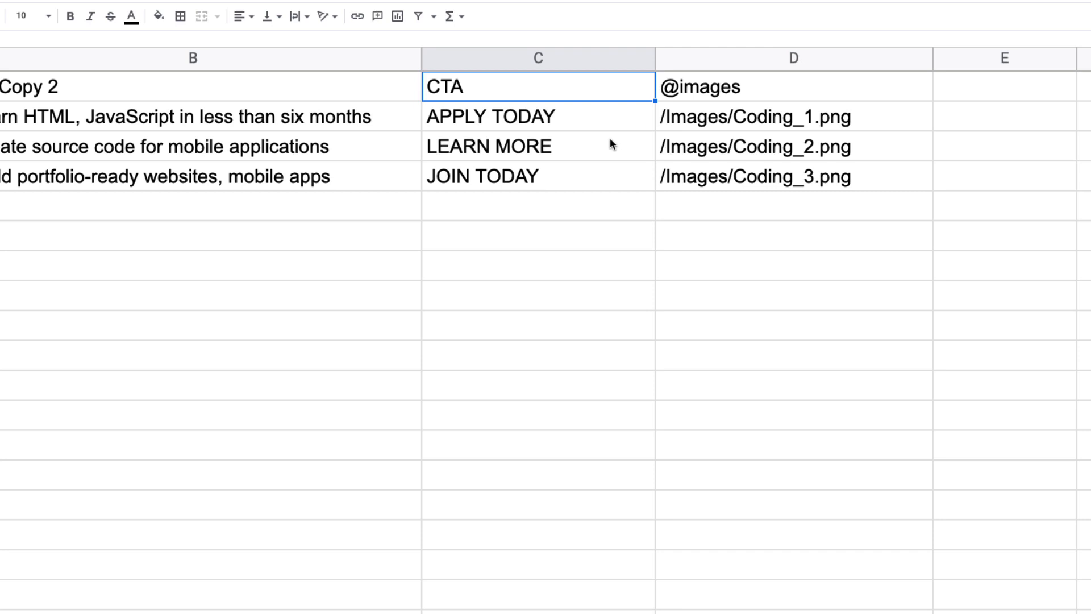
pyautogui.moveTo(690, 106)
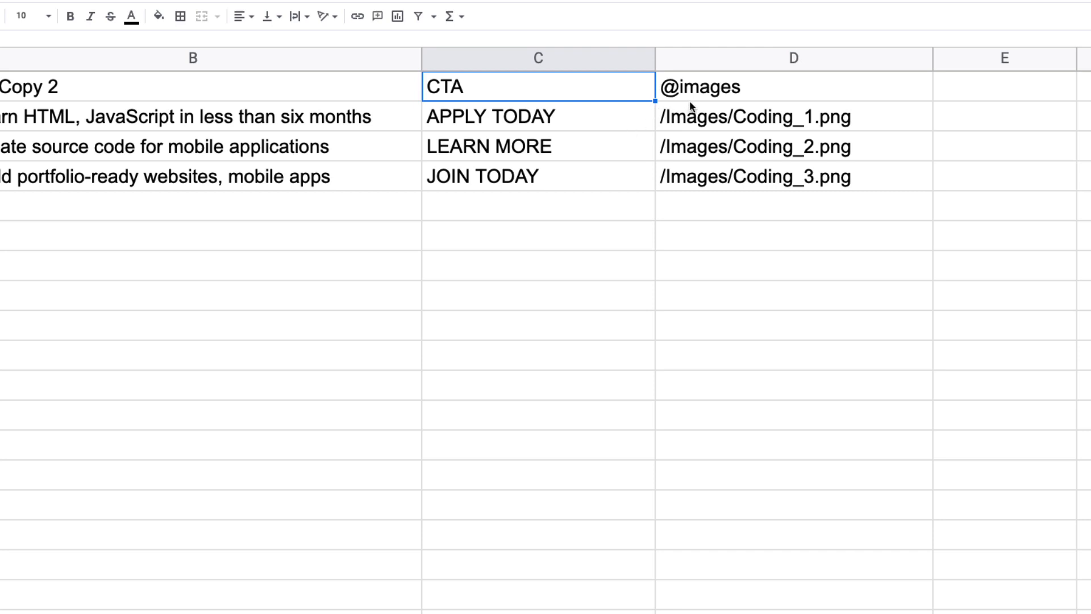
pyautogui.click(793, 86)
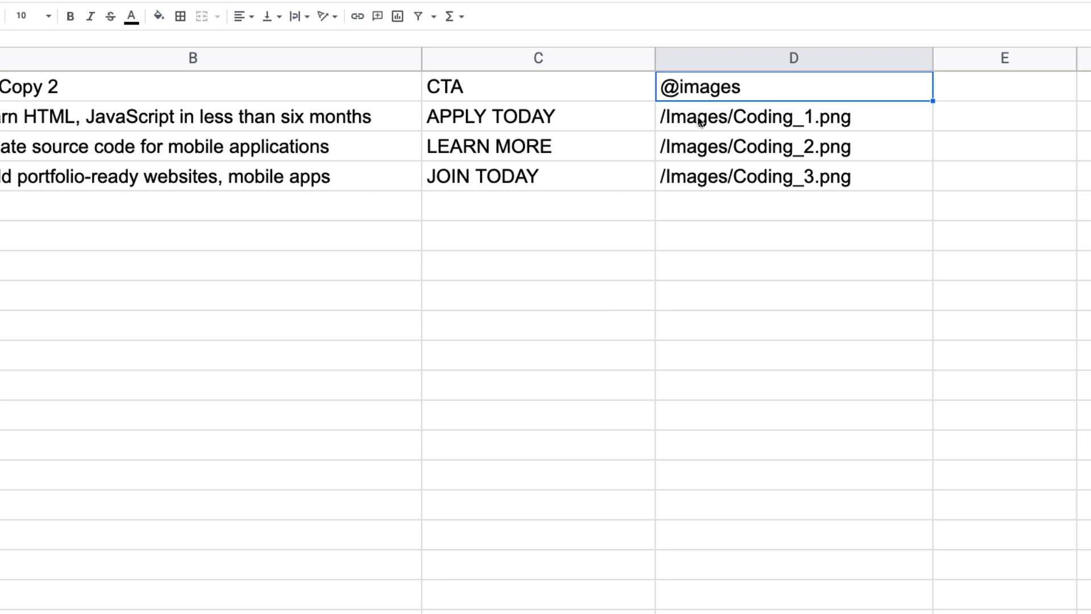
pyautogui.moveTo(770, 133)
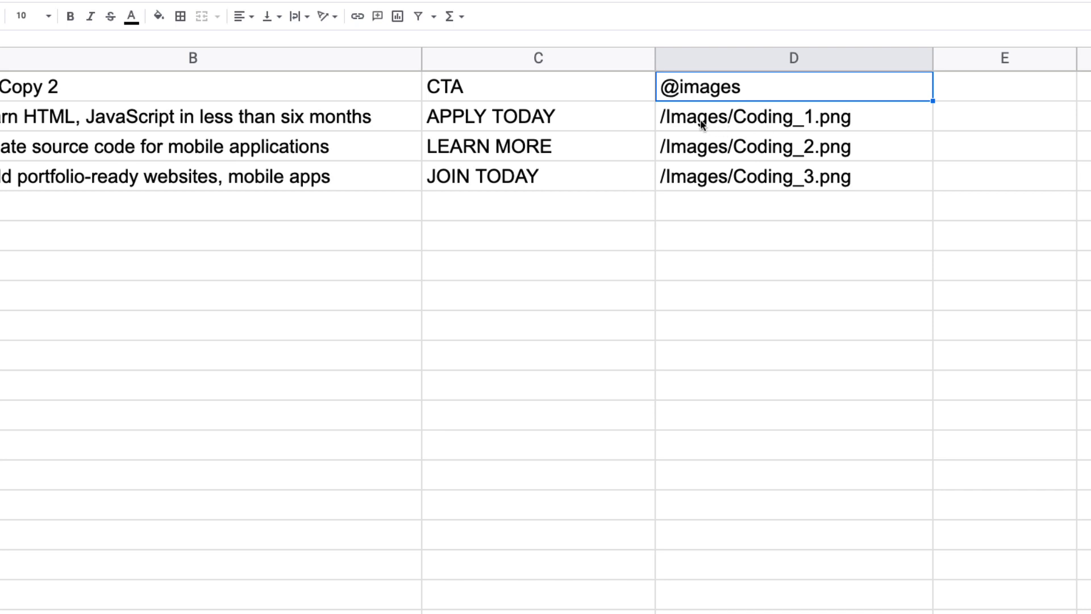
pyautogui.moveTo(656, 140)
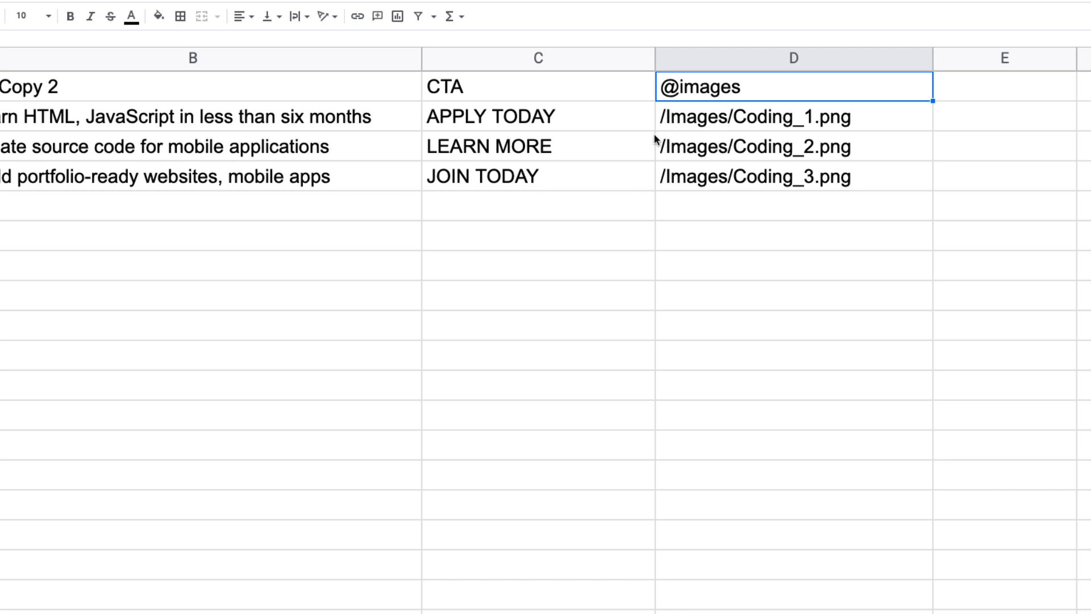
pyautogui.moveTo(706, 131)
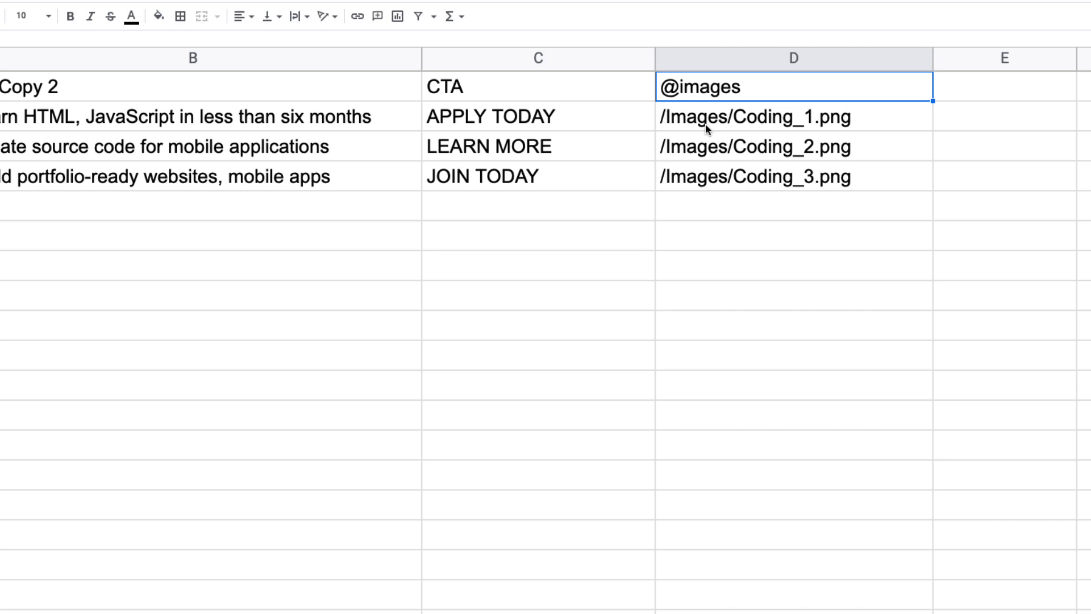
pyautogui.moveTo(751, 129)
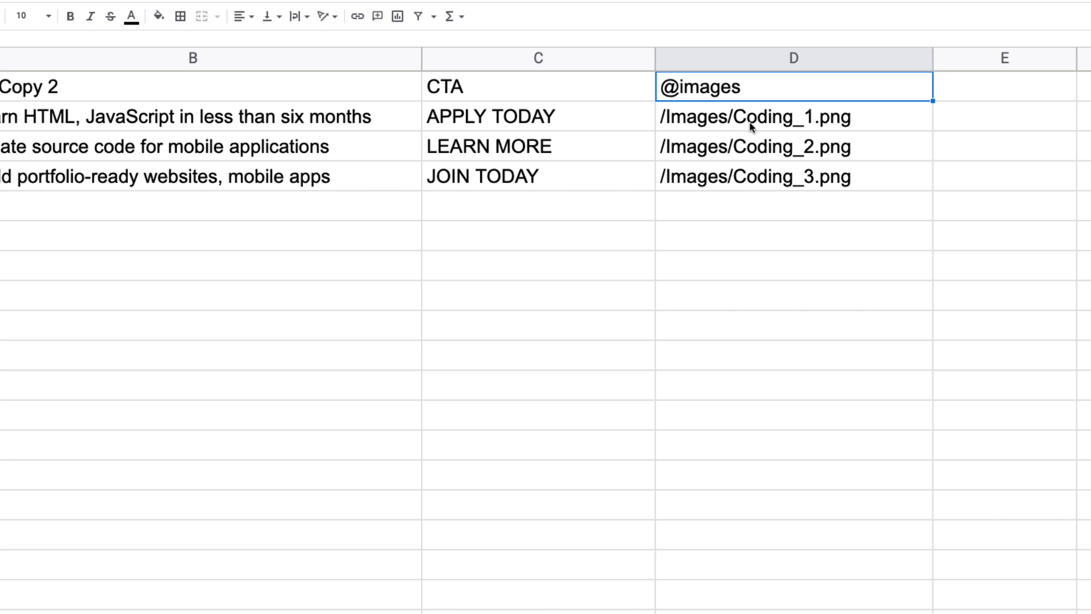
pyautogui.moveTo(775, 130)
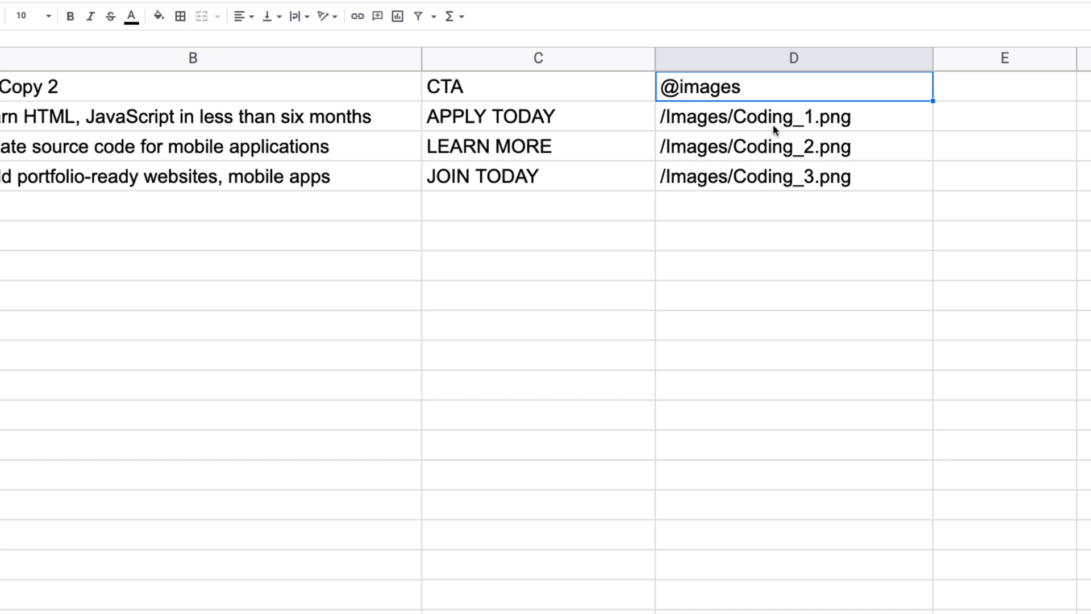
pyautogui.moveTo(834, 128)
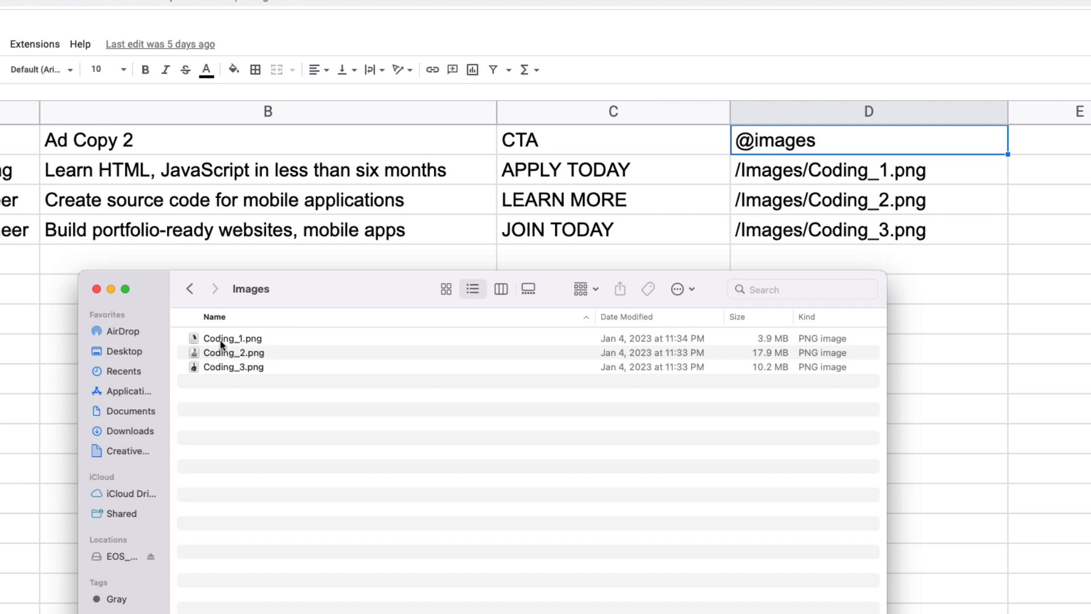
pyautogui.moveTo(245, 362)
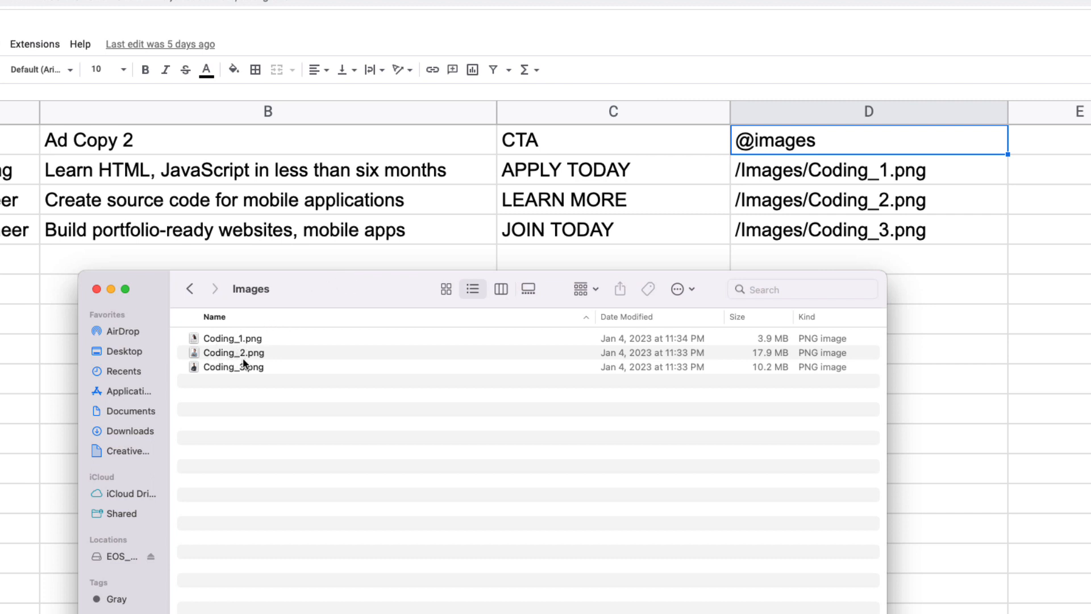
pyautogui.moveTo(229, 372)
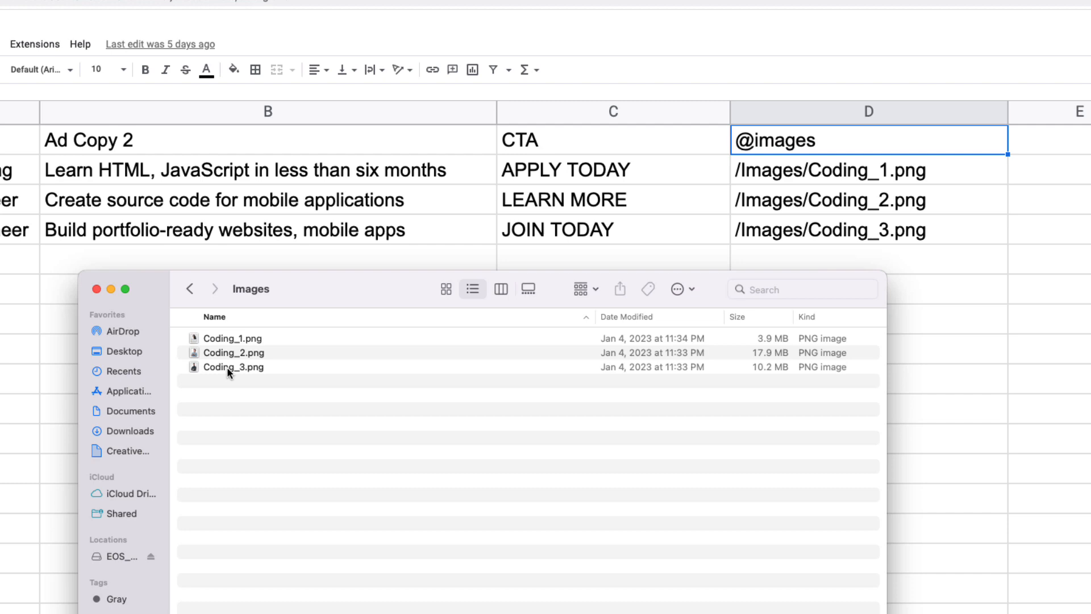
pyautogui.moveTo(849, 198)
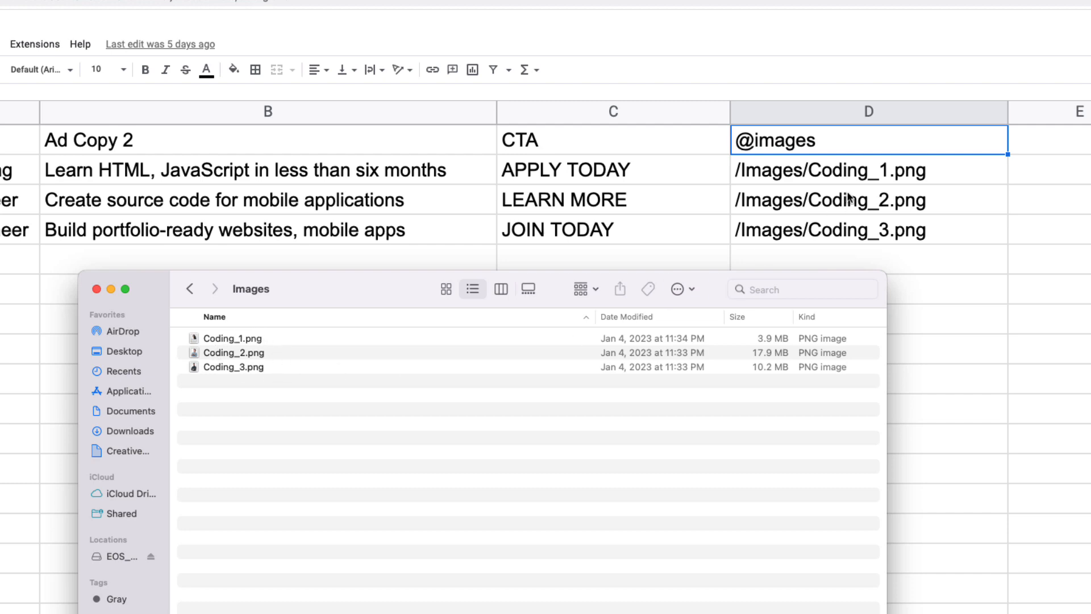
pyautogui.moveTo(379, 304)
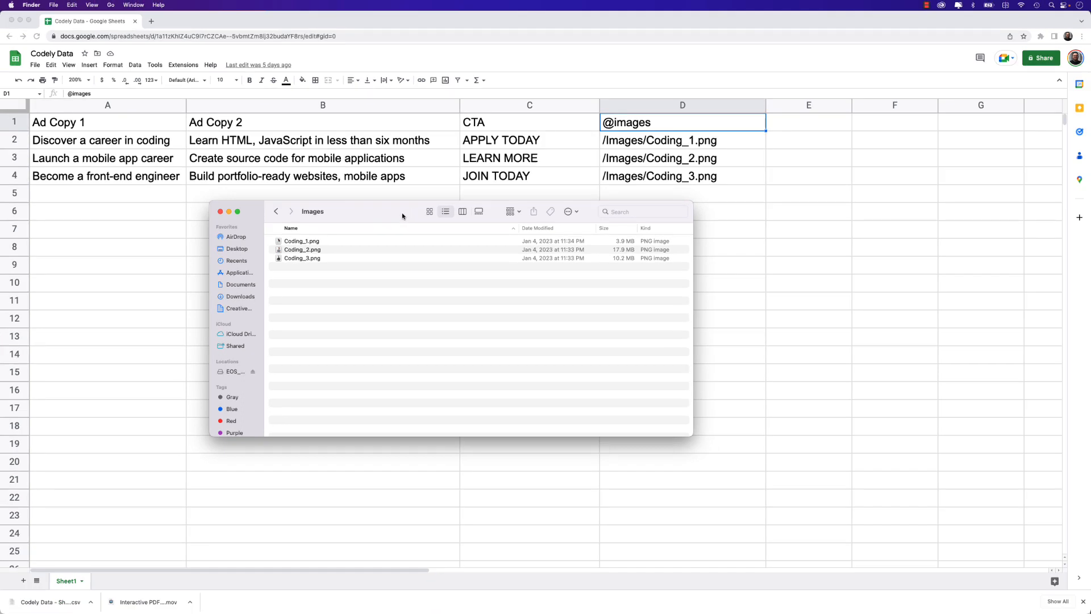
pyautogui.moveTo(324, 221)
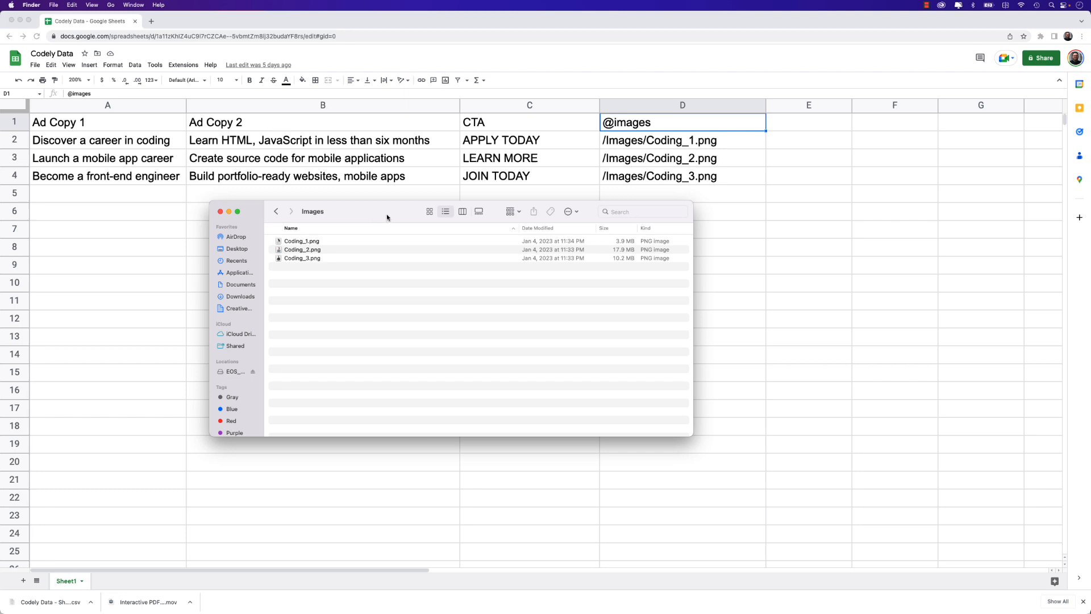
pyautogui.moveTo(338, 234)
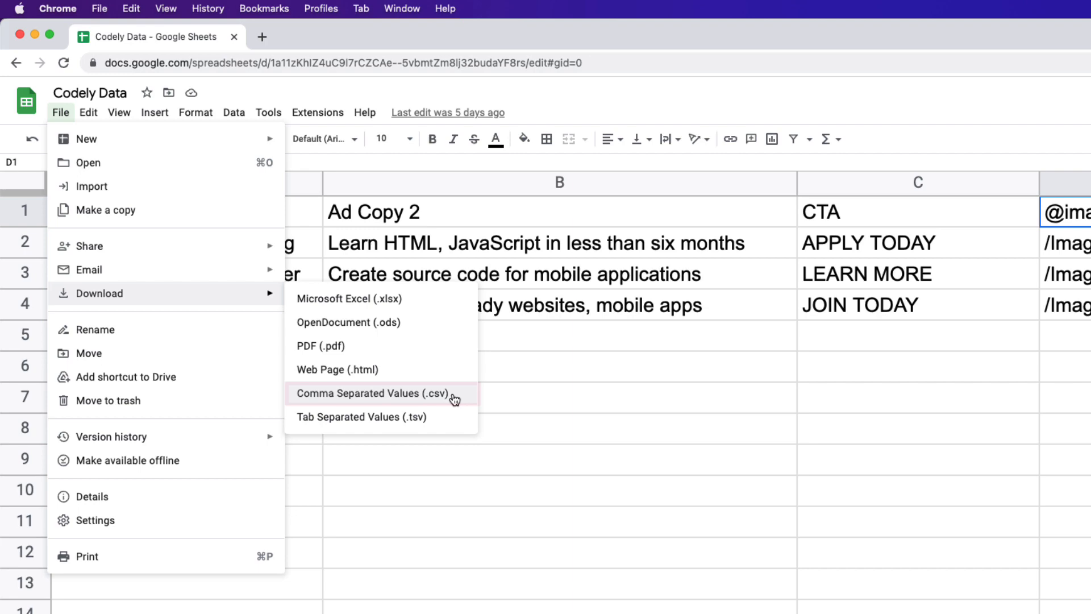
# Download the Codely Data sheet as Comma Separated Values (.csv)
pyautogui.click(372, 393)
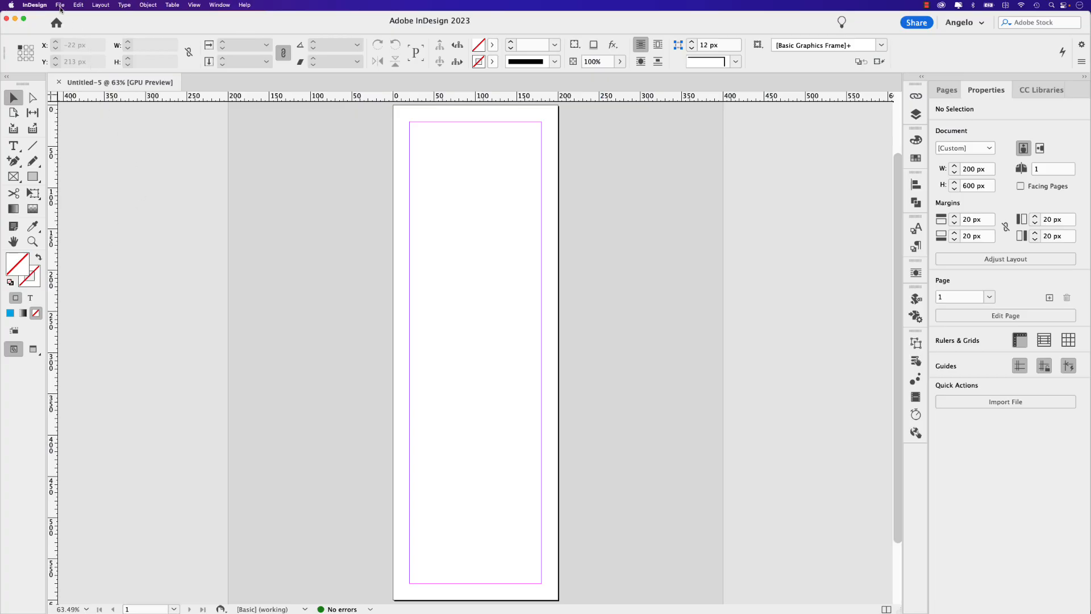
# Save the document as 'Digital Ads Campaign Project.indd' in the Digital Ad Campaign folder
pyautogui.click(60, 5)
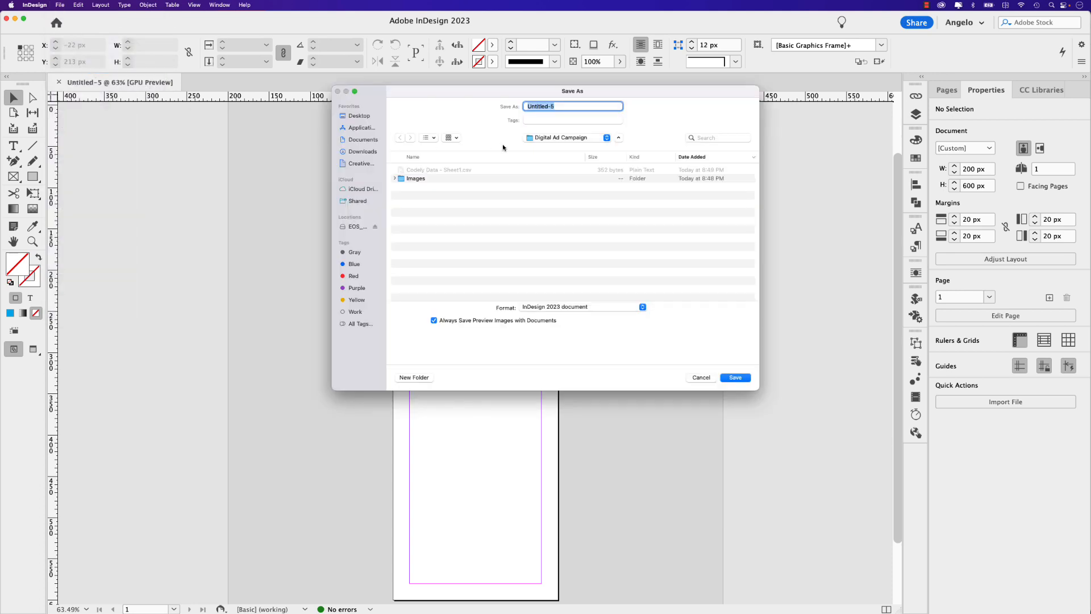
pyautogui.moveTo(536, 142)
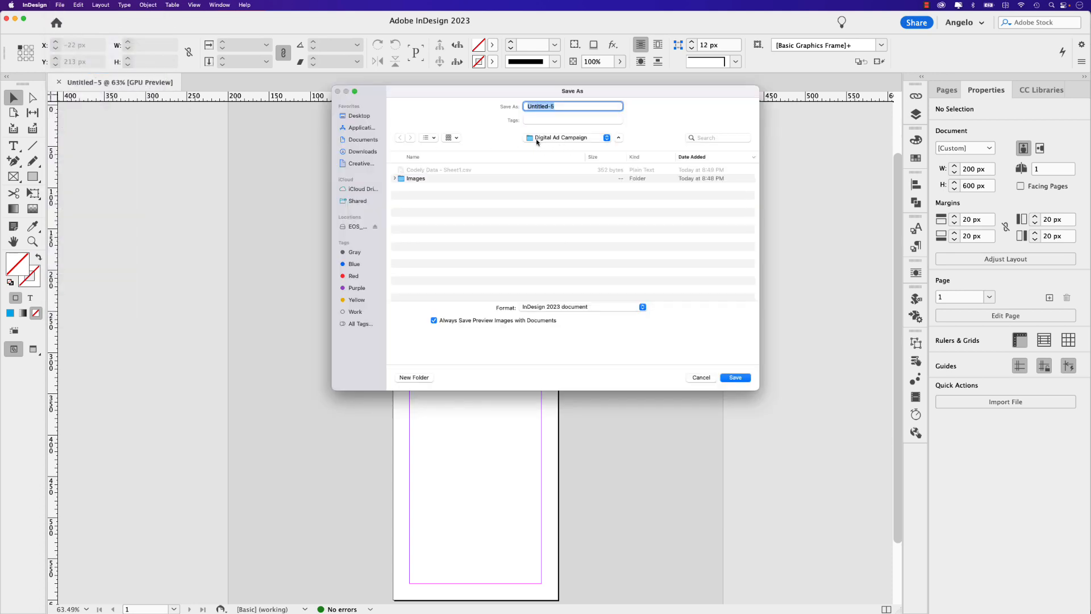
pyautogui.moveTo(443, 175)
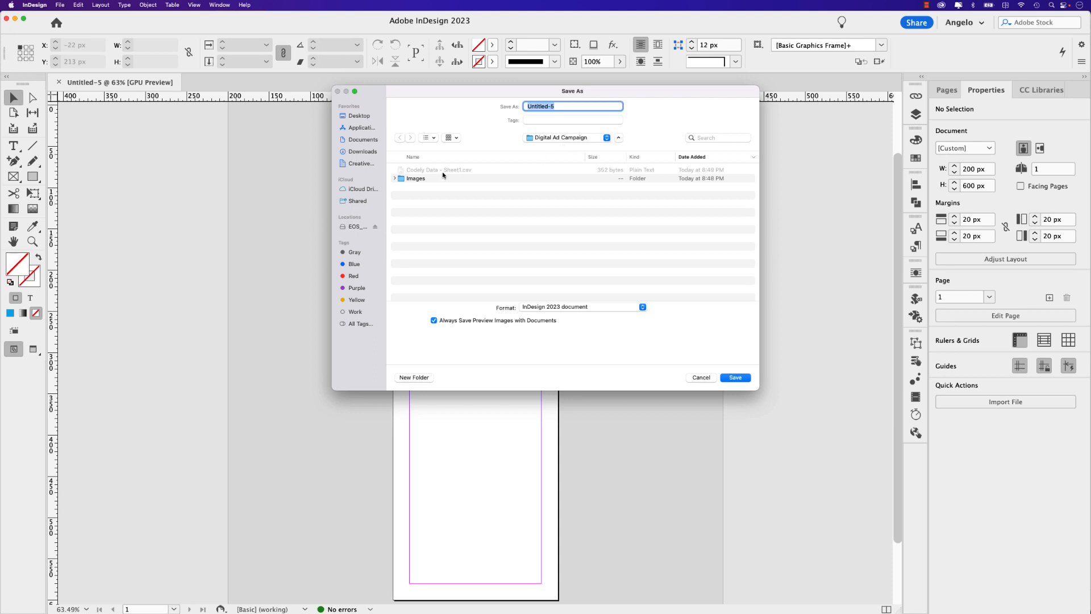
pyautogui.moveTo(465, 174)
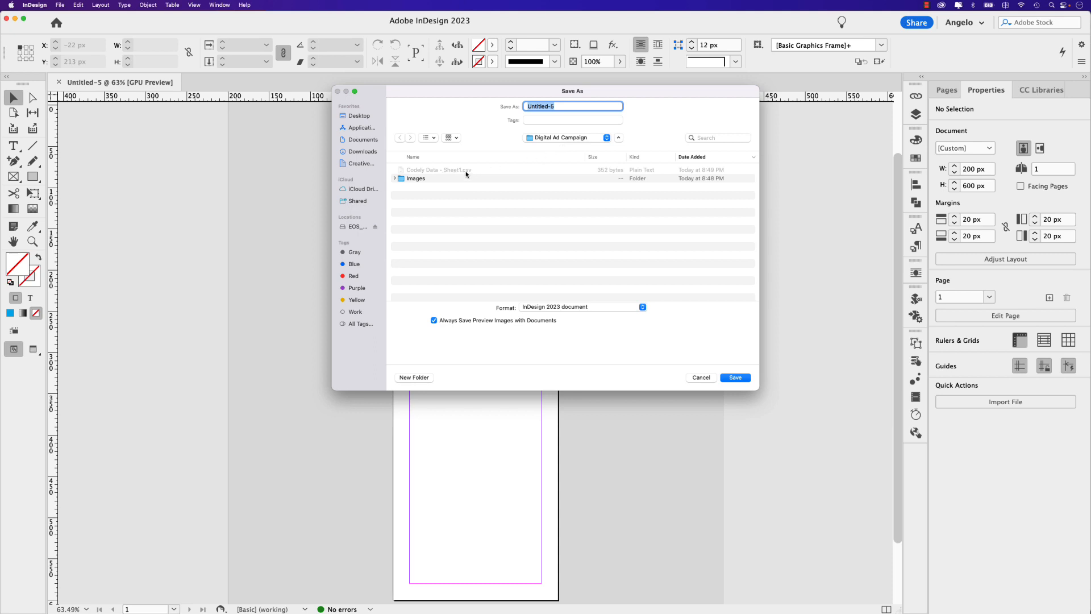
pyautogui.click(396, 178)
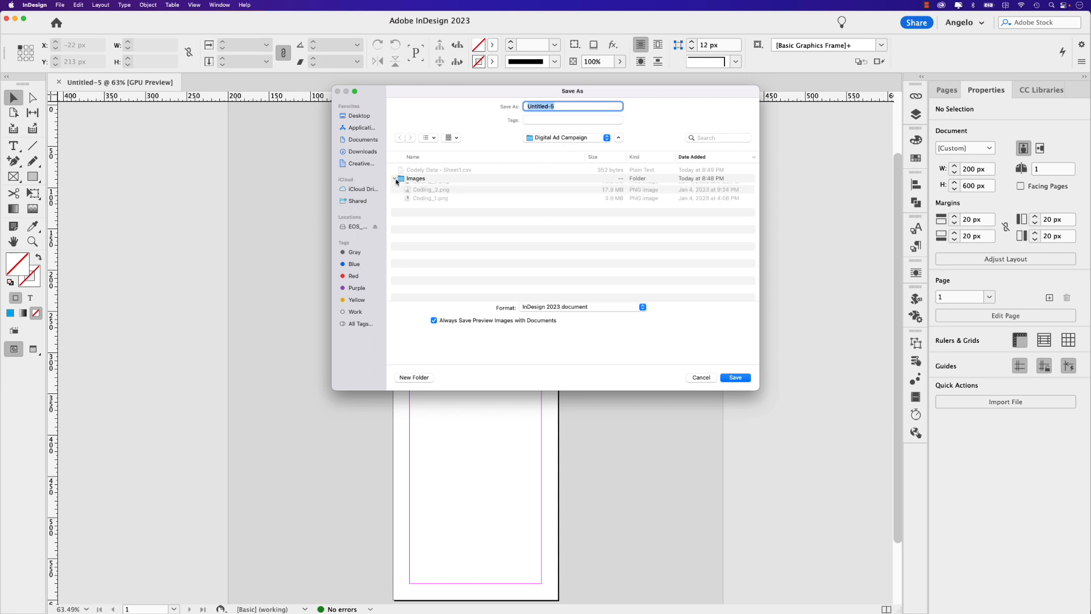
pyautogui.click(395, 178)
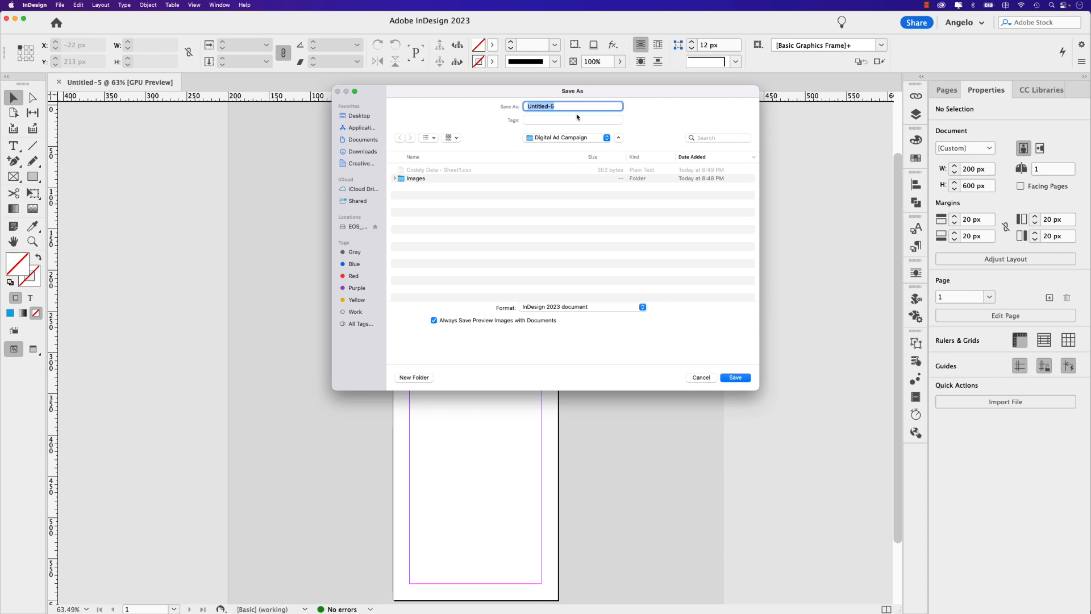
pyautogui.write('Digital Ads Campaign Project')
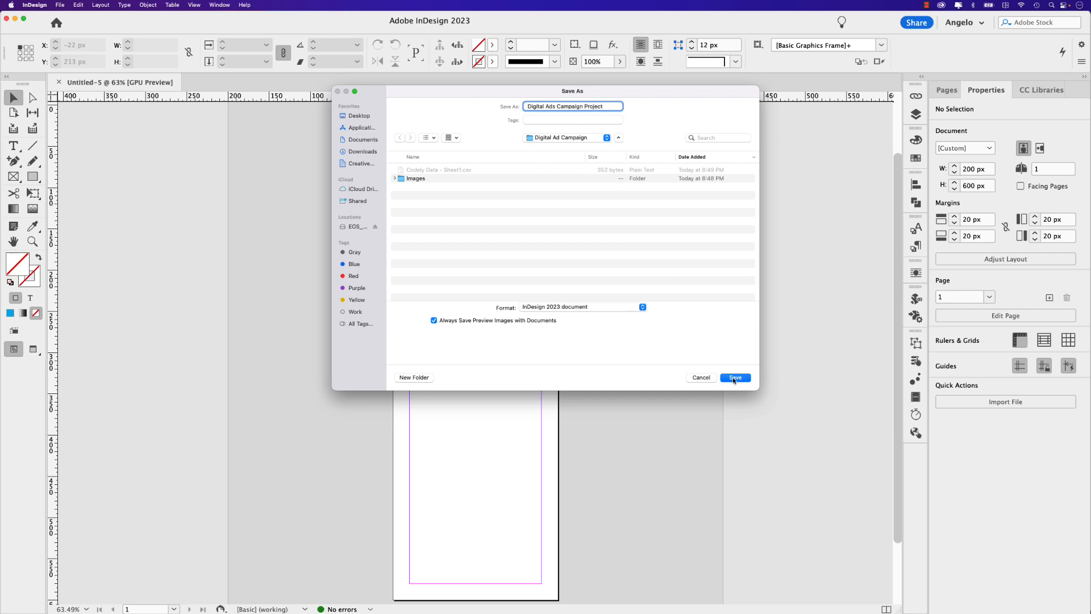
pyautogui.click(735, 378)
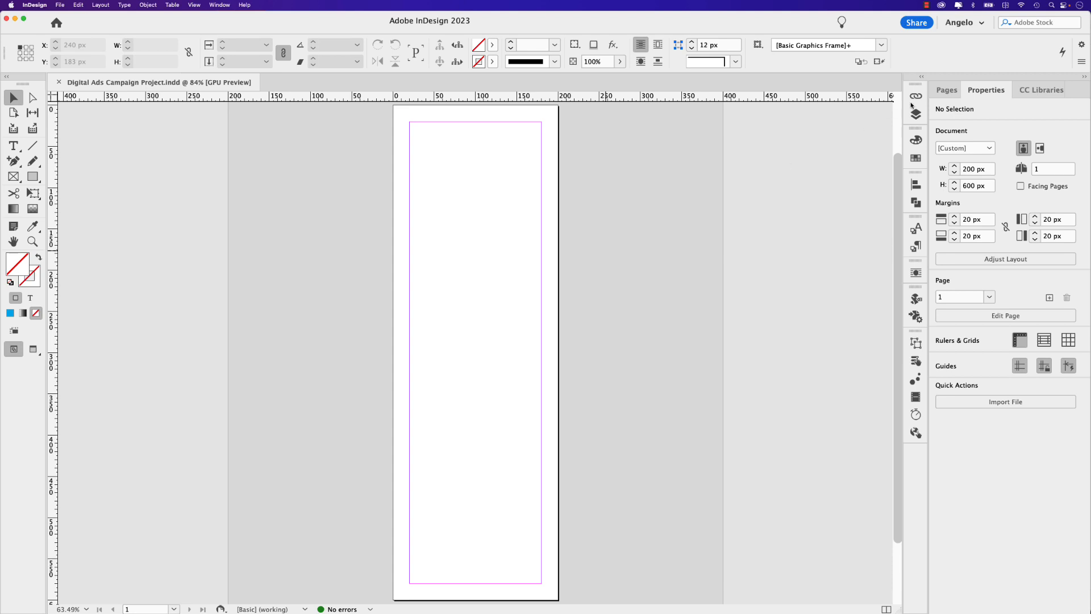
# Fill a full-page frame with the purple Digital Ad Assets library swatch
pyautogui.click(1038, 90)
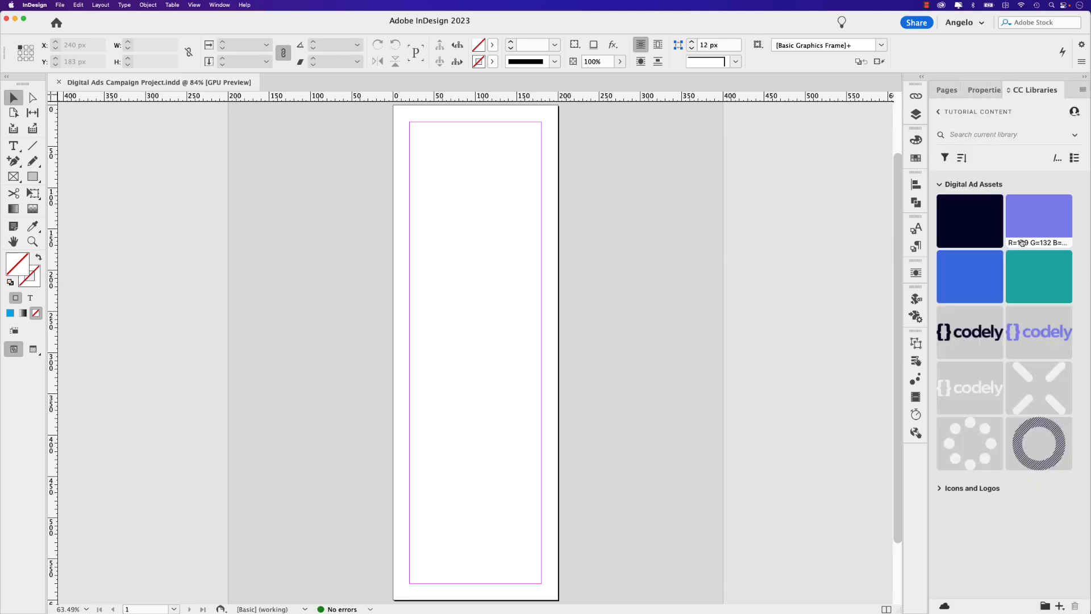
pyautogui.moveTo(458, 202)
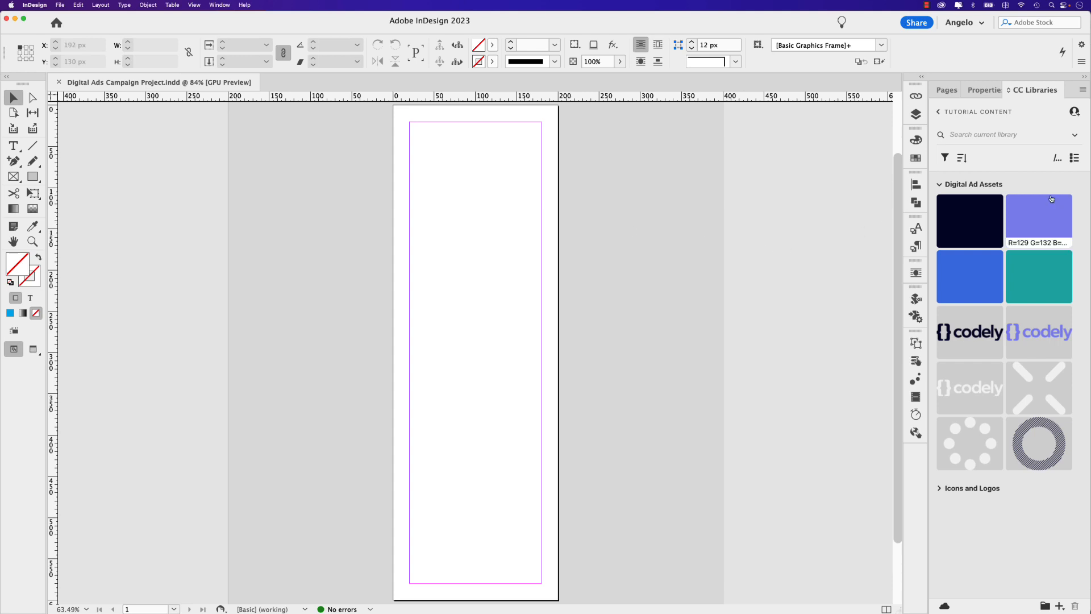
pyautogui.moveTo(610, 227)
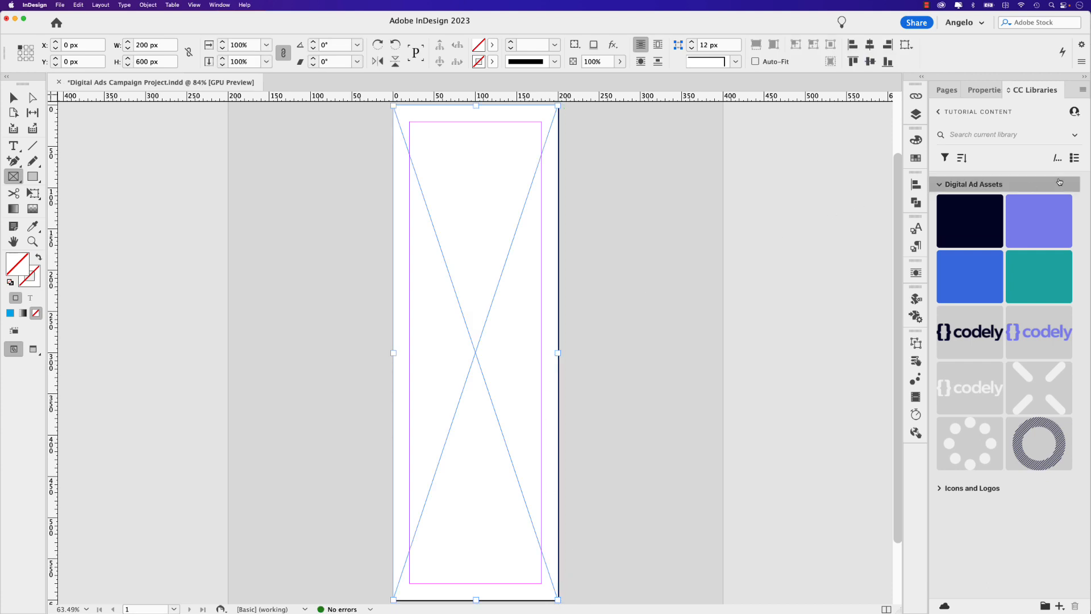
pyautogui.click(1038, 220)
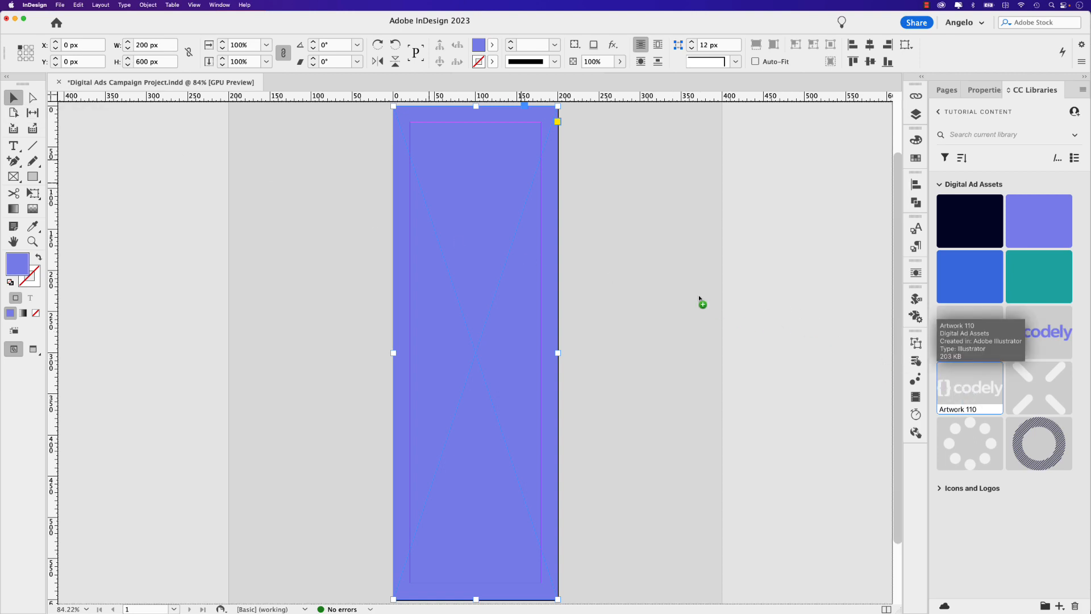
pyautogui.click(471, 164)
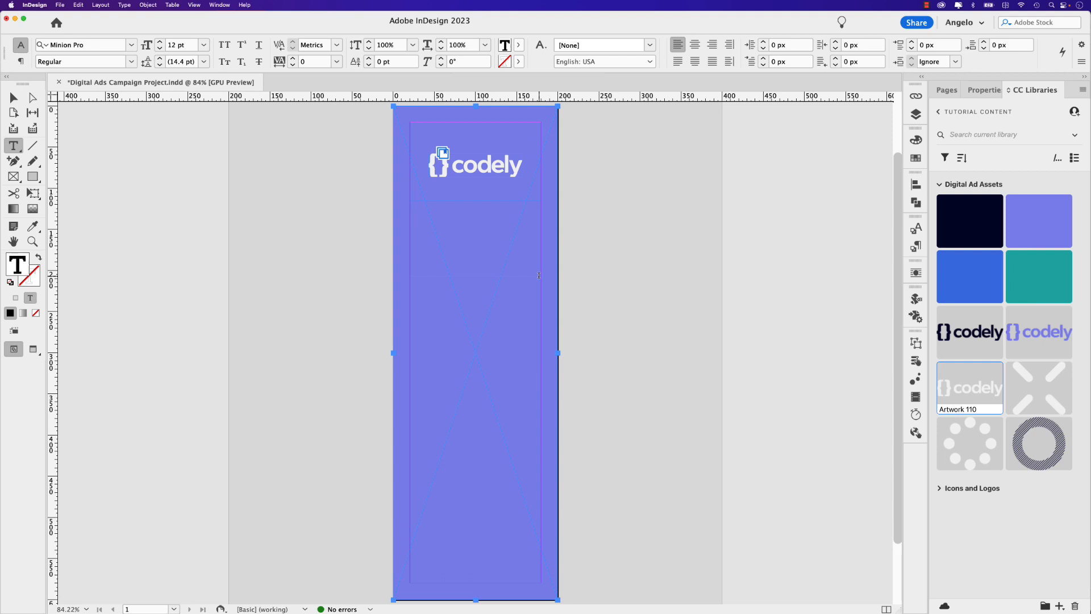
# Type the headline and set it in Canela Bold at 35 pt
pyautogui.write('This is the main')
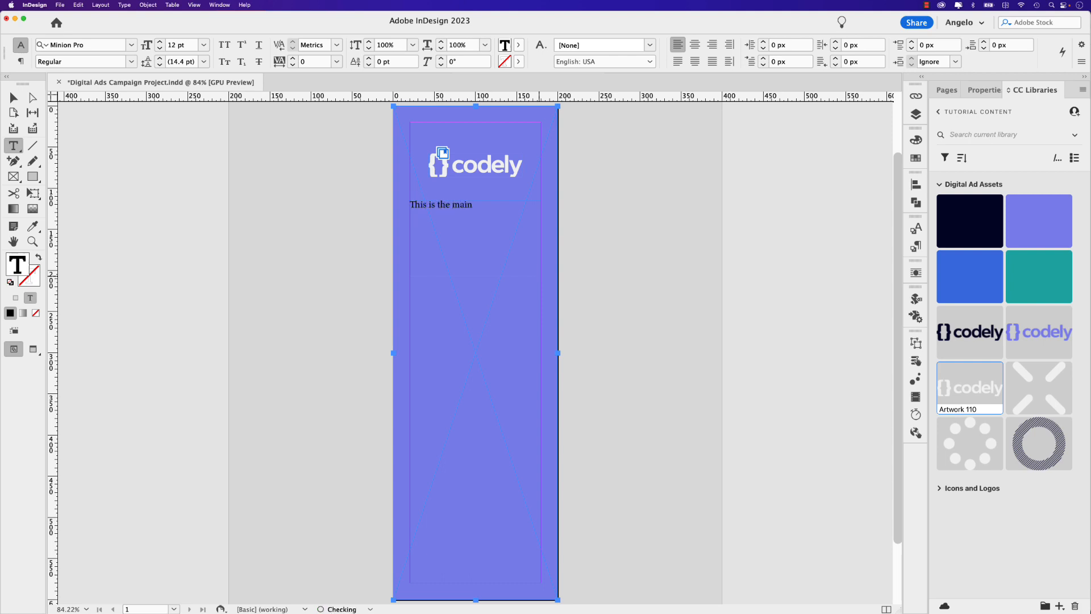
pyautogui.write('headline')
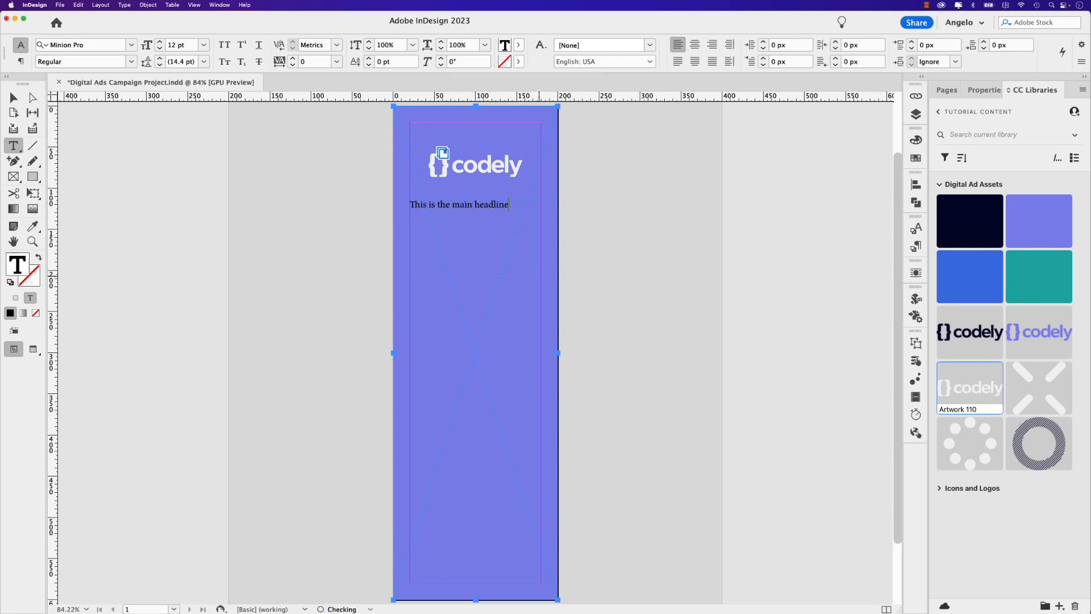
pyautogui.write('here')
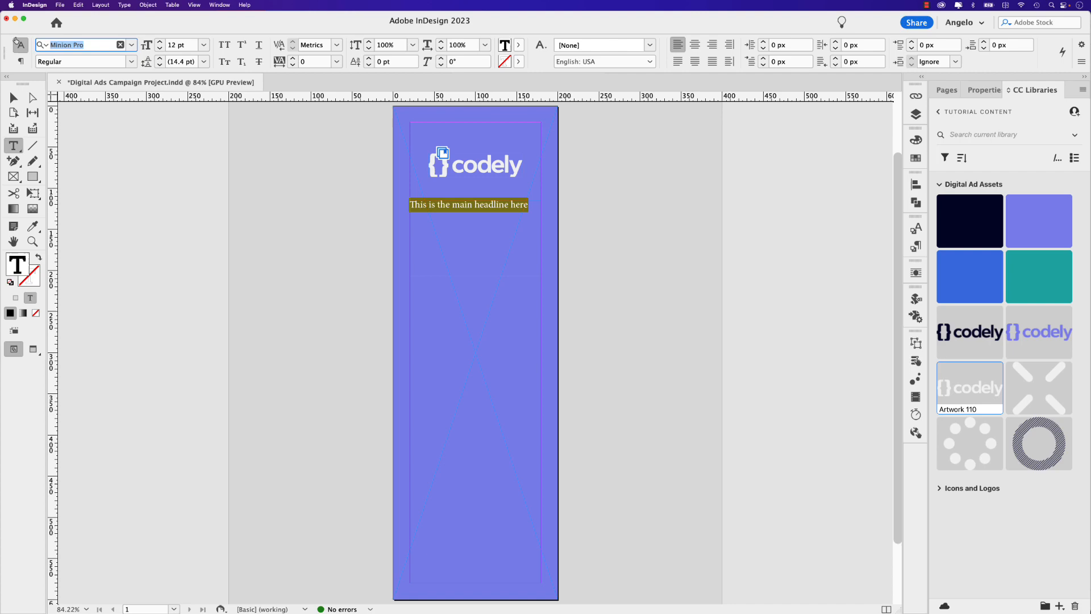
pyautogui.write('canela')
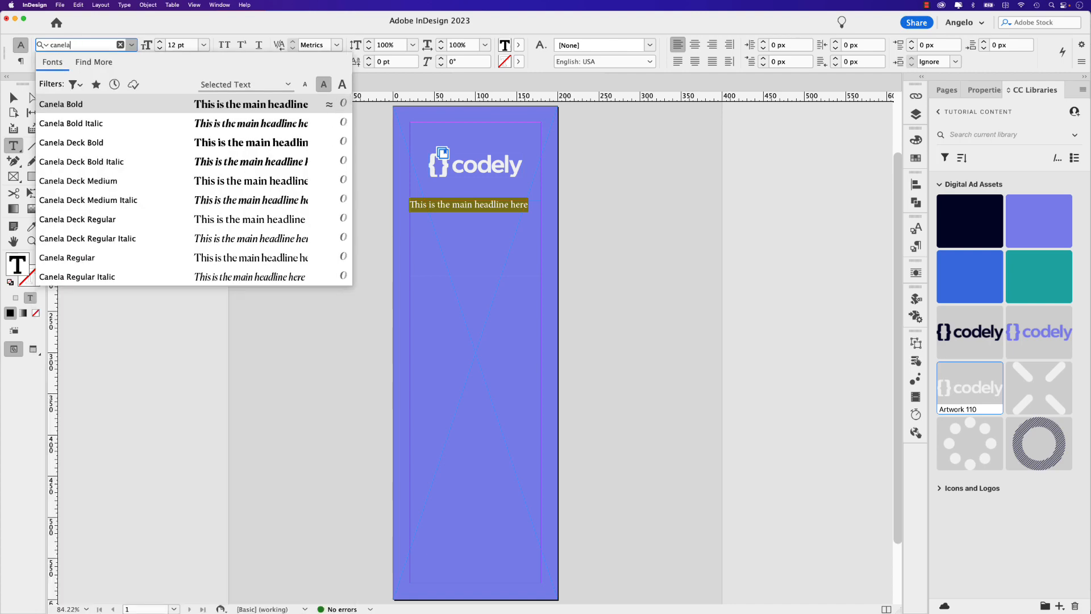
pyautogui.click(61, 104)
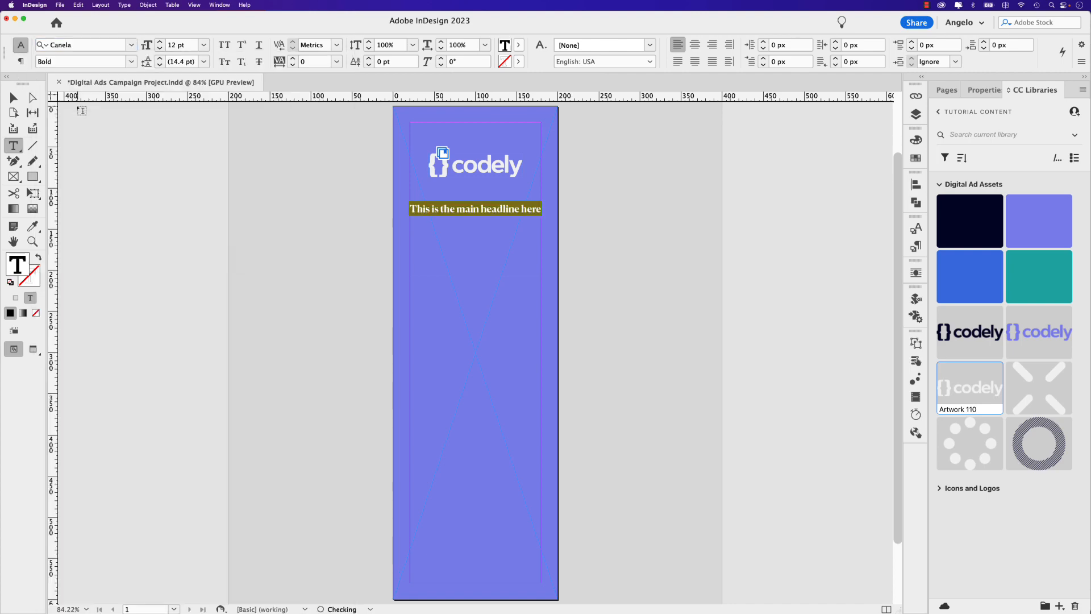
pyautogui.tripleClick(182, 44)
pyautogui.write('35')
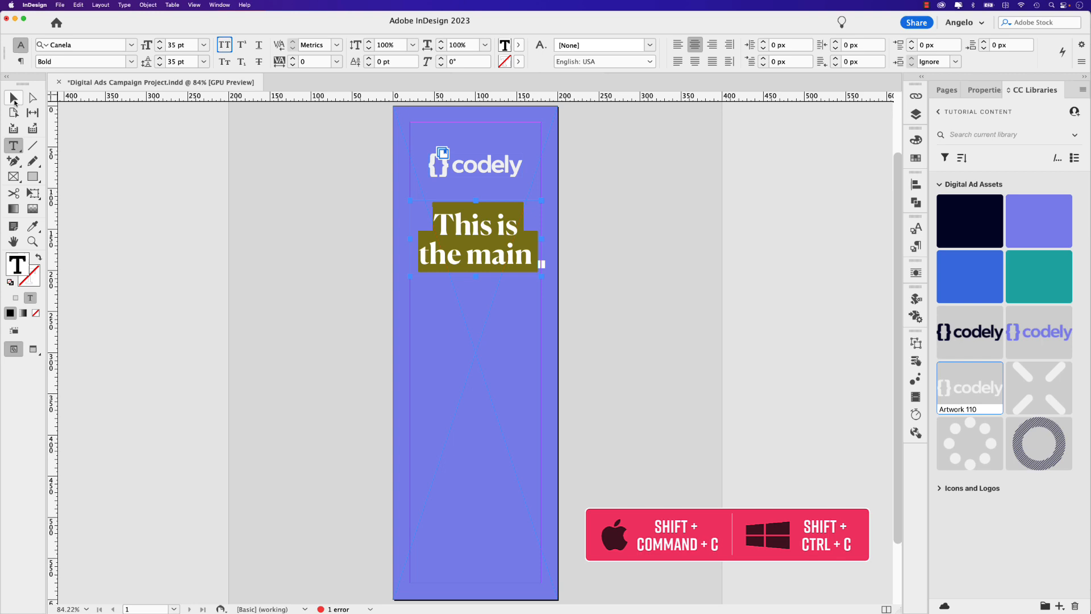
# Fit the headline frame to its text and delete the word 'here'
pyautogui.click(12, 97)
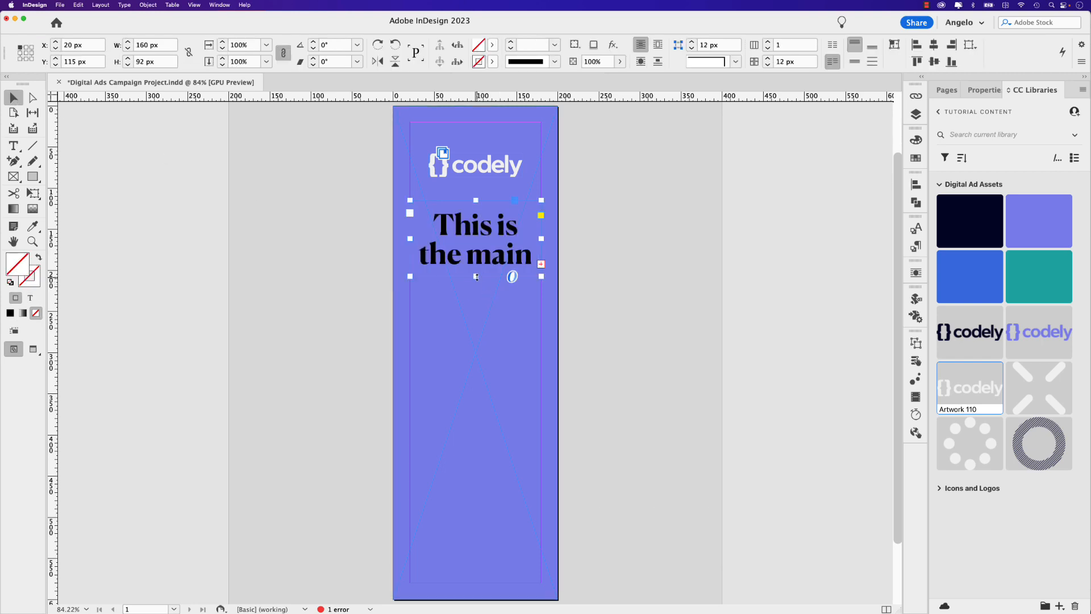
pyautogui.doubleClick(475, 251)
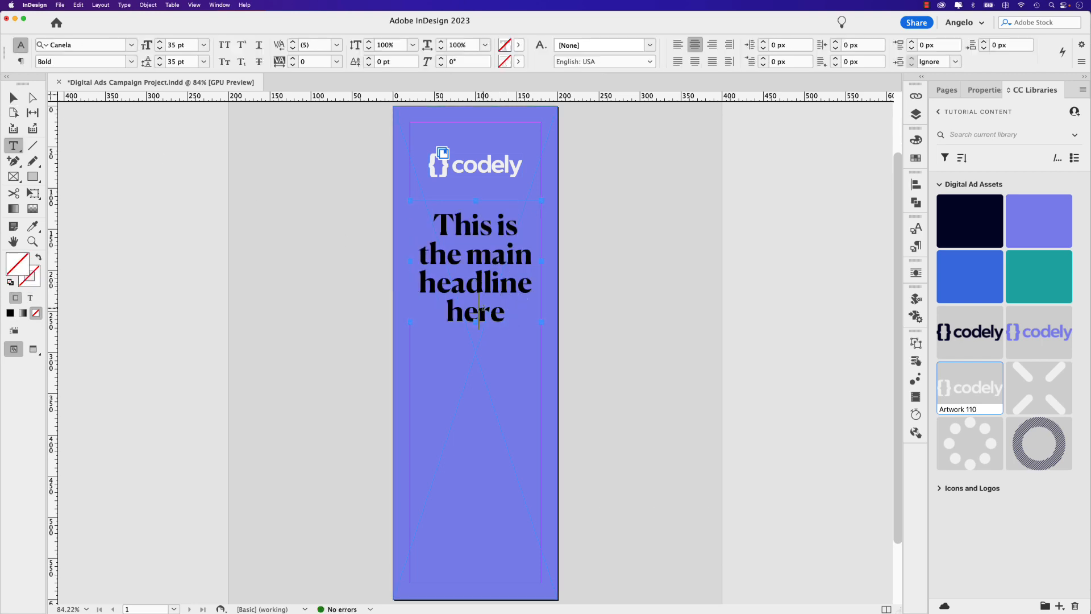
pyautogui.doubleClick(475, 311)
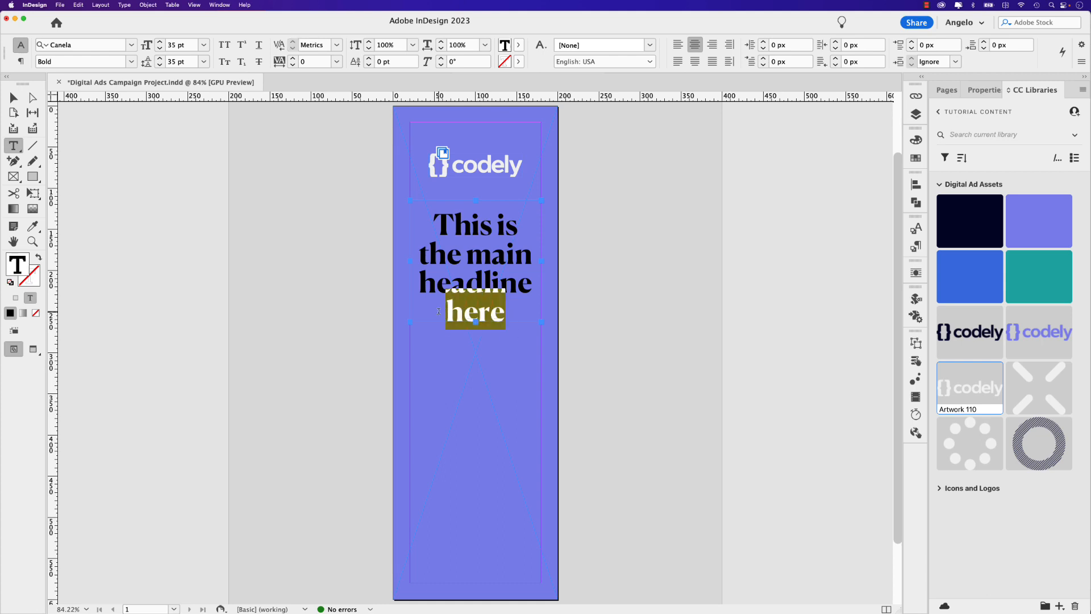
pyautogui.press('delete')
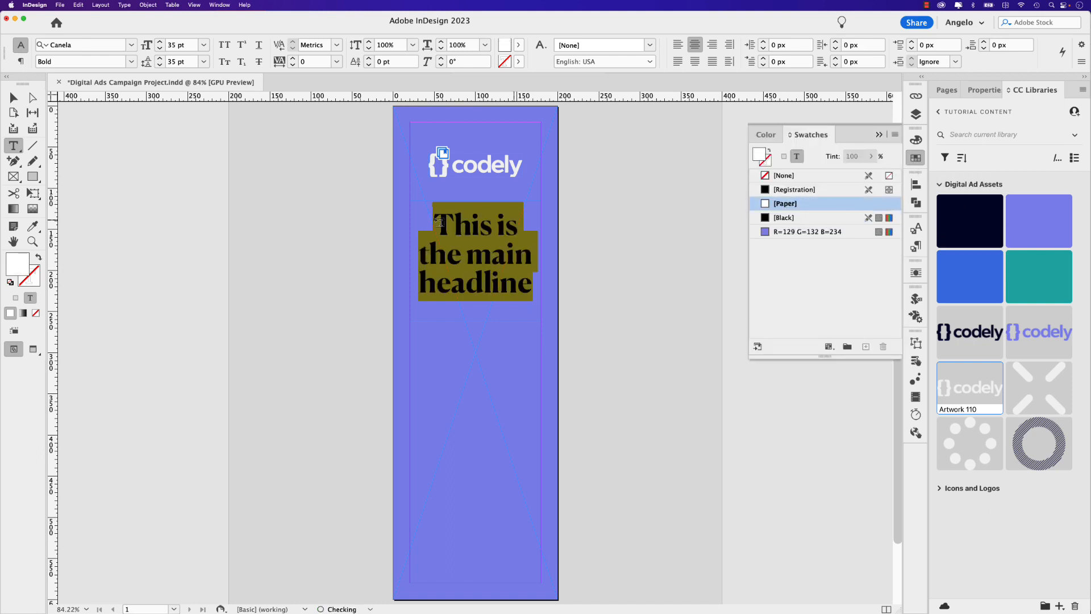
pyautogui.moveTo(13, 97)
pyautogui.write('This is the seco')
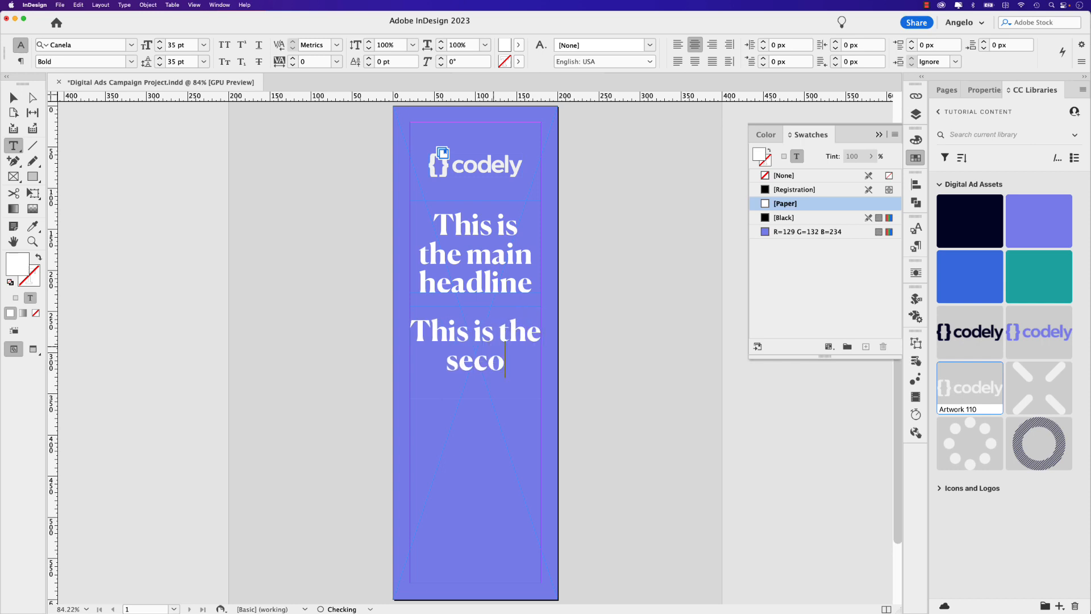
# Type 'This is the secondary text' and turn hyphenation off
pyautogui.write('ndary text')
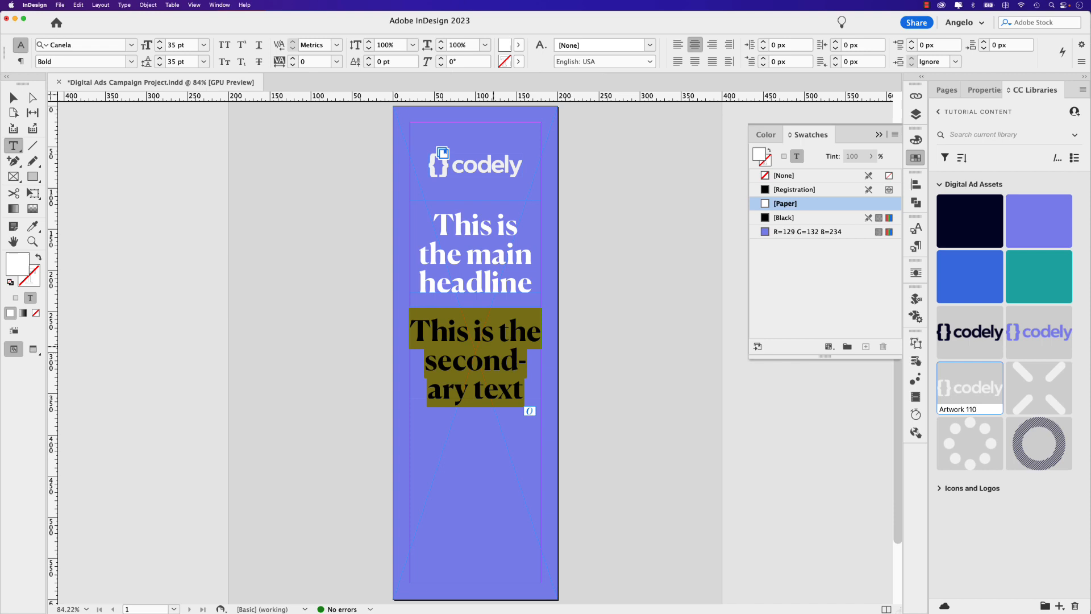
pyautogui.click(985, 90)
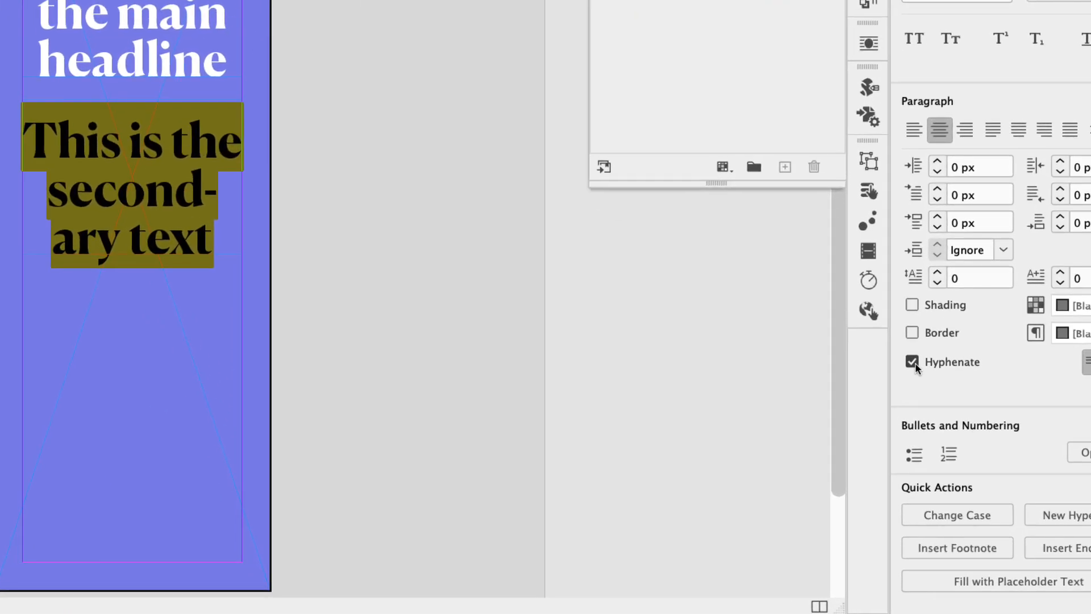
pyautogui.click(912, 361)
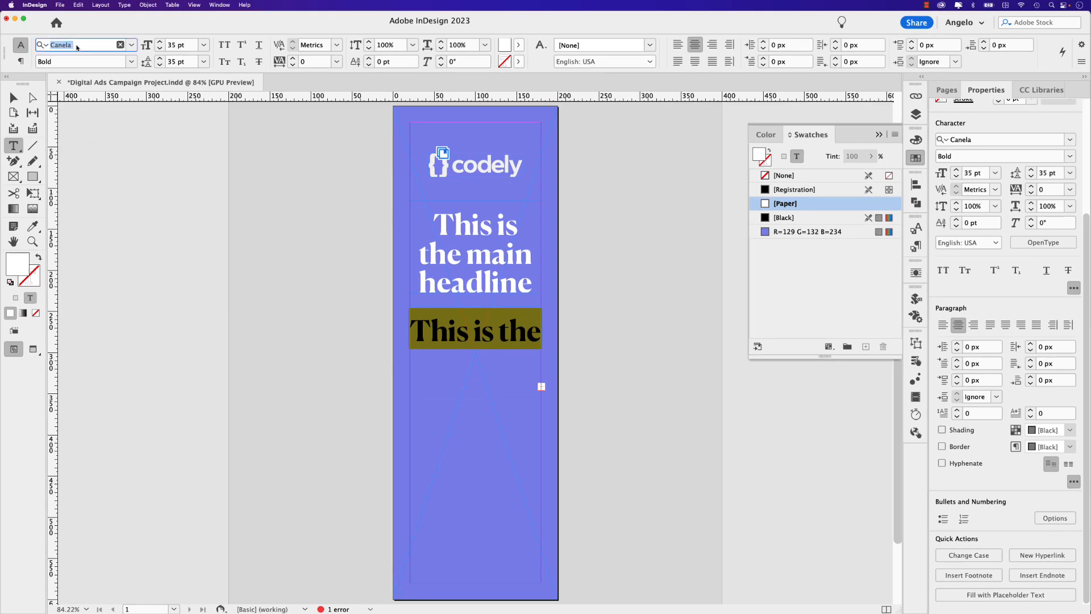
# Set the secondary text in Gibson Regular 16 pt with the white Paper swatch
pyautogui.write('gib')
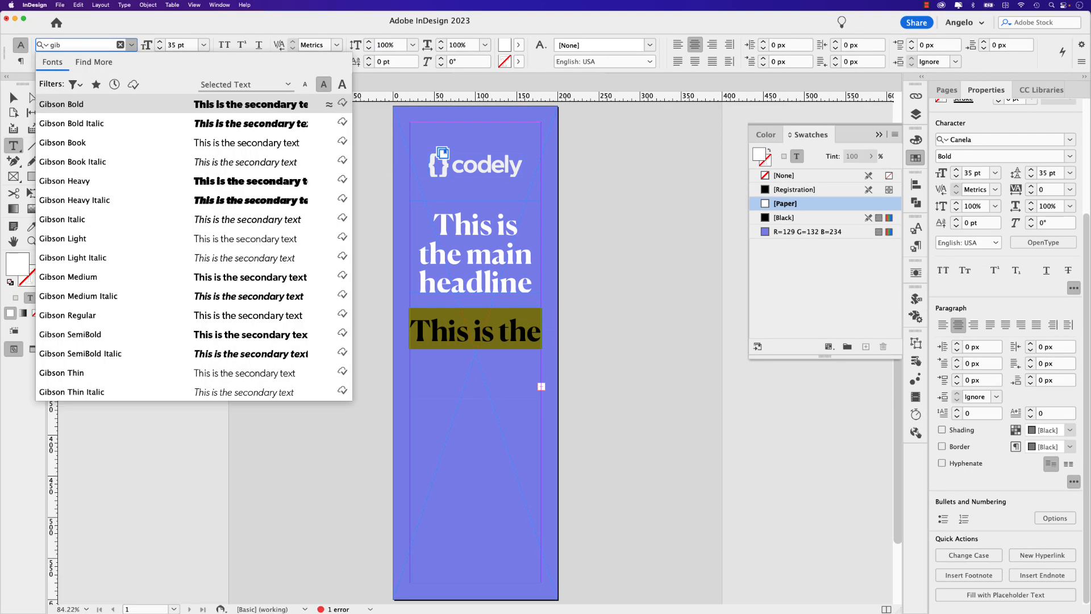
pyautogui.write('son')
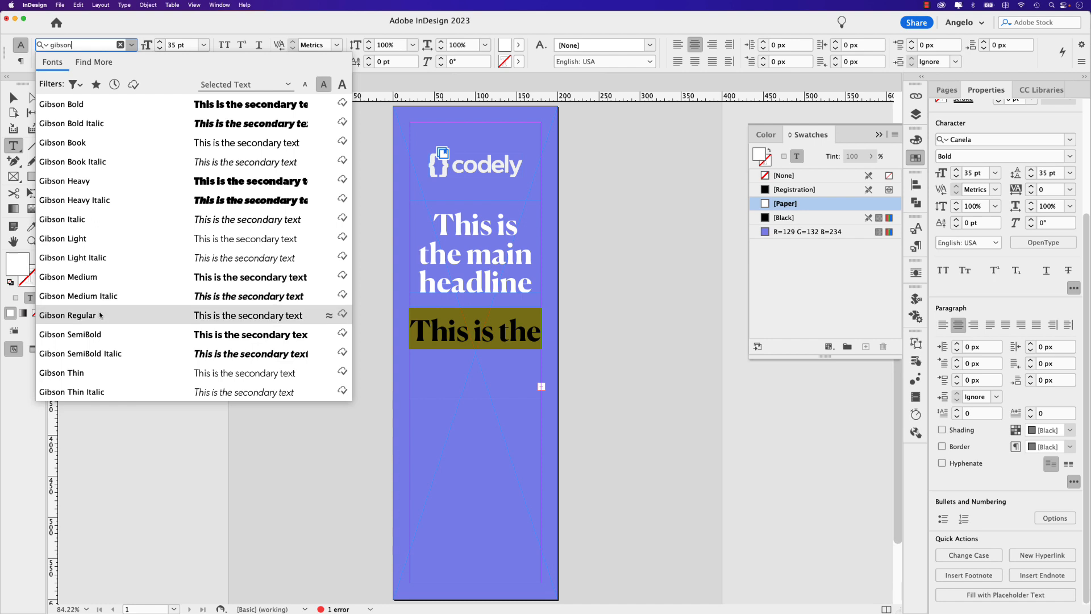
pyautogui.click(68, 314)
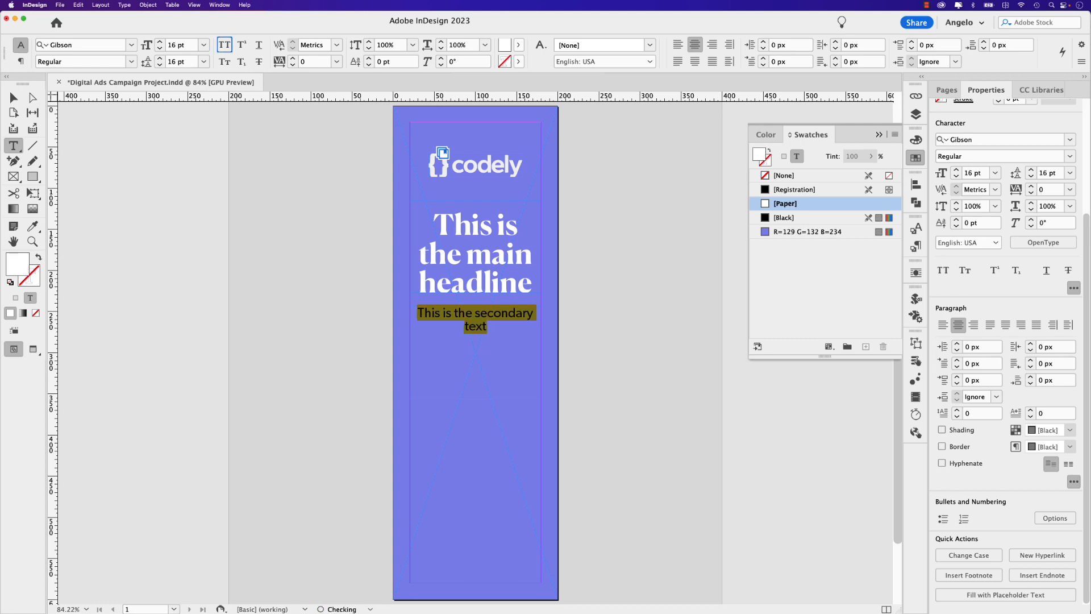
pyautogui.click(13, 98)
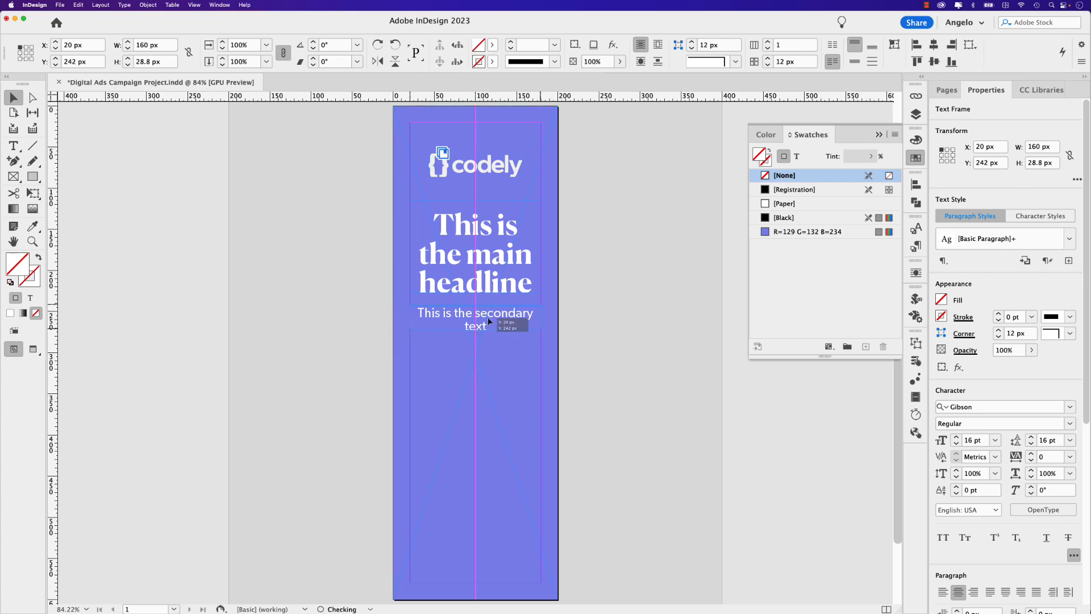
pyautogui.click(474, 319)
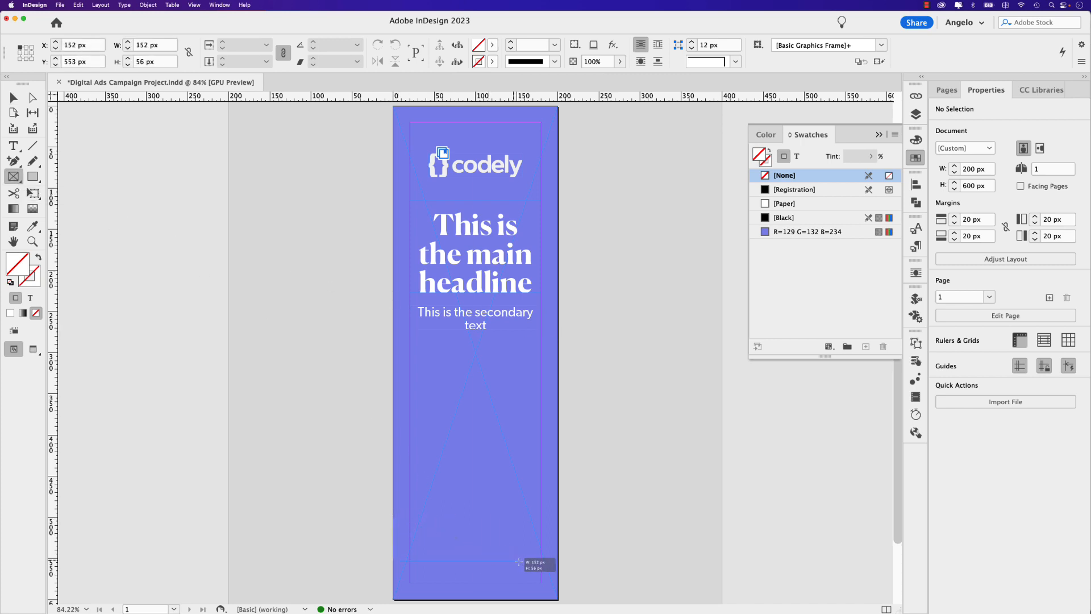
# Draw a full-width bottom frame filled R=1 G=3 B=38 navy, 43 px tall
pyautogui.click(475, 534)
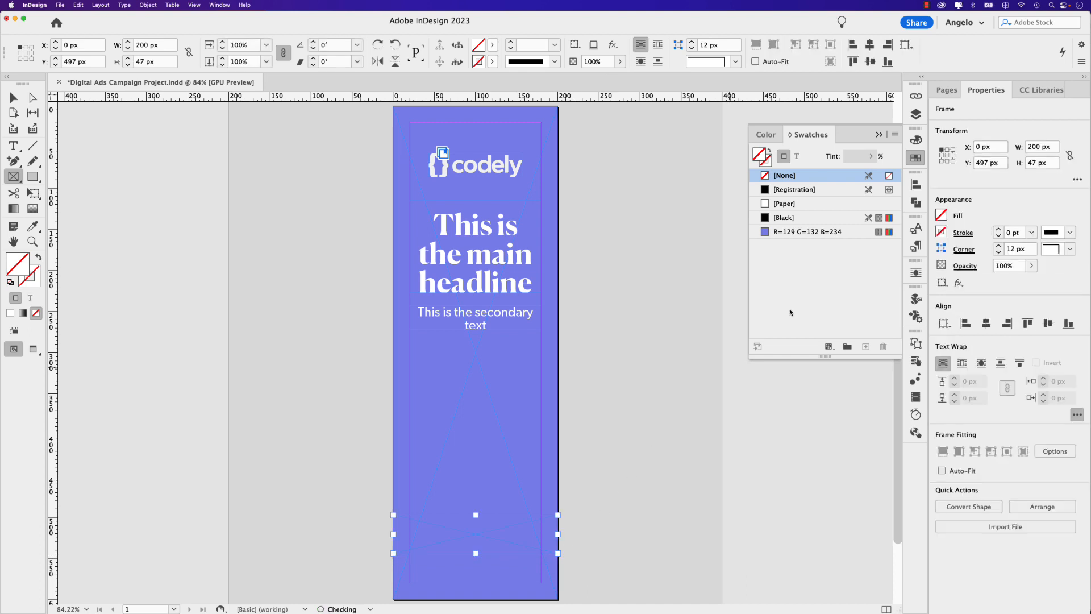
pyautogui.click(1032, 89)
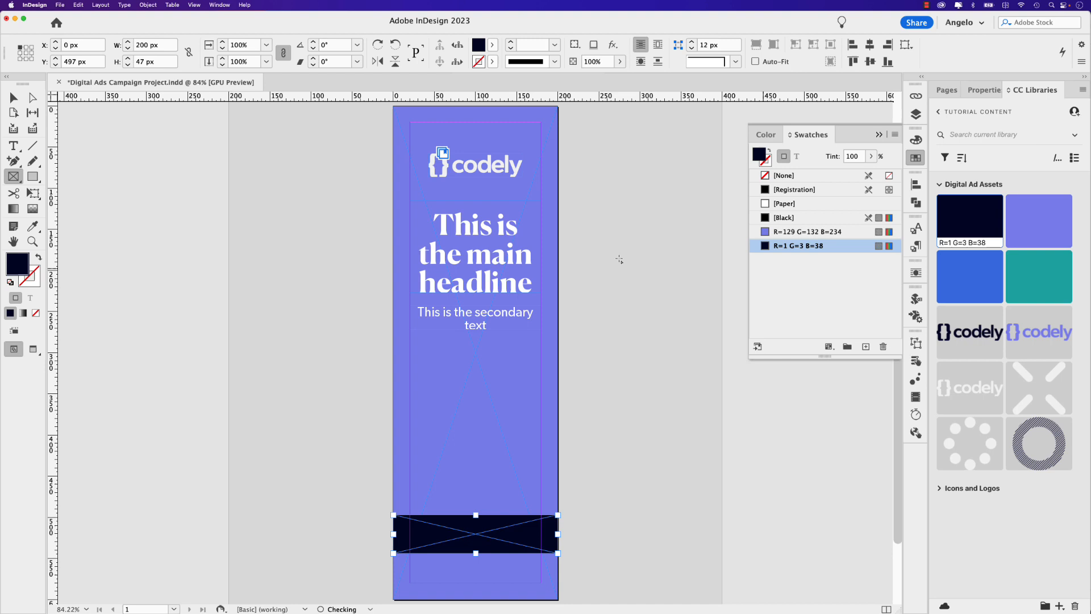
pyautogui.tripleClick(147, 62)
pyautogui.write('43')
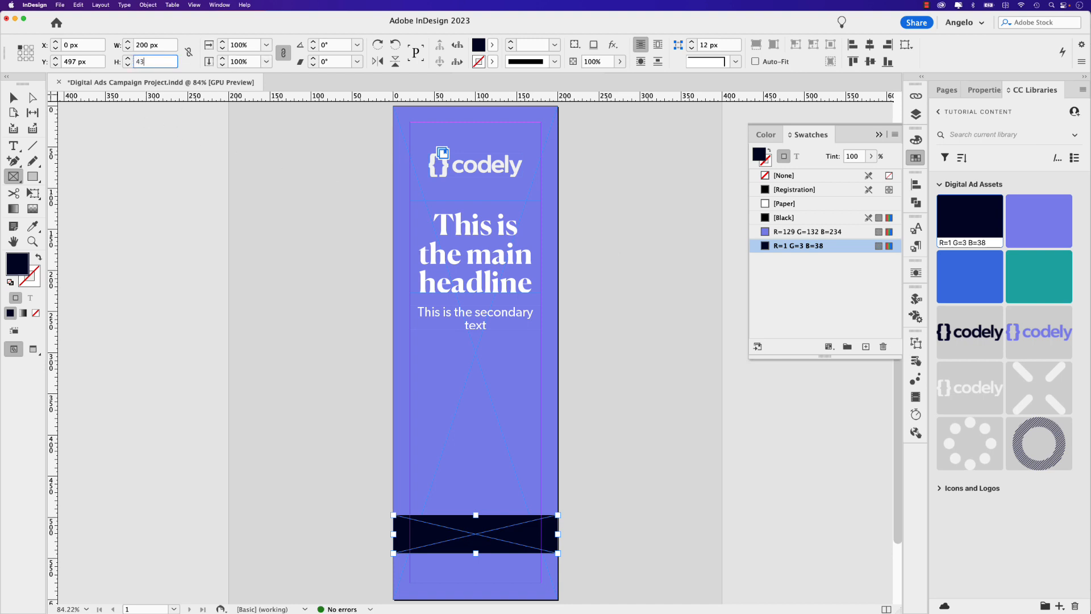
pyautogui.press('Return')
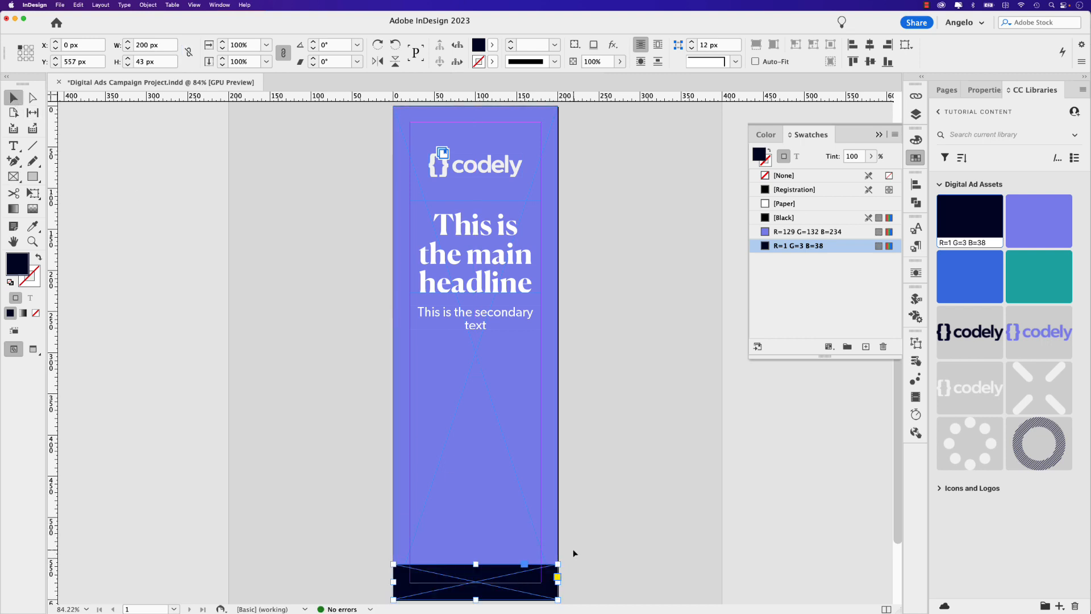
pyautogui.moveTo(493, 344)
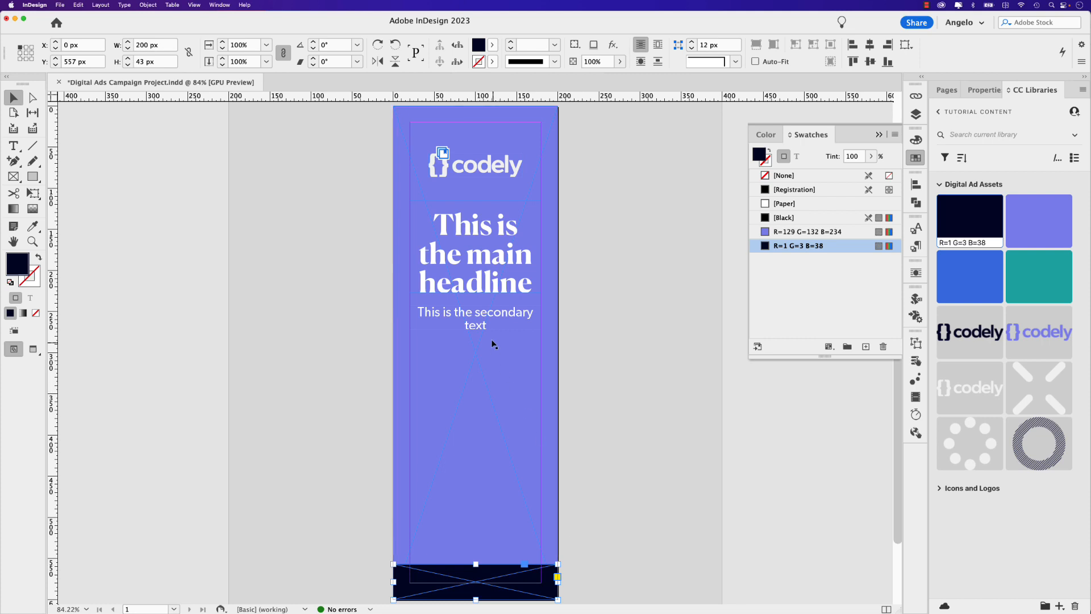
pyautogui.click(475, 318)
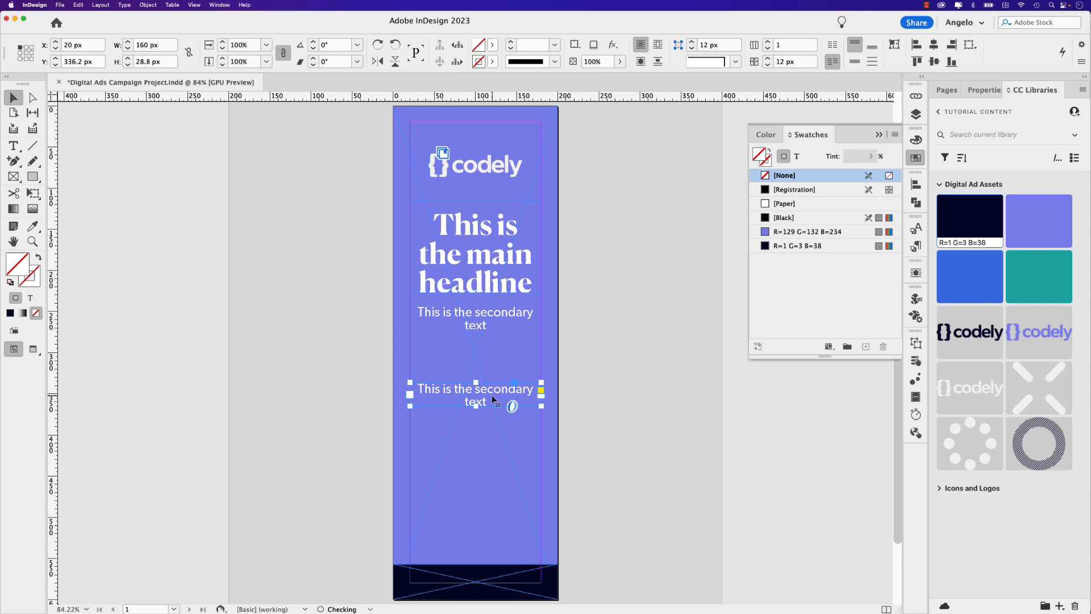
# Reword the copied secondary text into a white 'CTA' label on the navy bar
pyautogui.doubleClick(475, 394)
pyautogui.write('CTA')
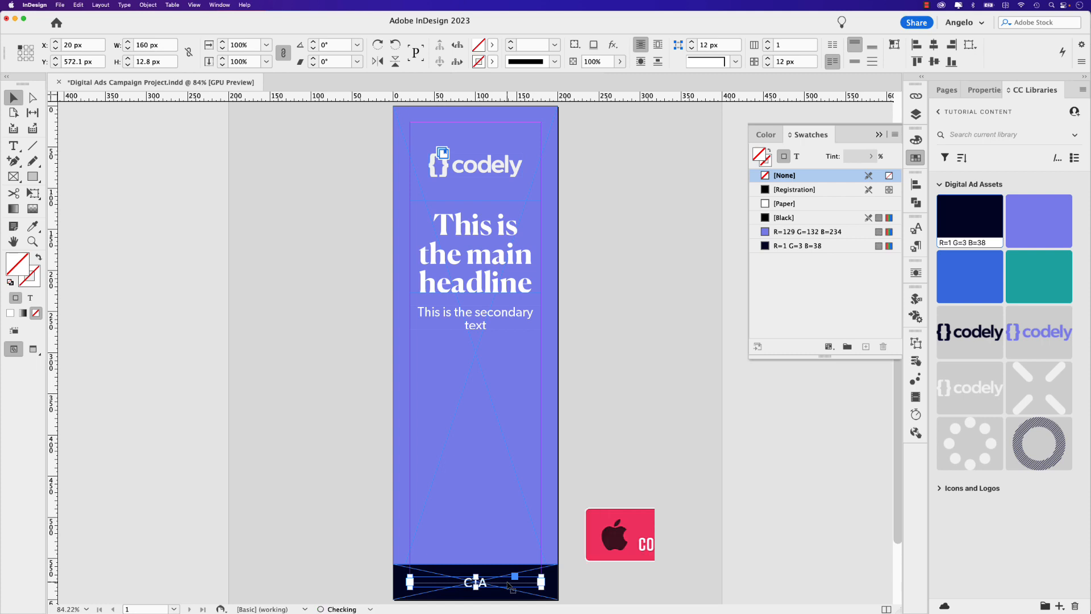
pyautogui.click(147, 5)
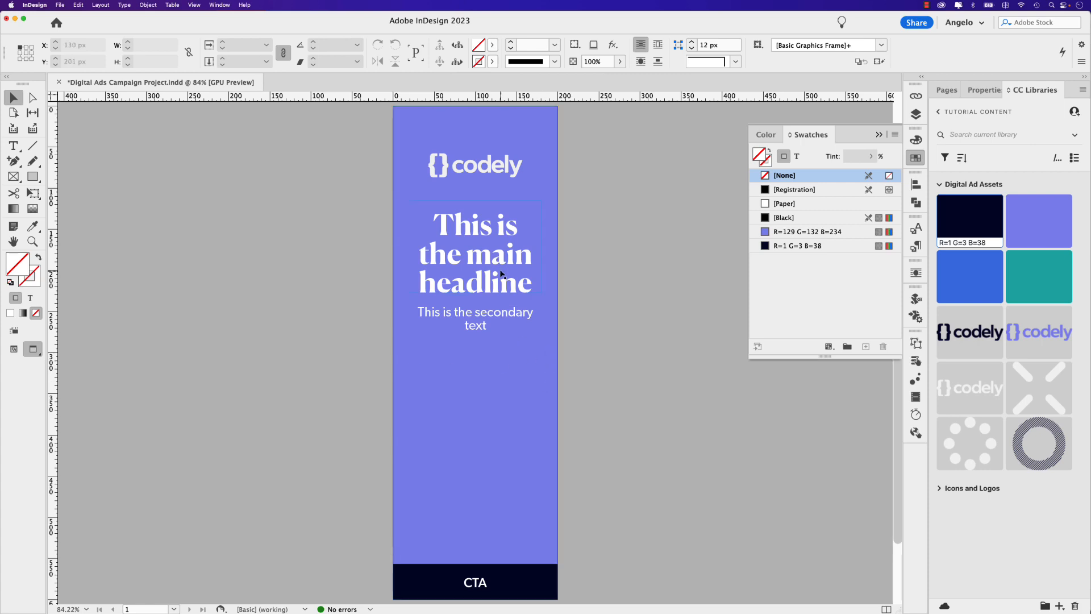
pyautogui.click(475, 252)
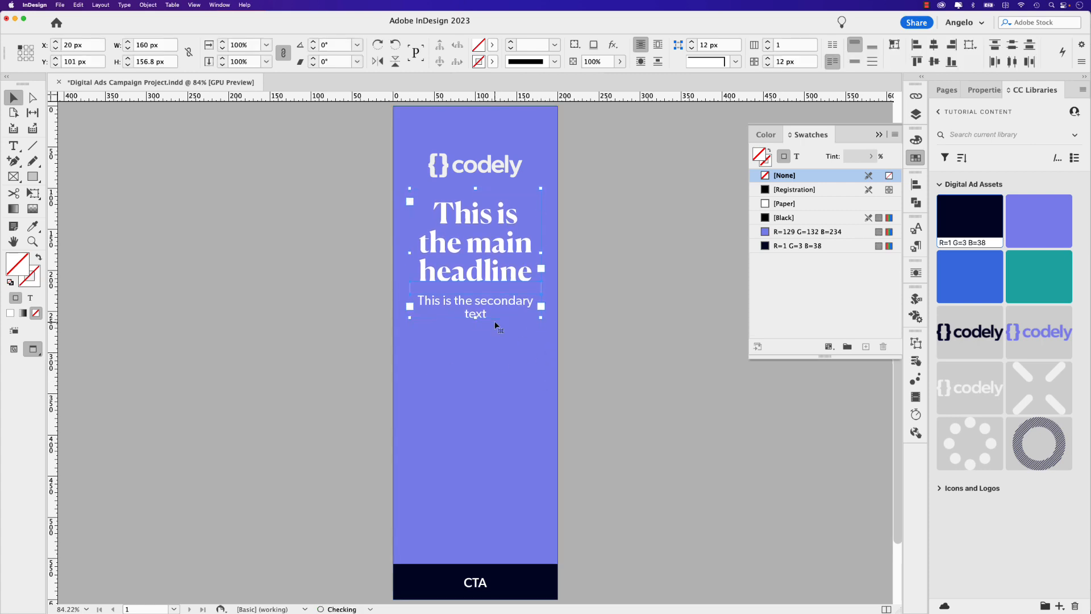
pyautogui.moveTo(582, 346)
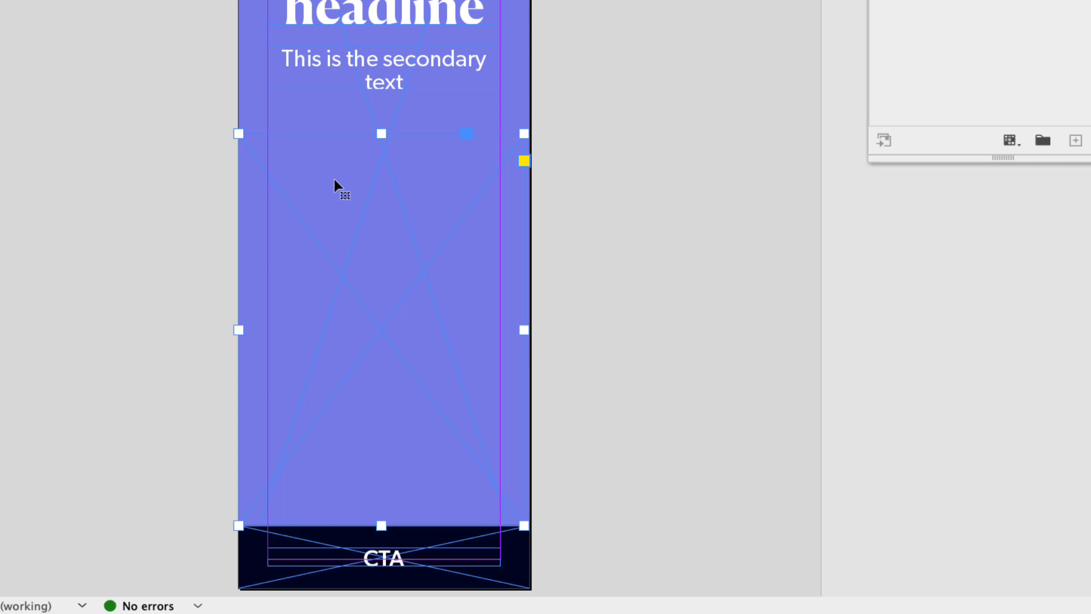
# Set frame fitting to Fill Frame Proportionally with a bottom-centre reference point
pyautogui.rightClick(338, 190)
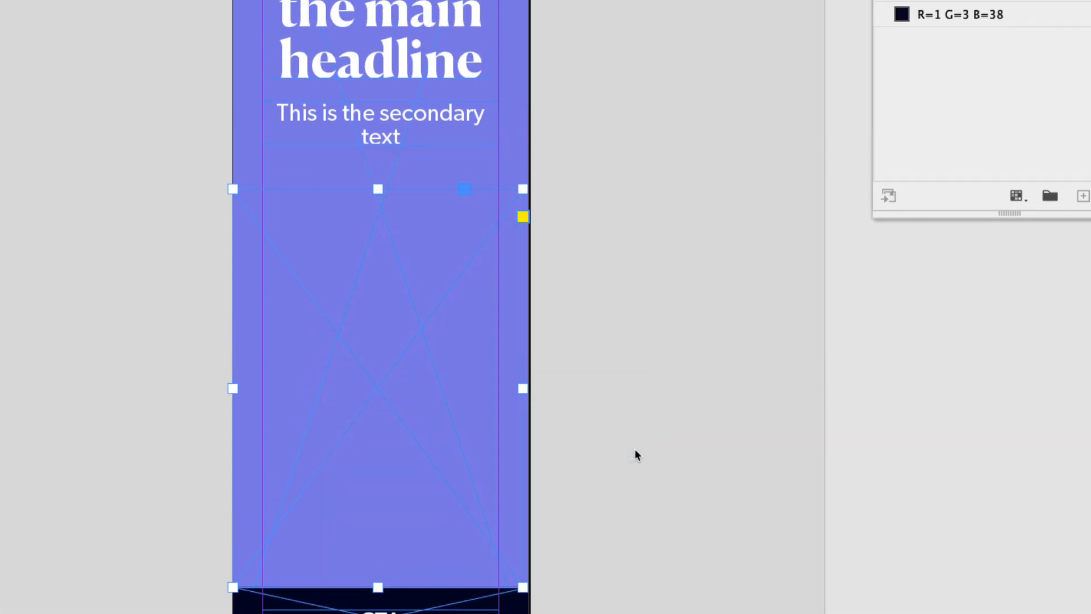
pyautogui.click(491, 221)
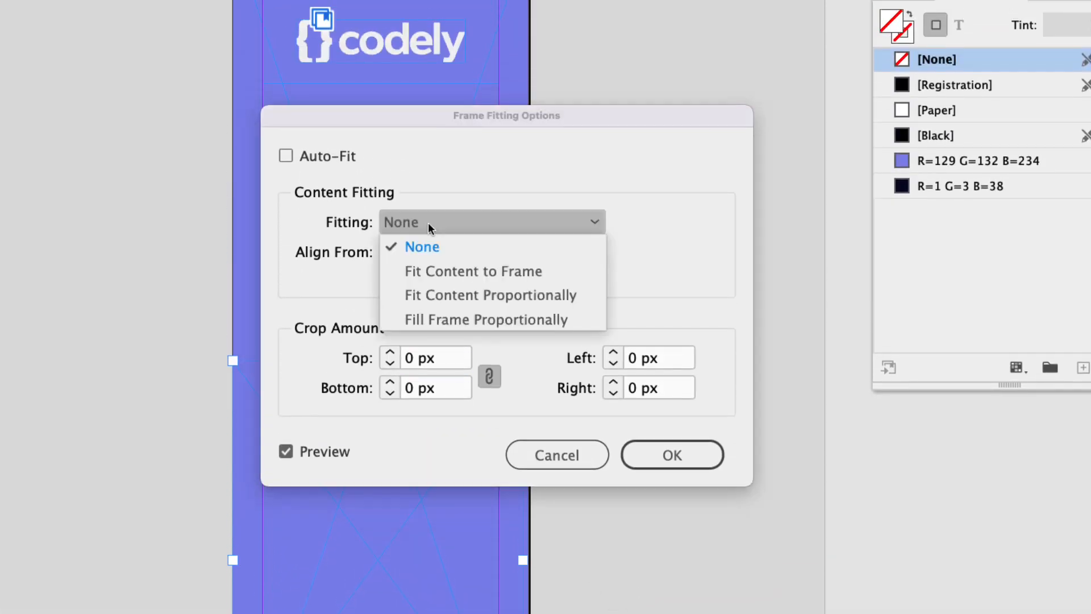
pyautogui.click(485, 319)
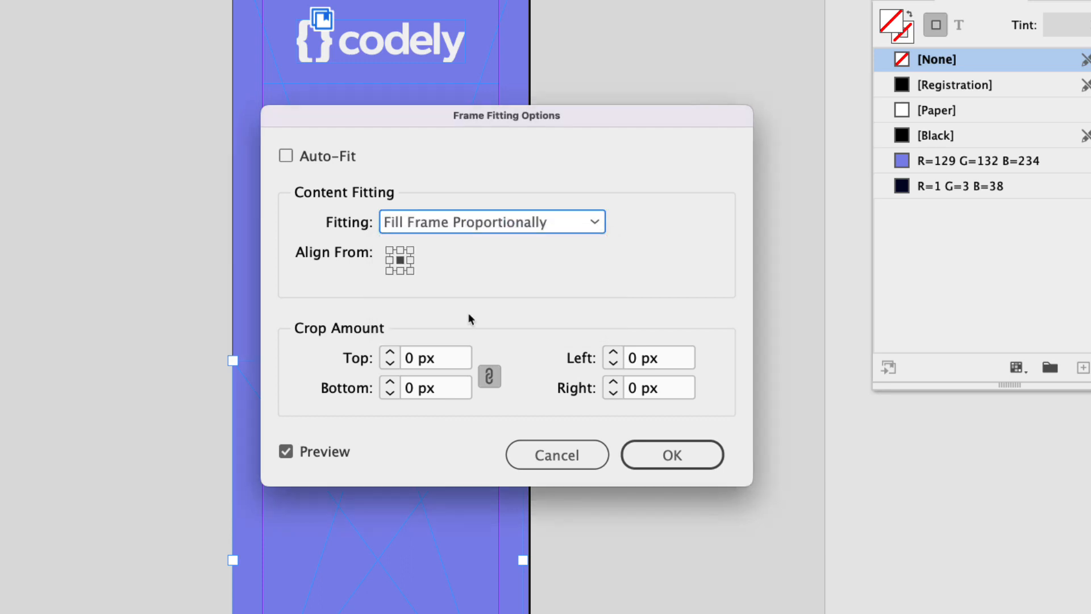
pyautogui.moveTo(404, 282)
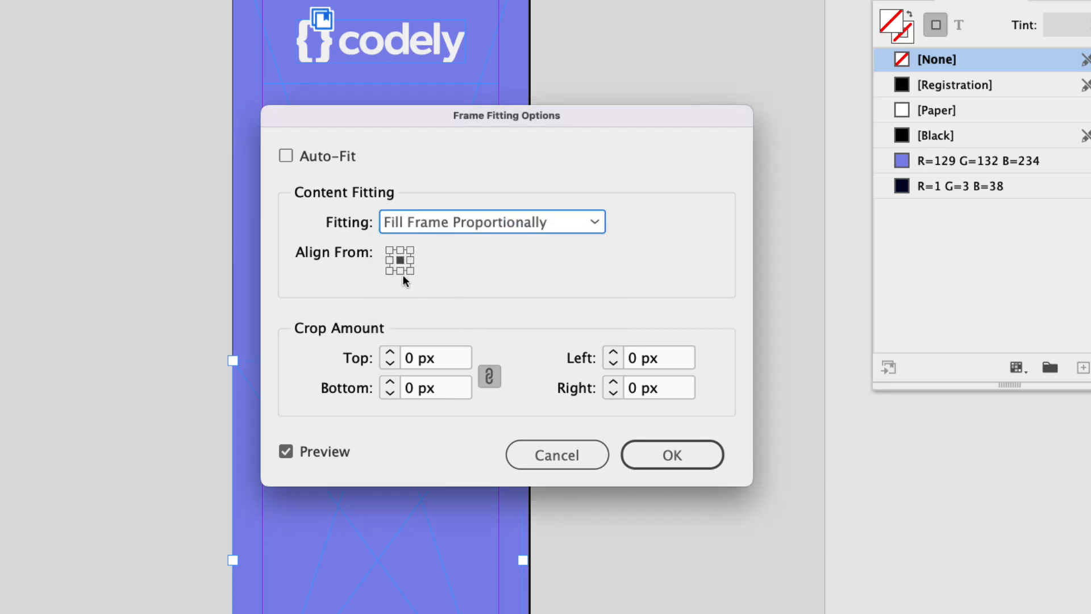
pyautogui.moveTo(416, 484)
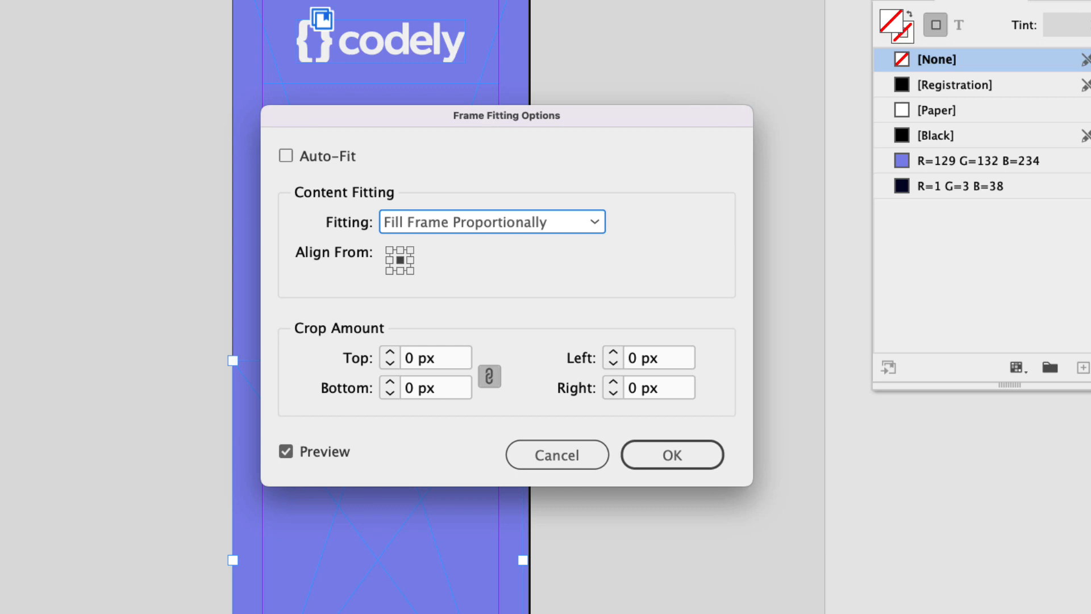
pyautogui.click(399, 256)
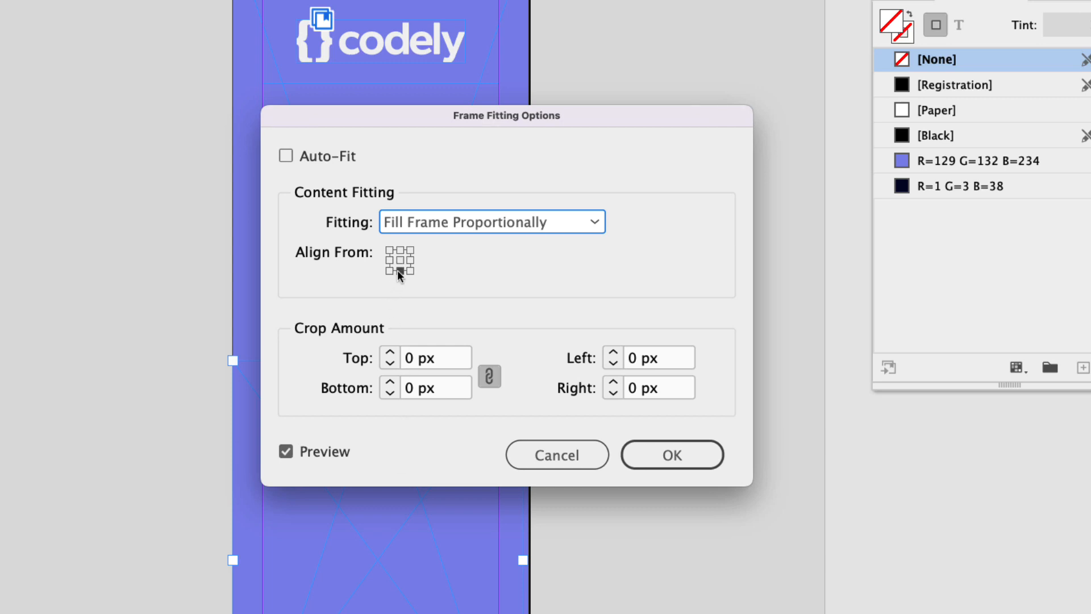
pyautogui.click(408, 273)
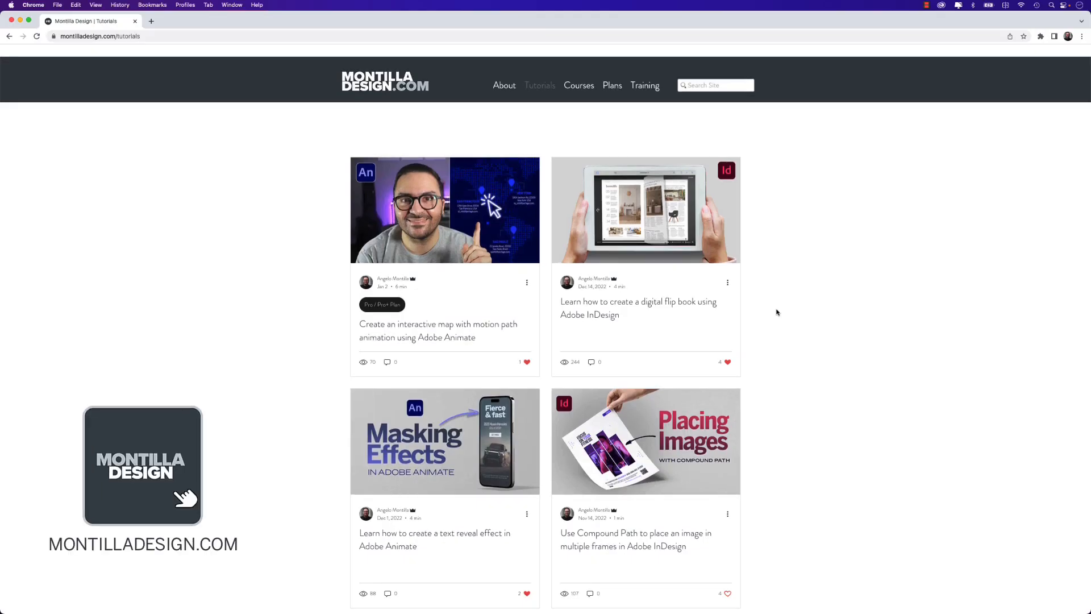
# Browse Montilla Design tutorials, view the pop-up windows tutorial, then the Courses page
pyautogui.scroll(-3)
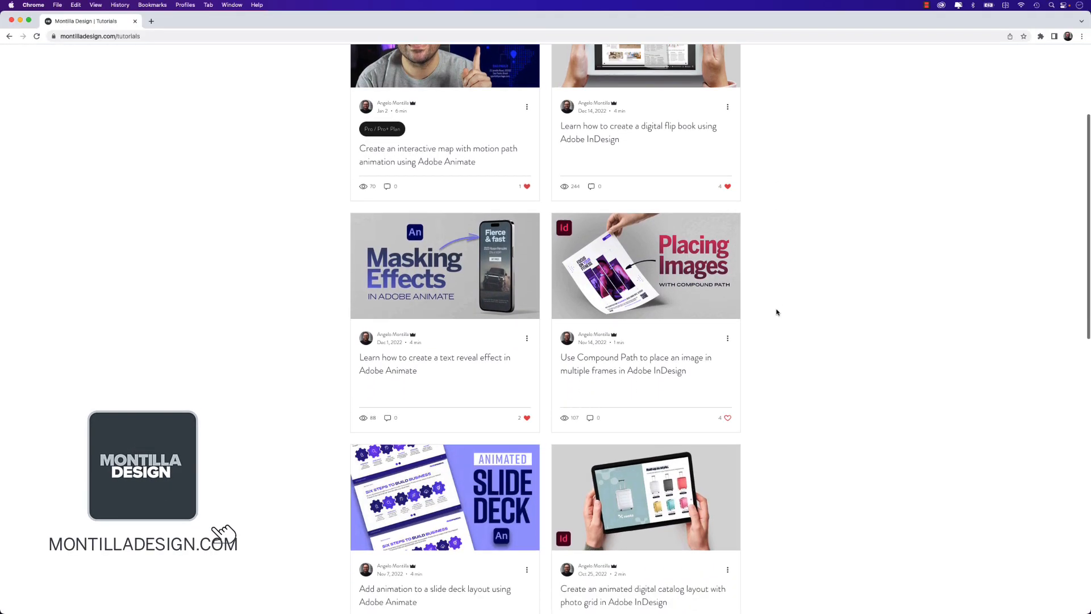
pyautogui.scroll(-3)
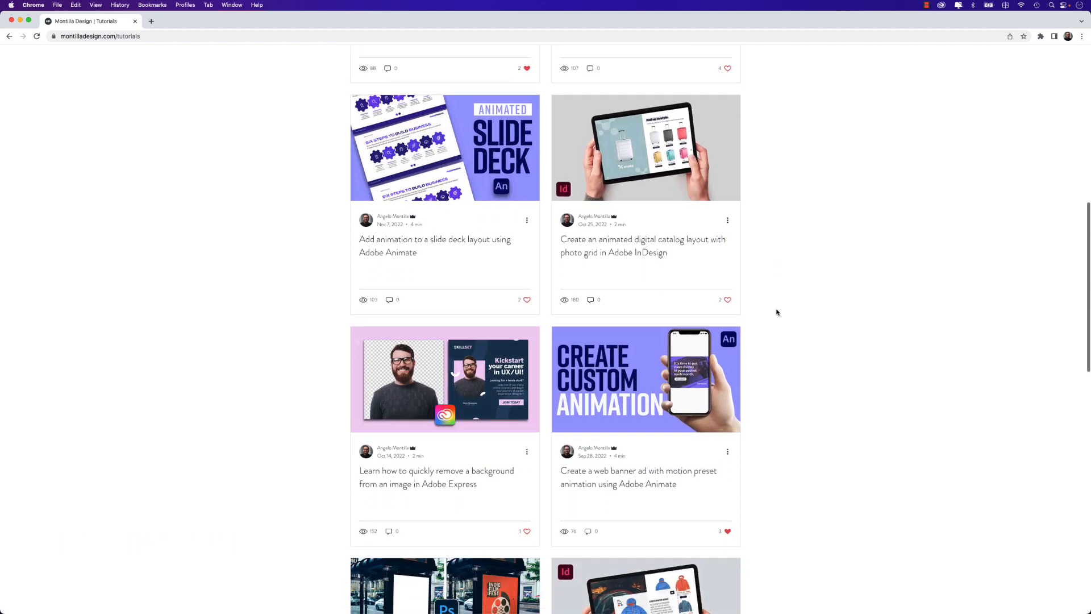
pyautogui.click(646, 585)
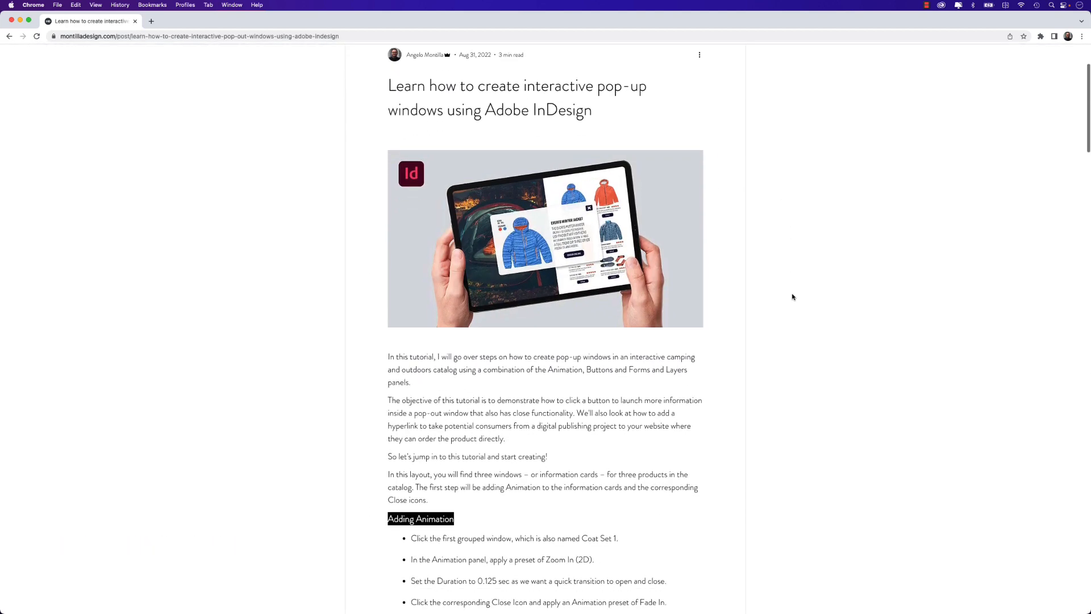
pyautogui.scroll(-3)
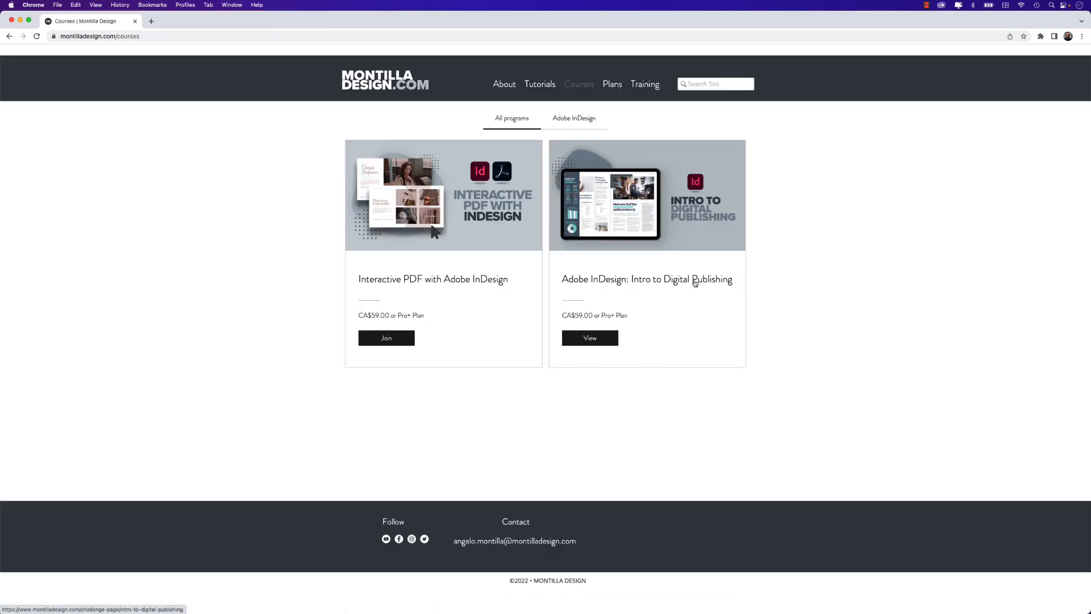
pyautogui.click(612, 83)
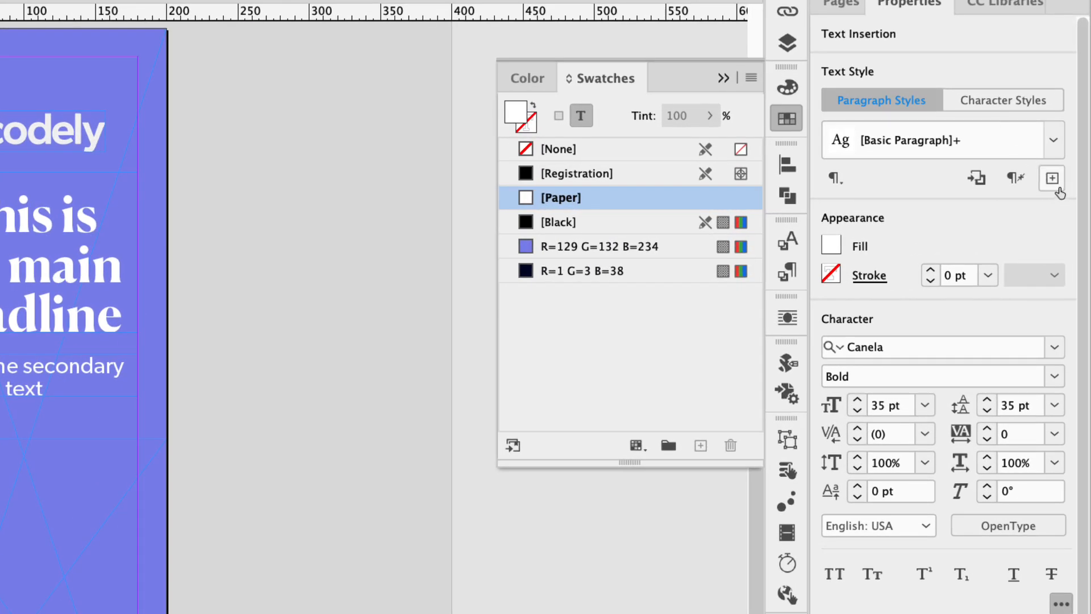
pyautogui.moveTo(1052, 178)
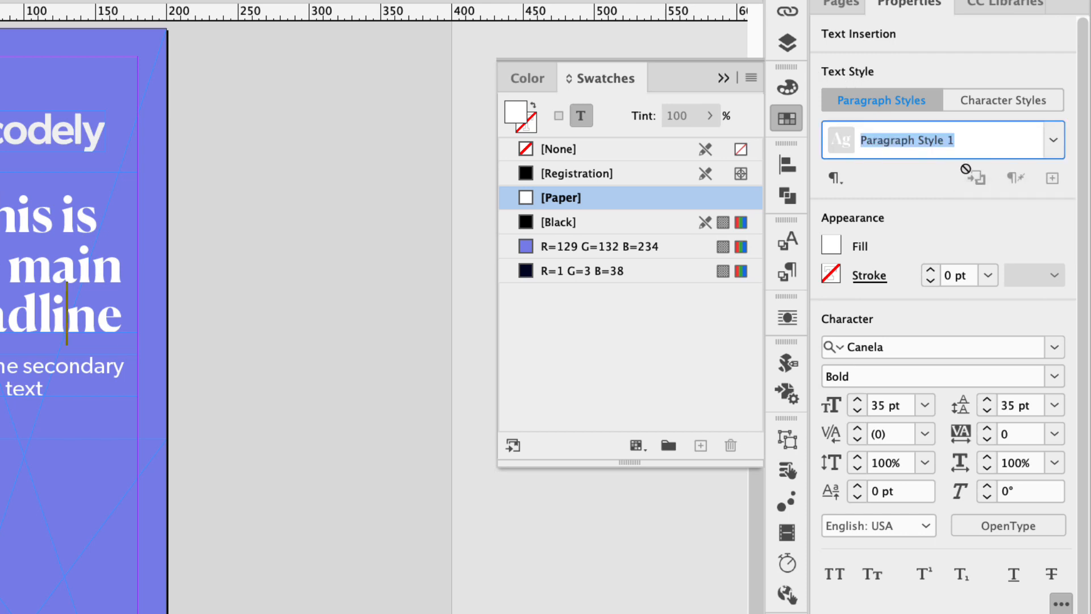
# Create paragraph styles named Main Headline, Ad Copy and CTA Text from the ad text
pyautogui.write('Main Headlin')
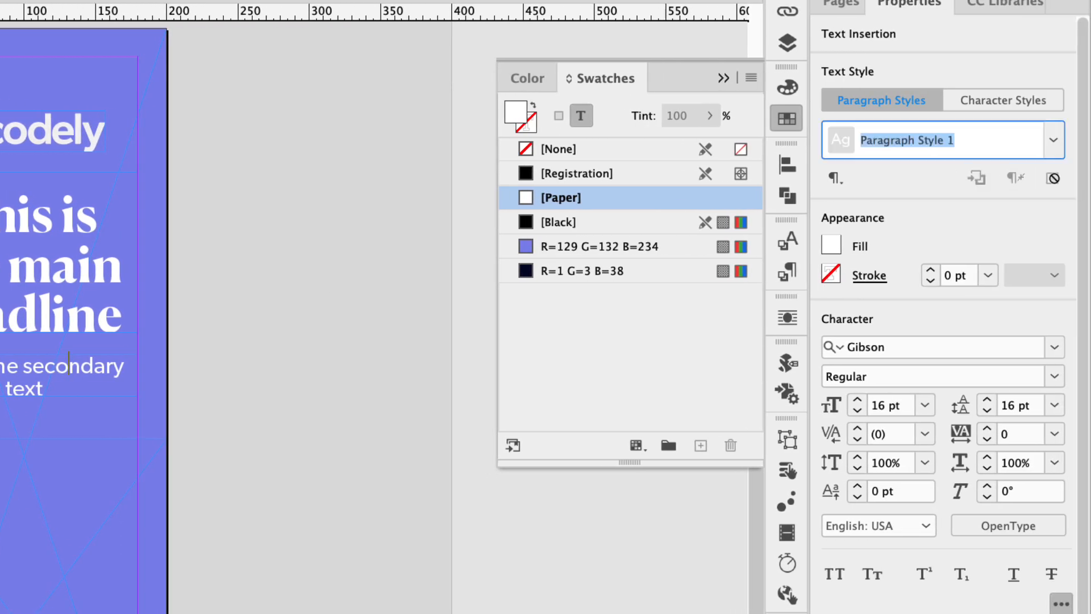
pyautogui.write('Ad Co')
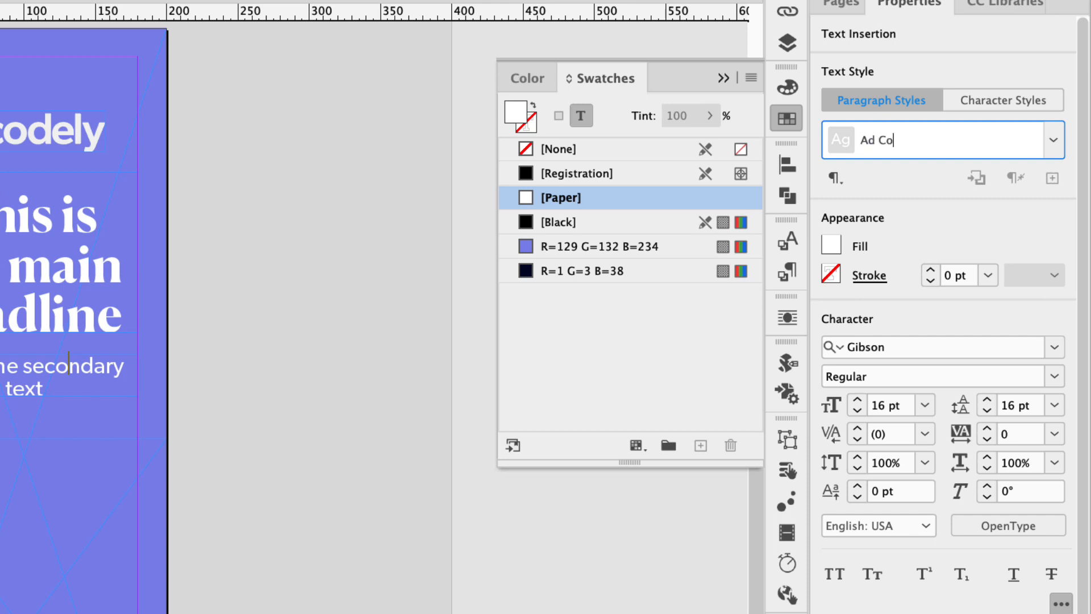
pyautogui.write('py')
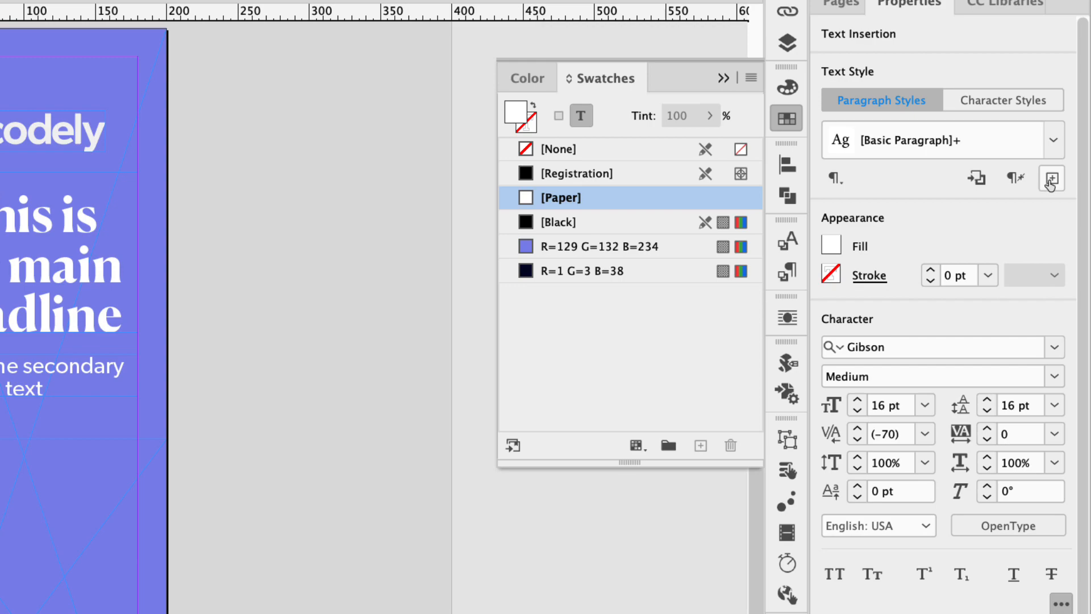
pyautogui.click(1051, 178)
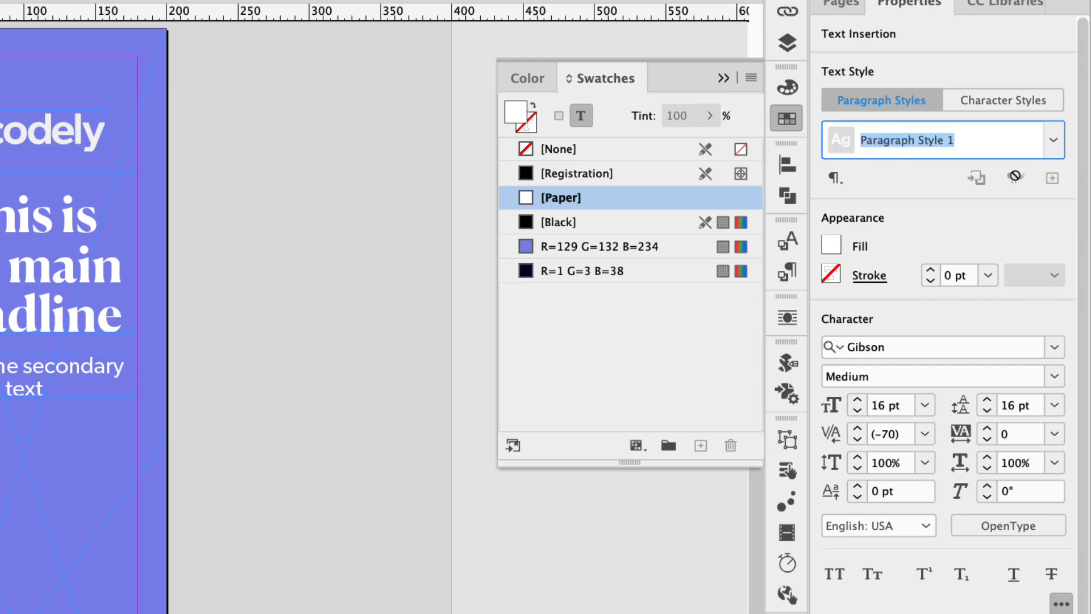
pyautogui.write('CTA Text')
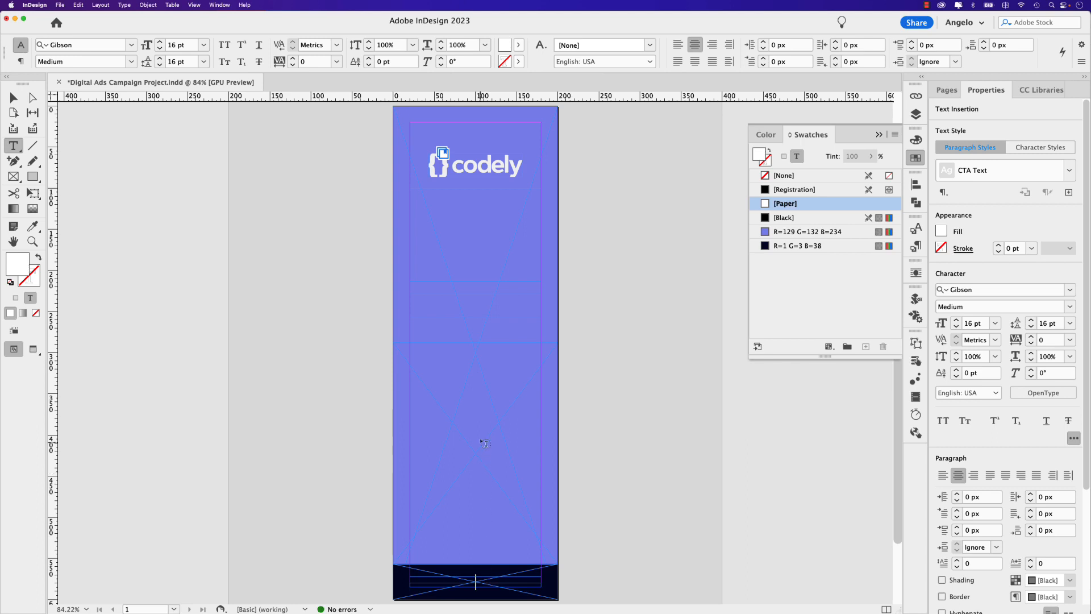
pyautogui.moveTo(419, 340)
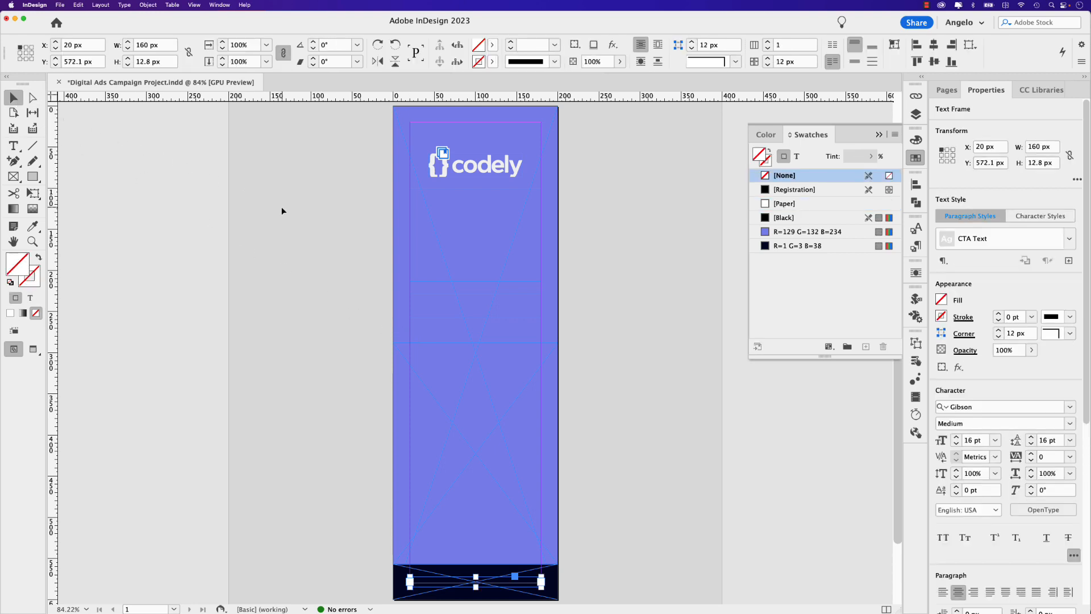
# Deselect everything, show the Data Merge panel and close the Script Label panel
pyautogui.click(629, 313)
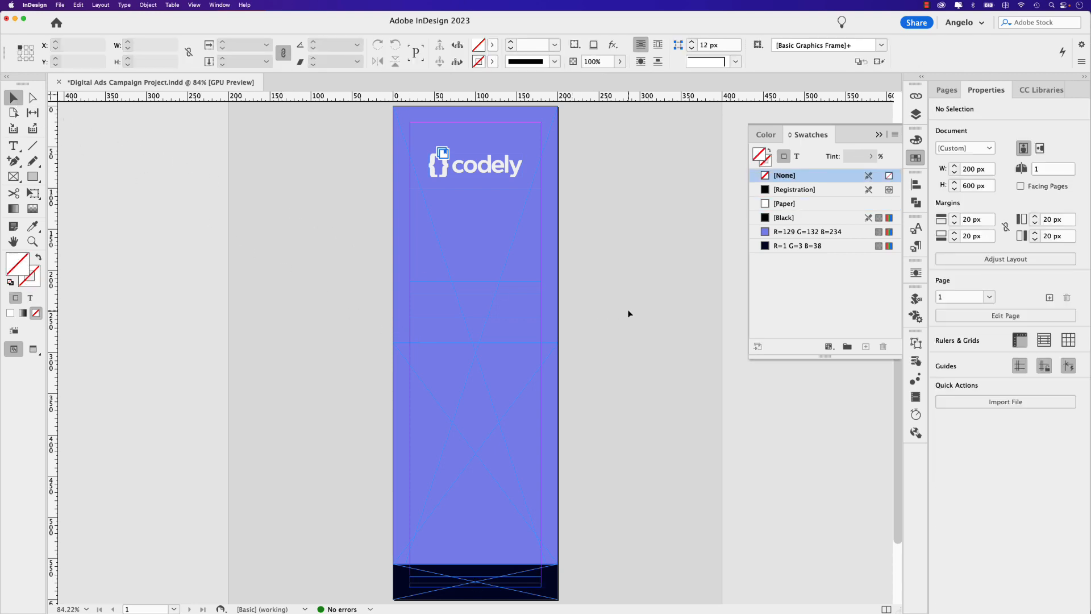
pyautogui.click(220, 5)
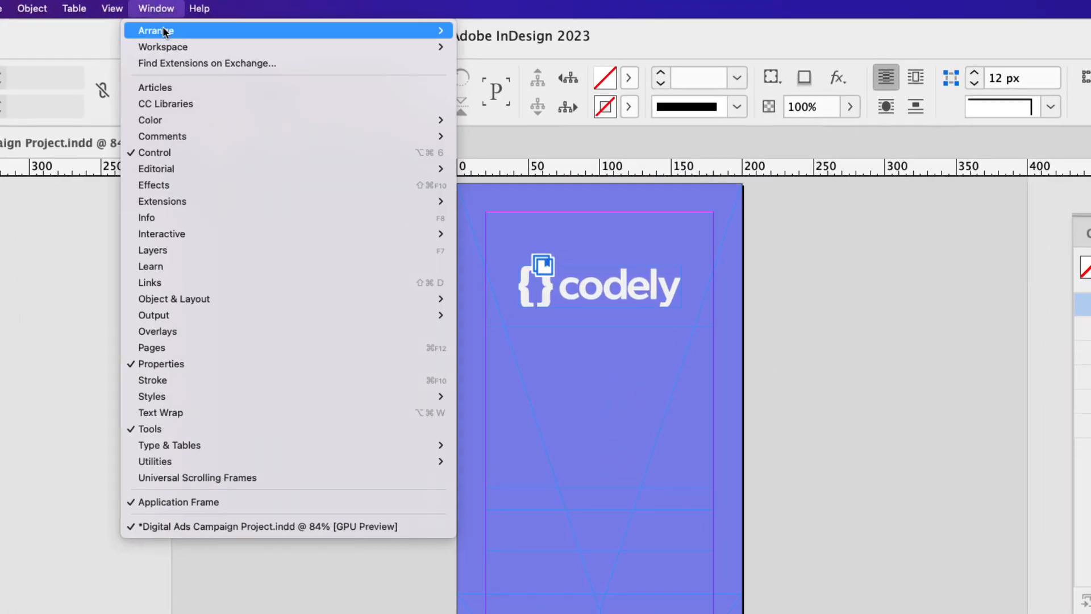
pyautogui.moveTo(154, 461)
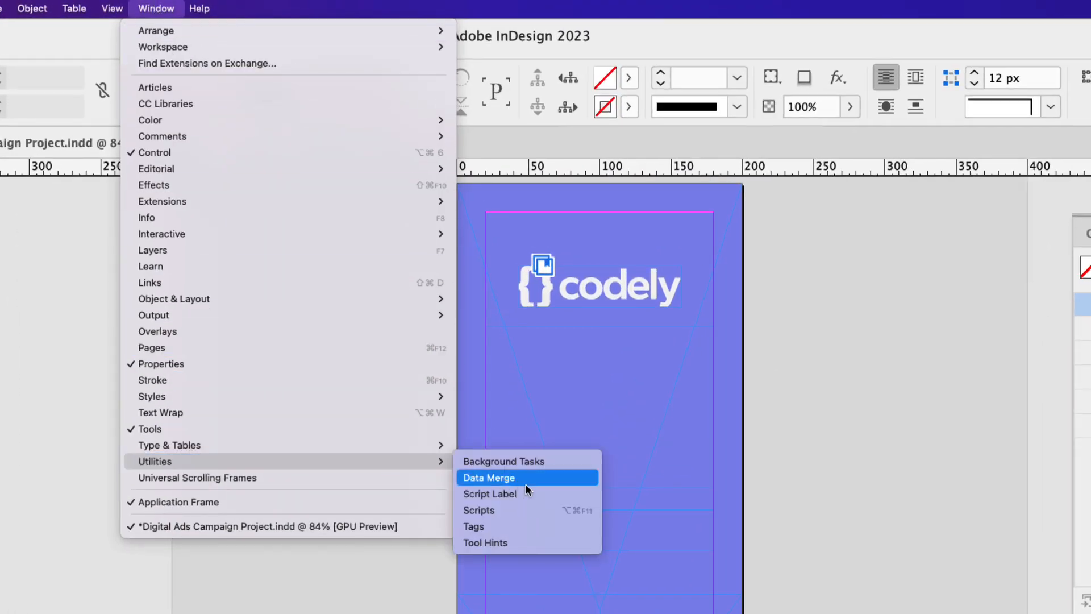
pyautogui.click(489, 478)
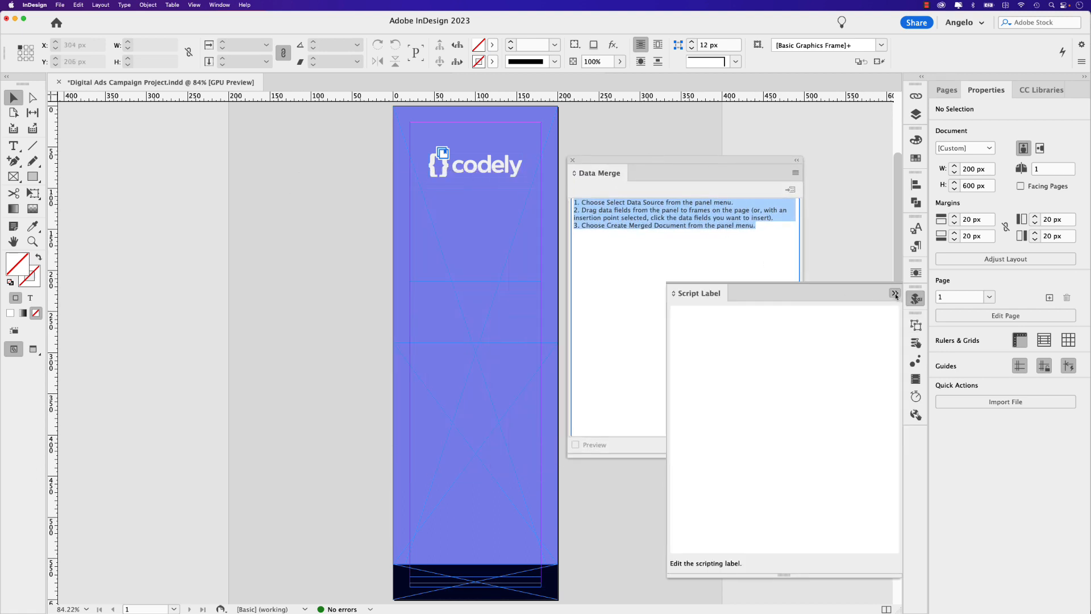
pyautogui.click(895, 293)
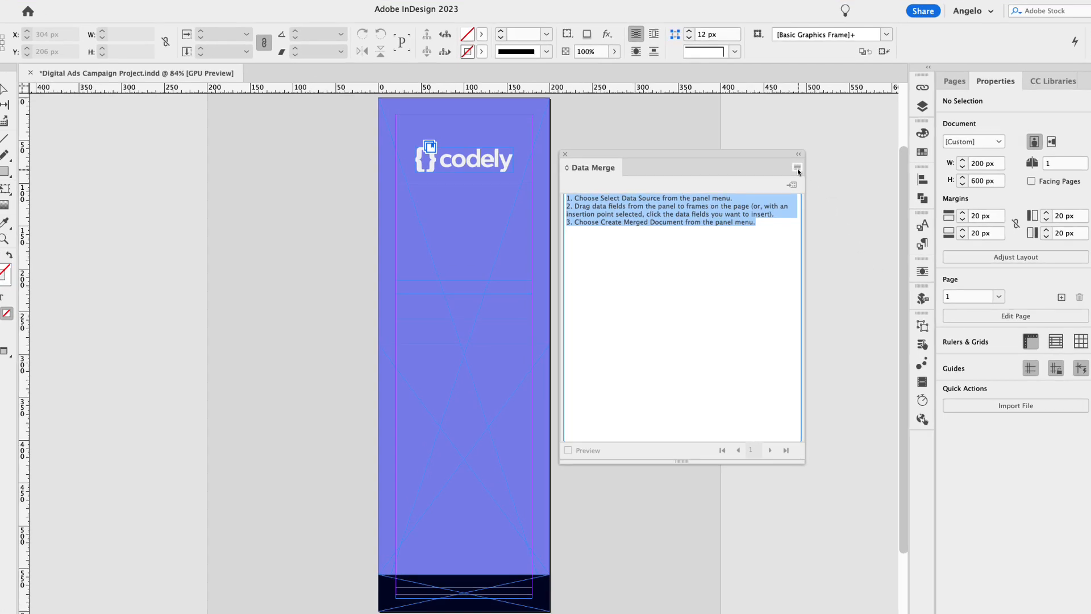
# Load Codely Data - Sheet1.csv as the Data Merge source
pyautogui.click(798, 171)
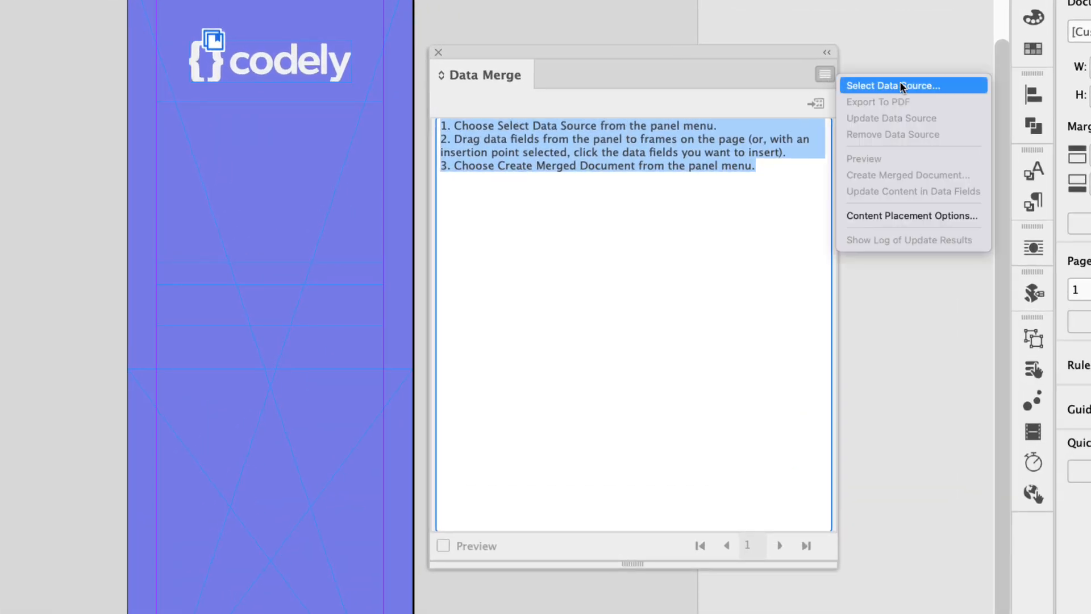
pyautogui.click(893, 85)
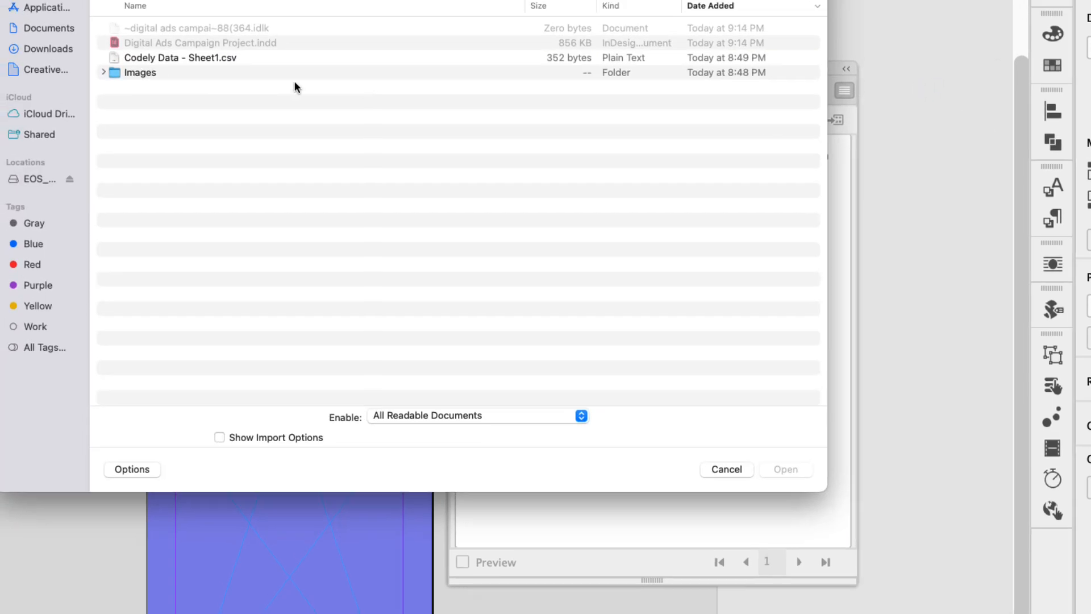
pyautogui.click(181, 58)
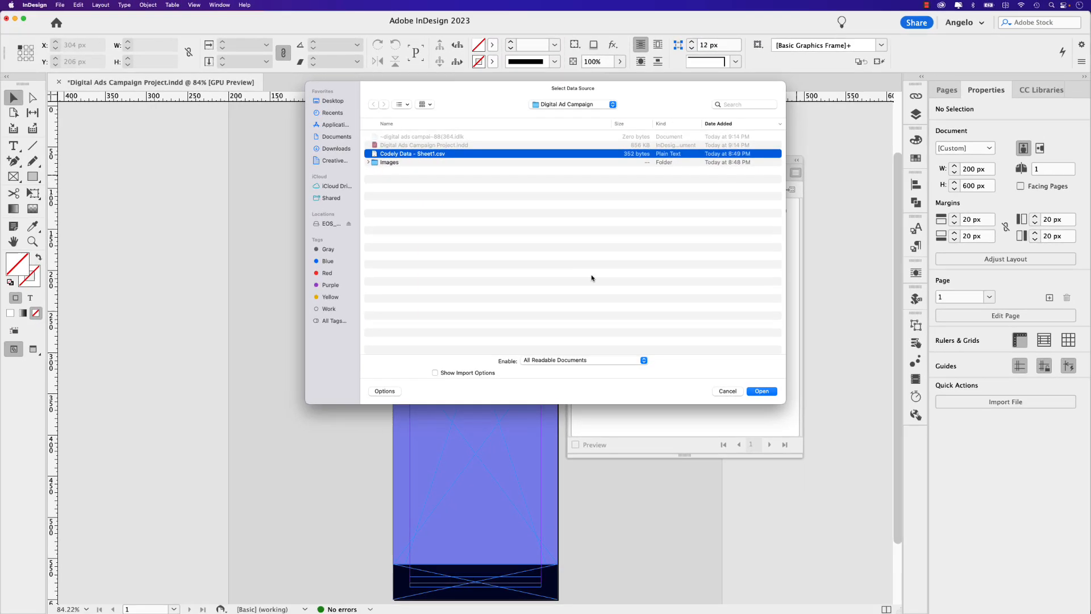
pyautogui.click(761, 390)
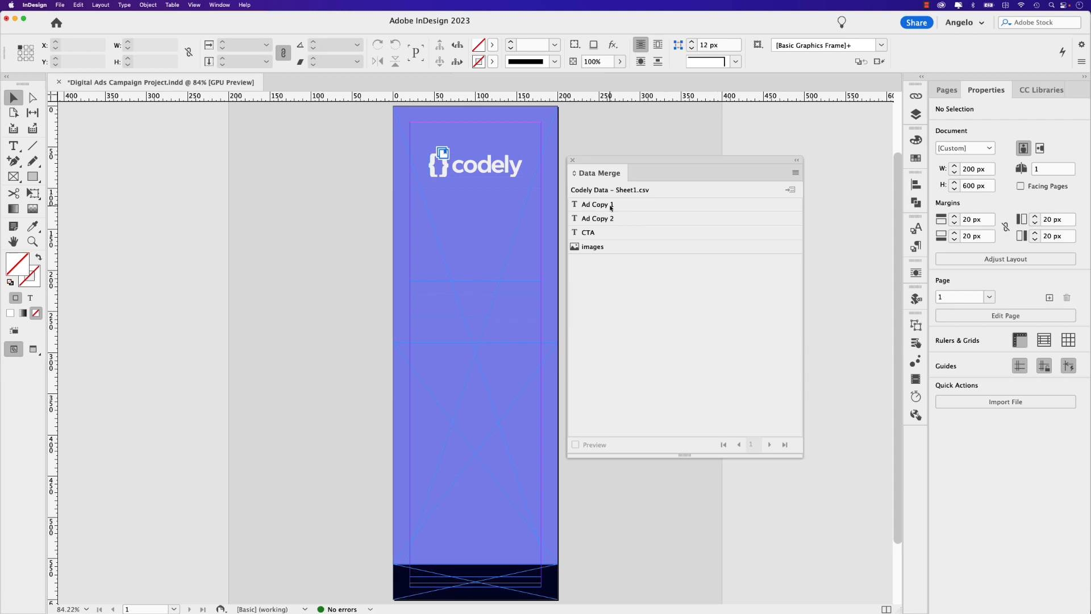
pyautogui.moveTo(592, 231)
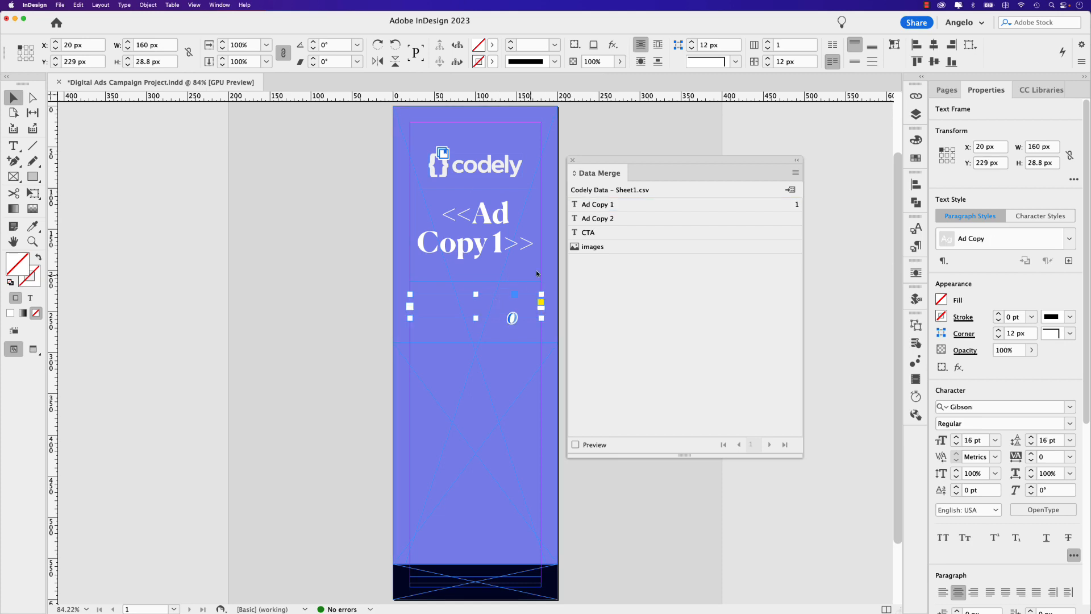
# Insert Ad Copy 2, CTA and images fields into the subheading, CTA and photo frames
pyautogui.click(597, 218)
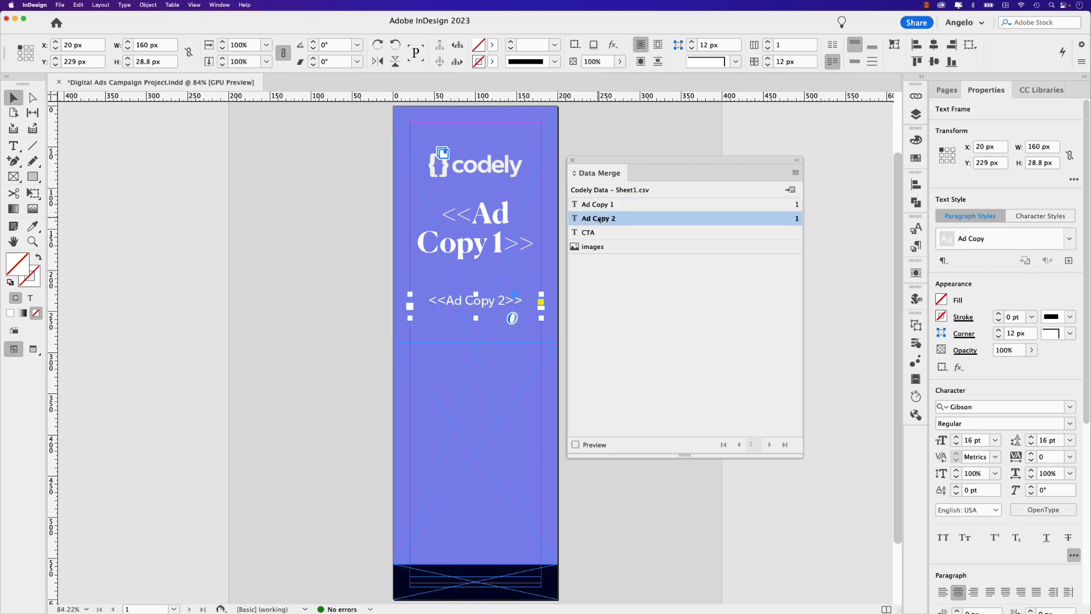
pyautogui.click(475, 581)
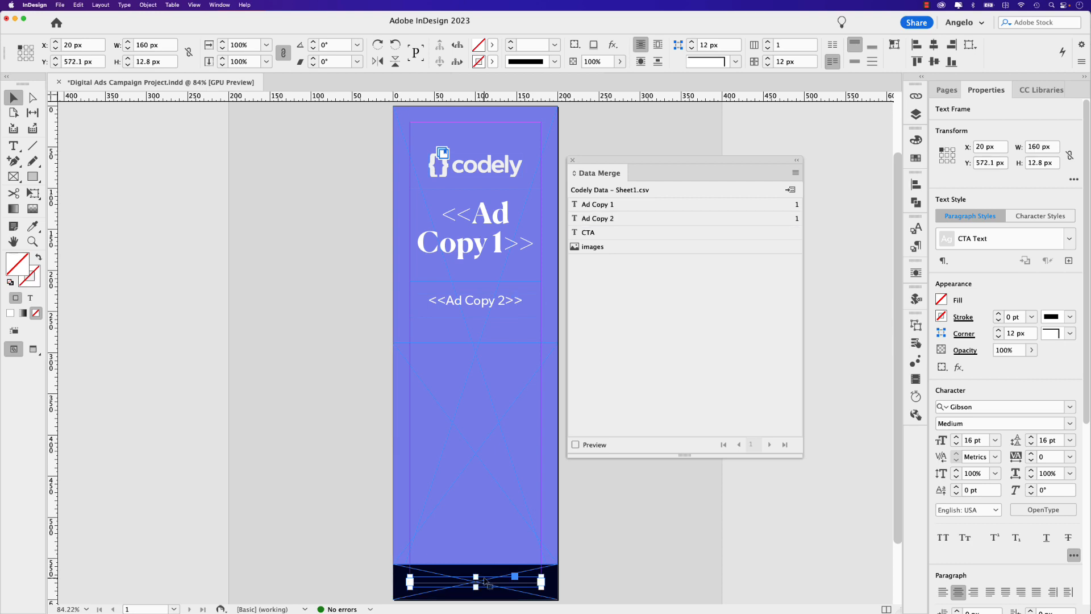
pyautogui.moveTo(602, 265)
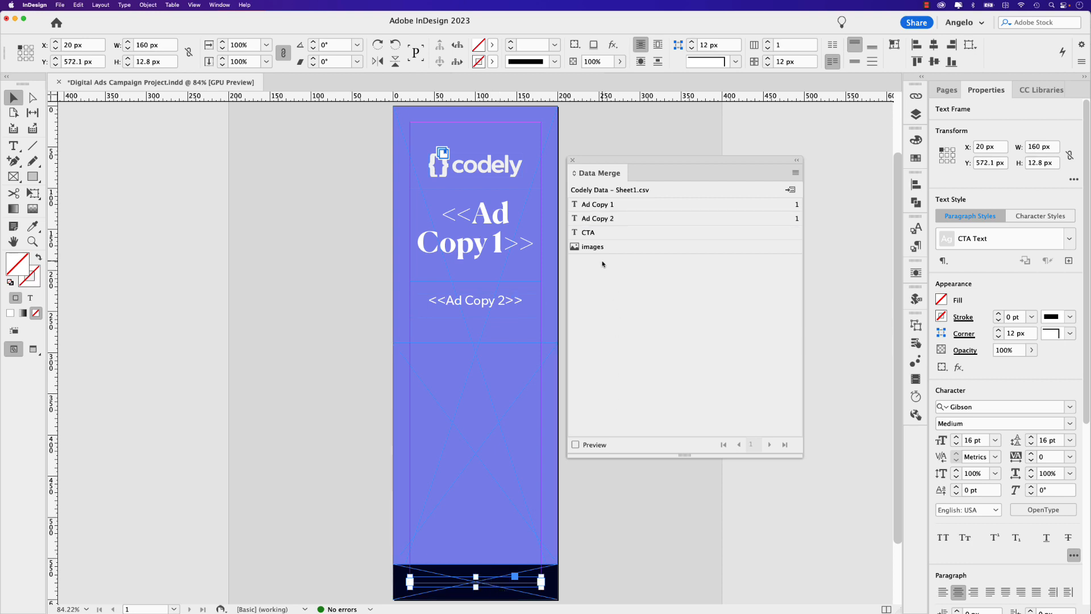
pyautogui.click(588, 231)
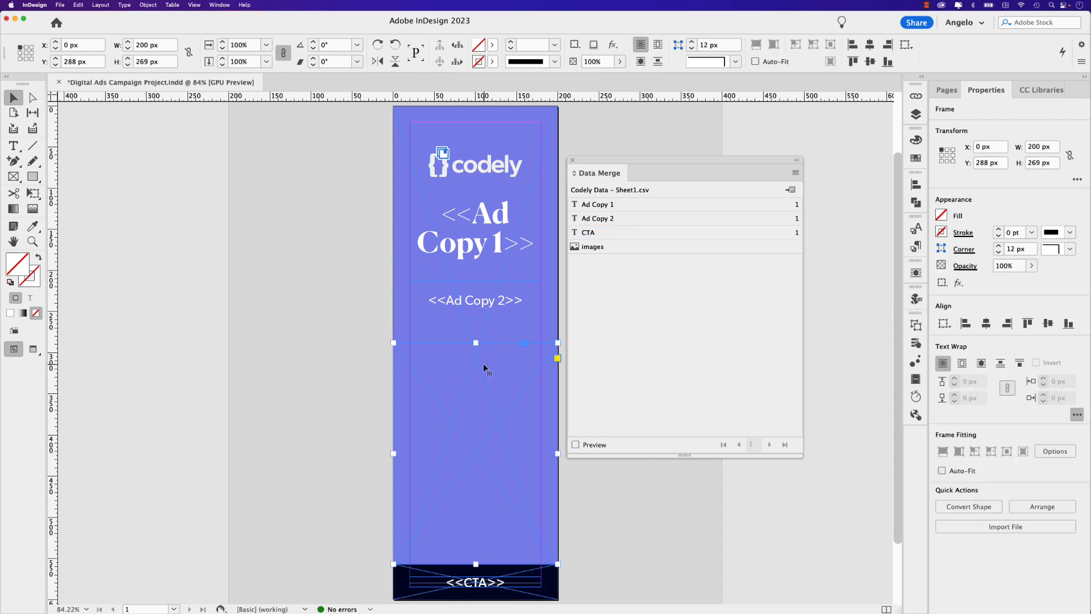
pyautogui.click(593, 246)
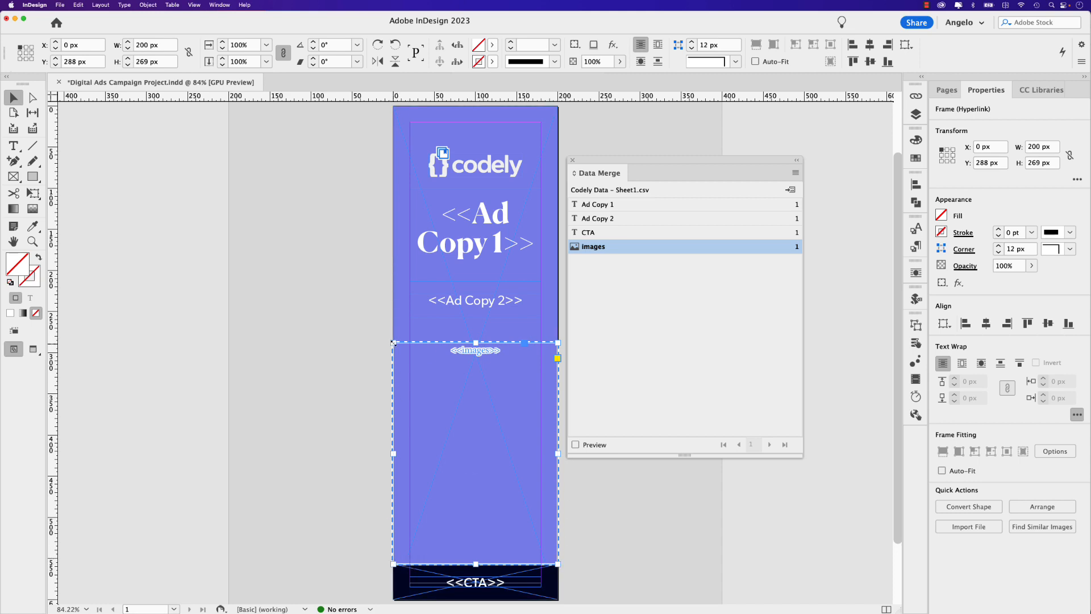
pyautogui.moveTo(569, 529)
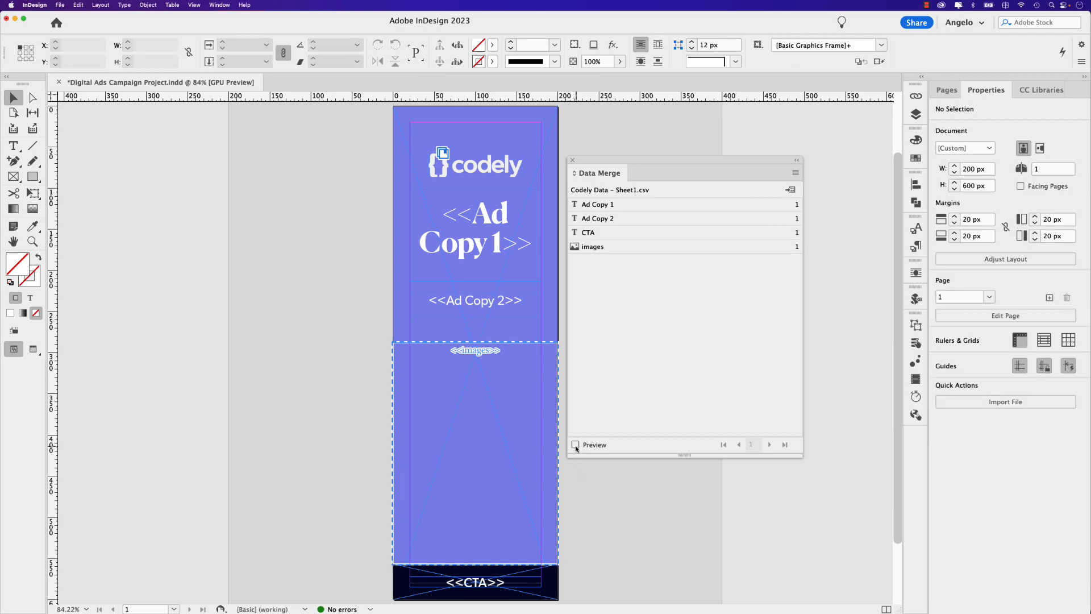
# Turn on the Data Merge preview and step through records 2 and 3
pyautogui.click(574, 445)
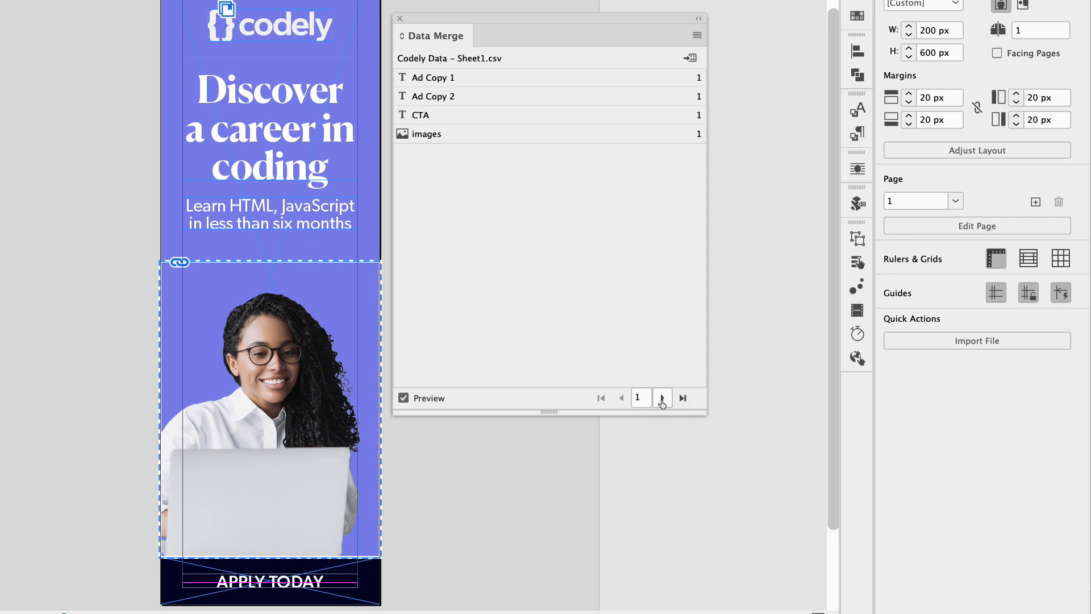
pyautogui.click(662, 397)
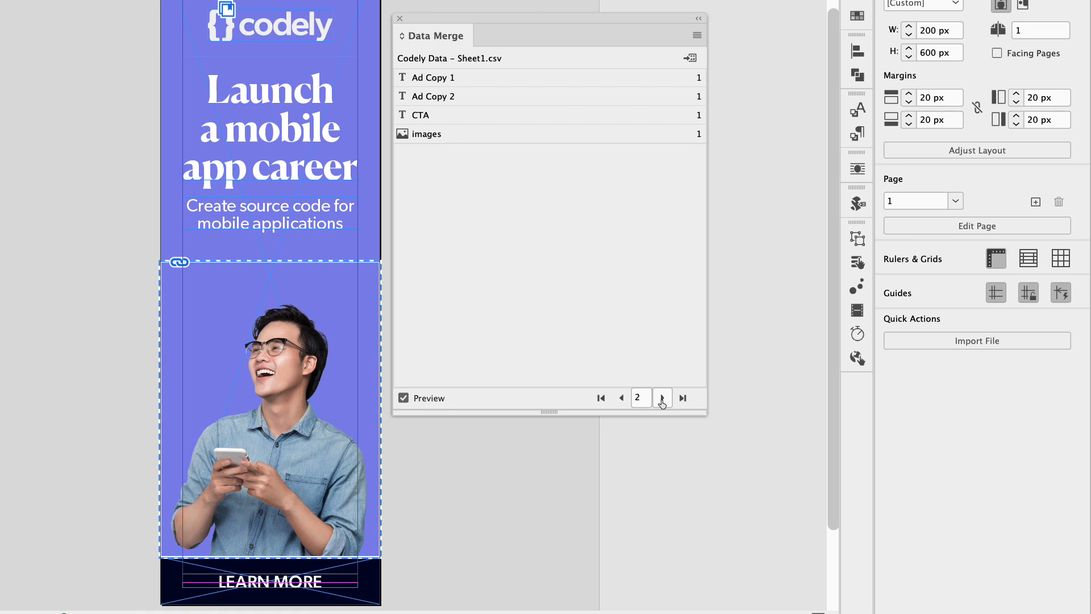
pyautogui.moveTo(265, 143)
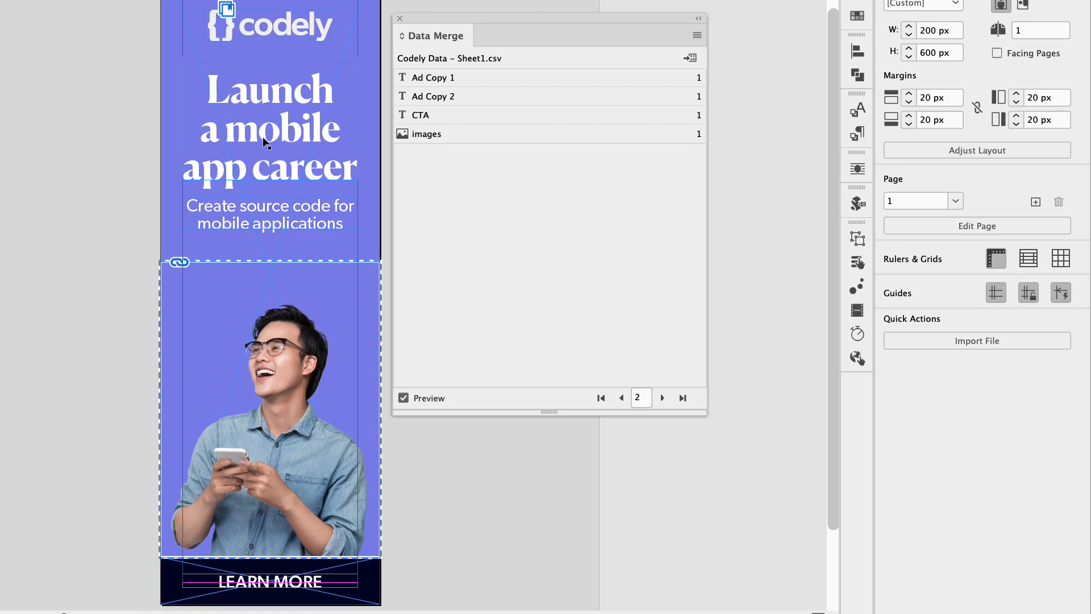
pyautogui.moveTo(638, 405)
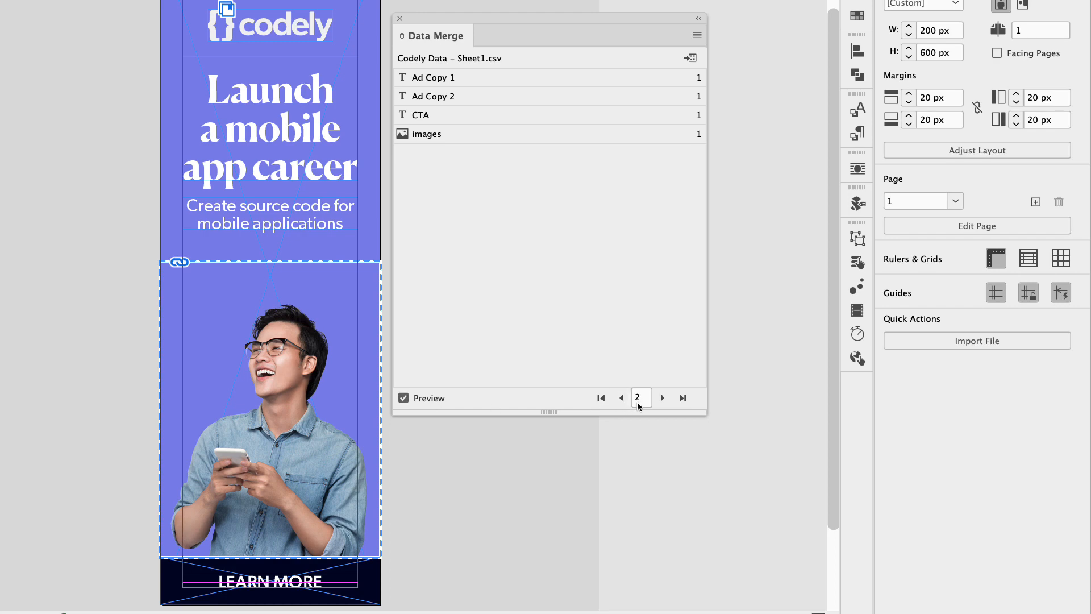
pyautogui.click(661, 397)
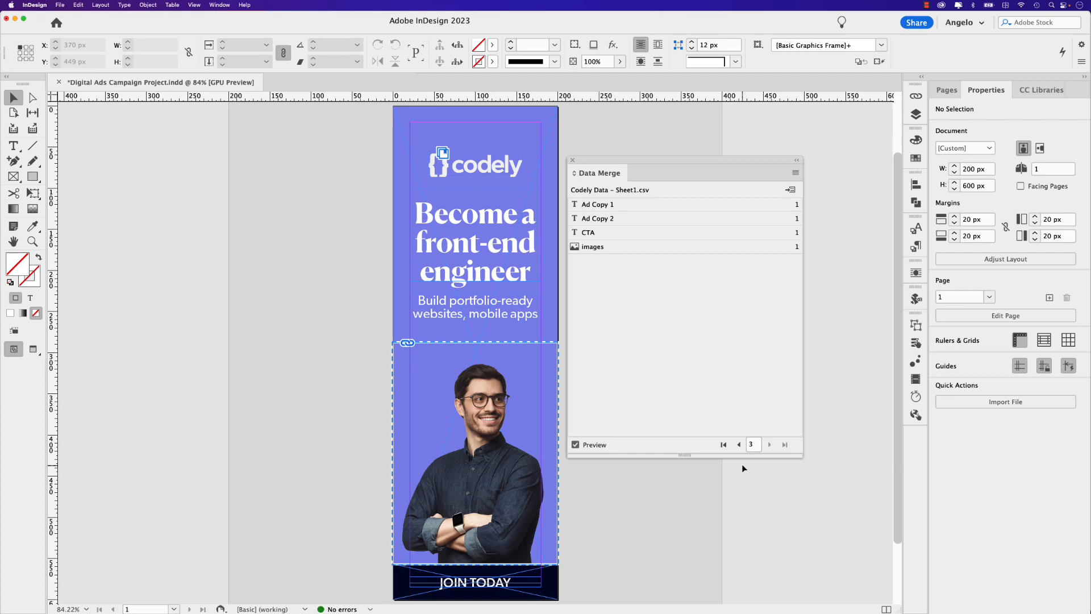
pyautogui.click(723, 444)
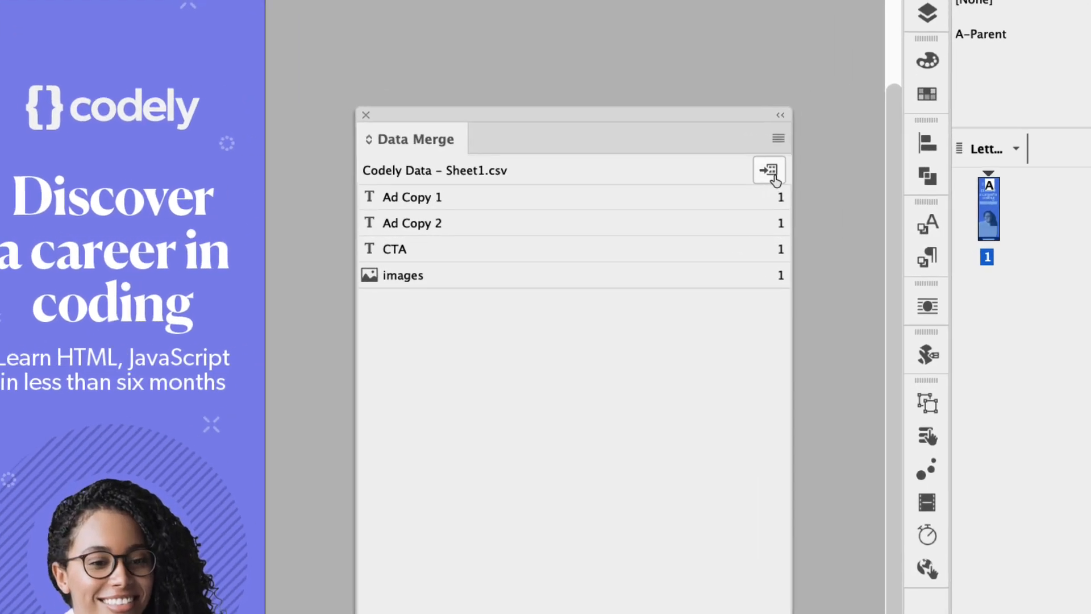
pyautogui.moveTo(768, 171)
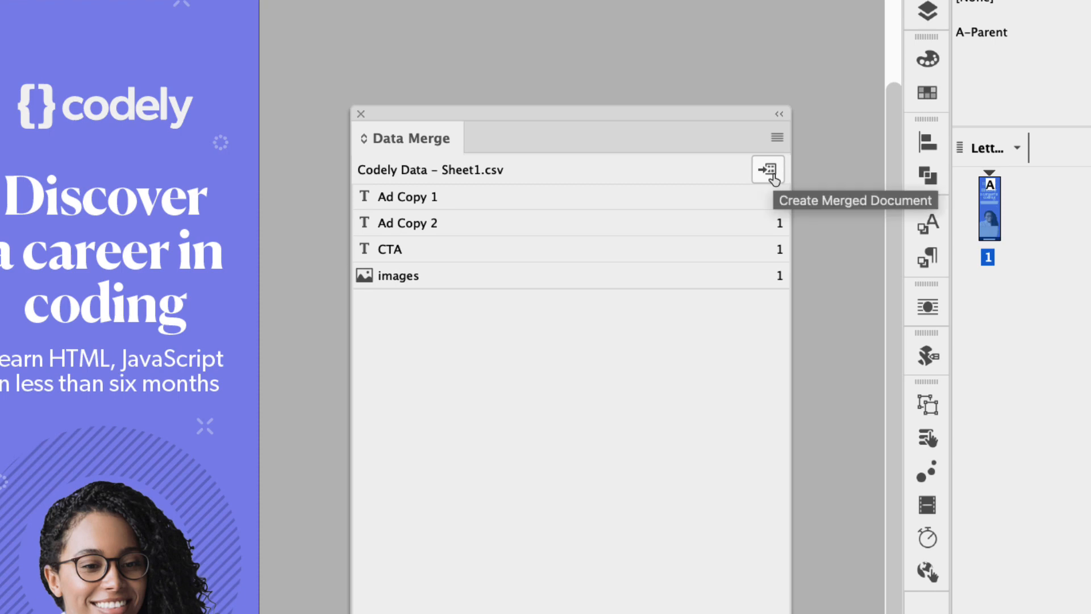
pyautogui.moveTo(777, 137)
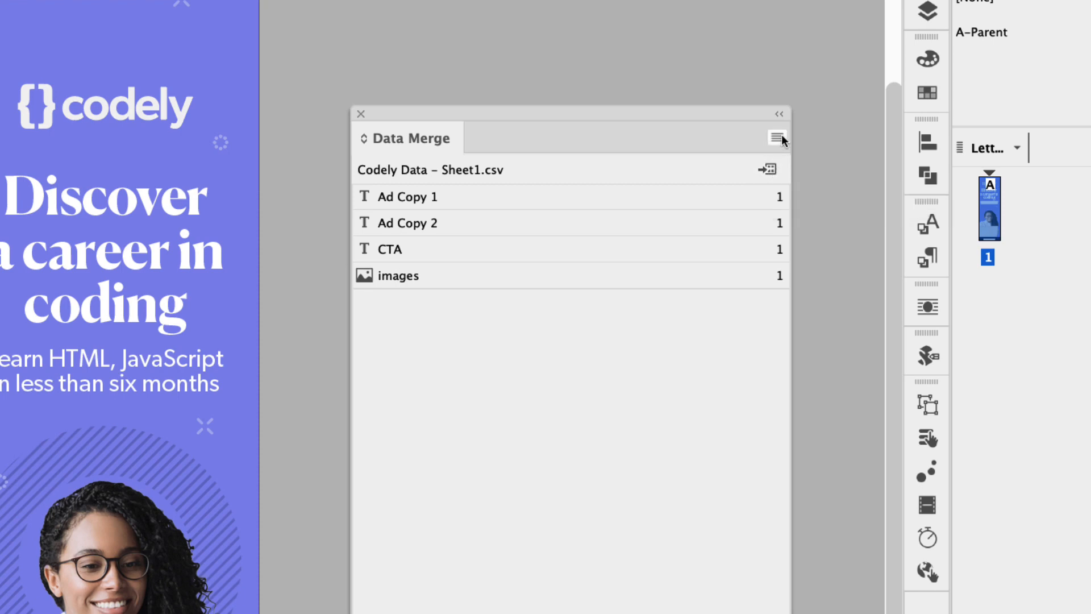
# Choose Create Merged Document from the Data Merge panel menu
pyautogui.click(776, 137)
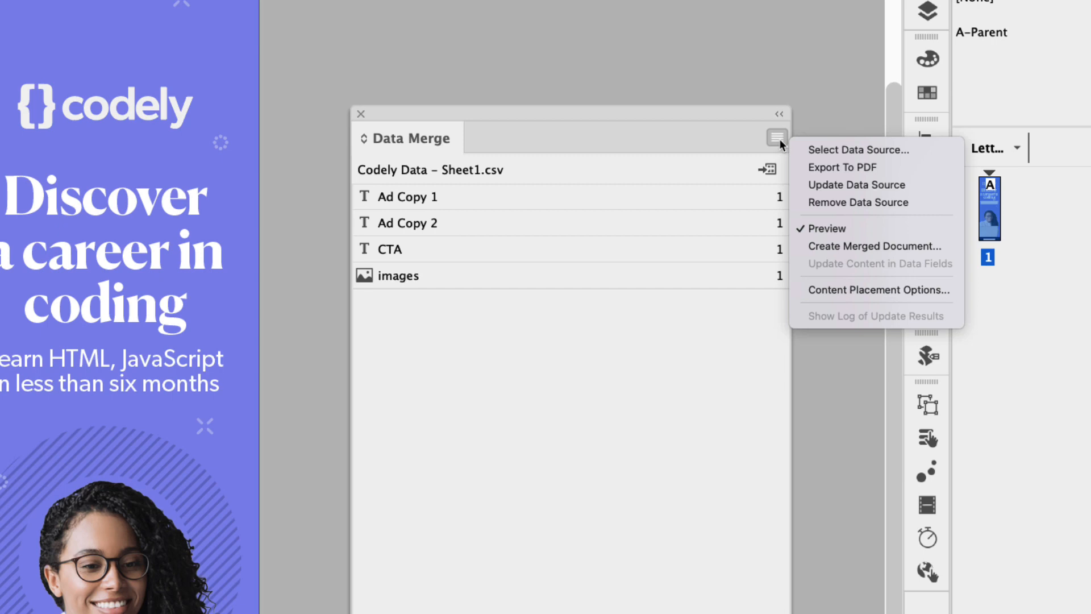
pyautogui.moveTo(875, 246)
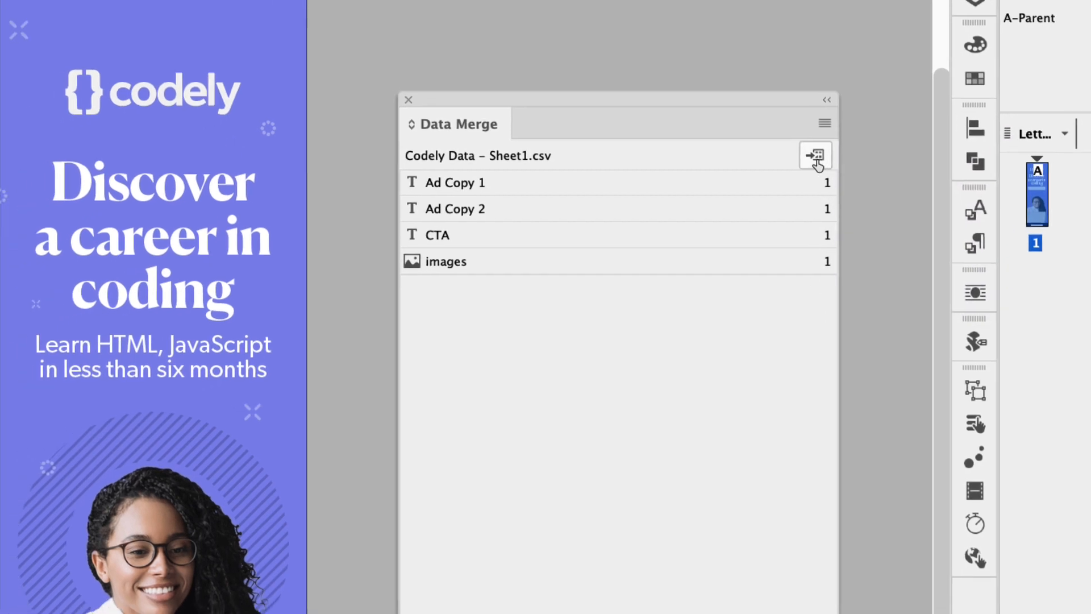
pyautogui.click(815, 155)
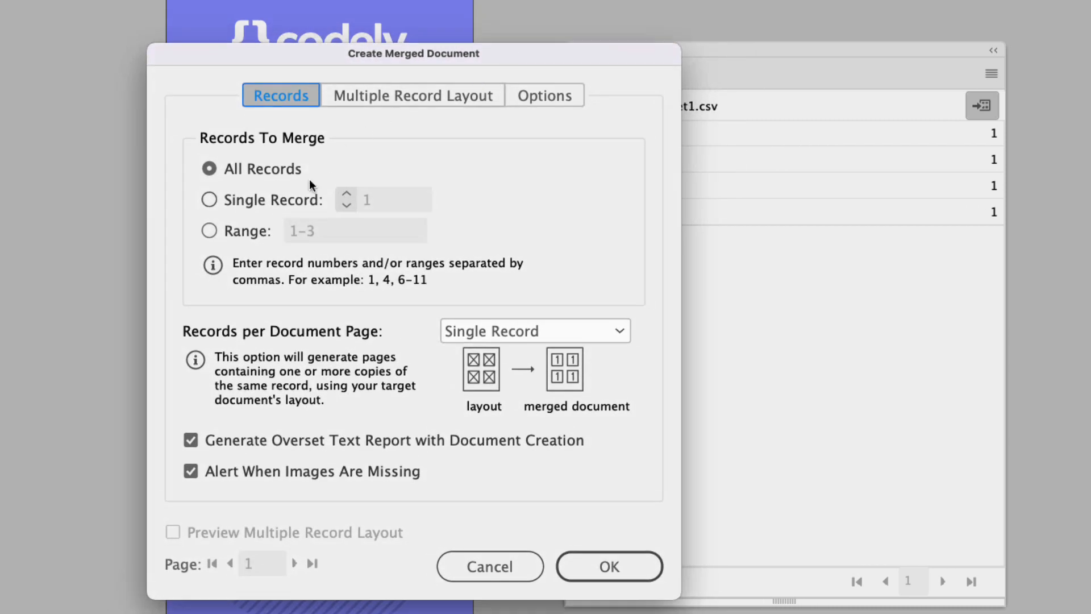
pyautogui.moveTo(264, 180)
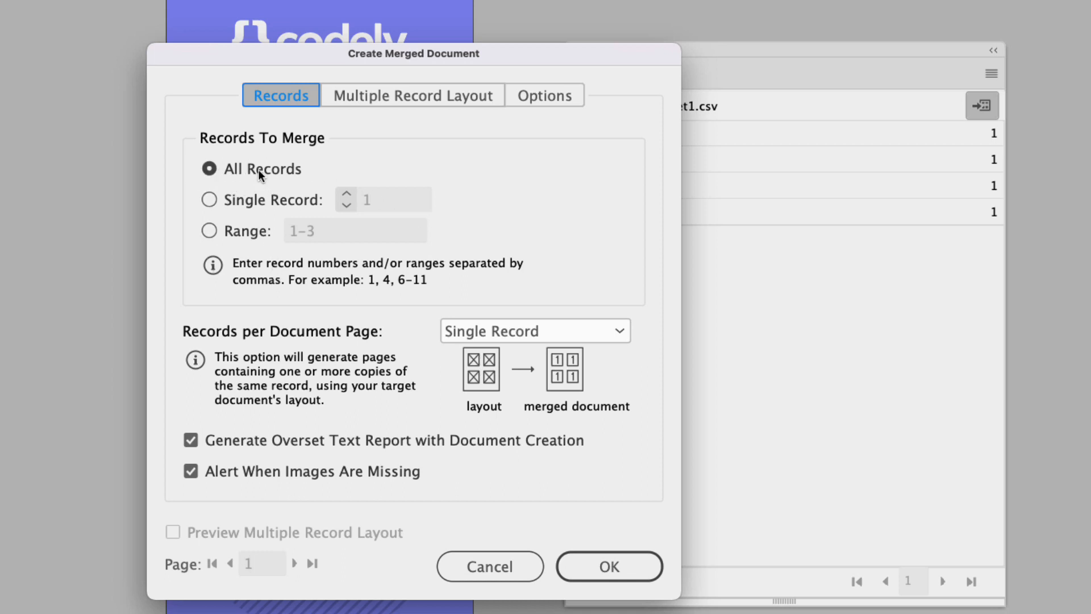
pyautogui.moveTo(210, 200)
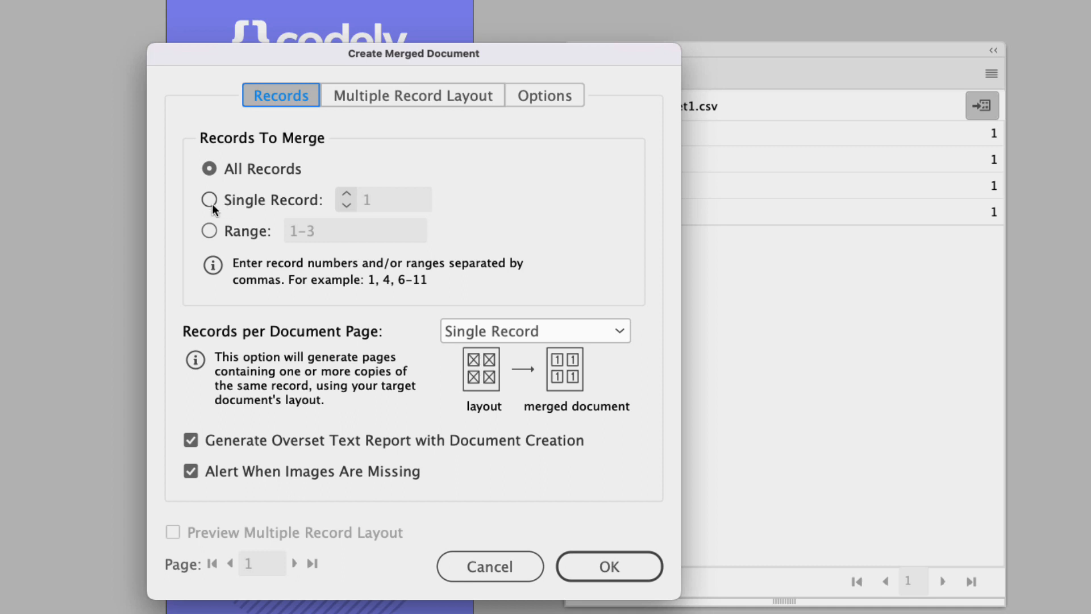
pyautogui.click(209, 199)
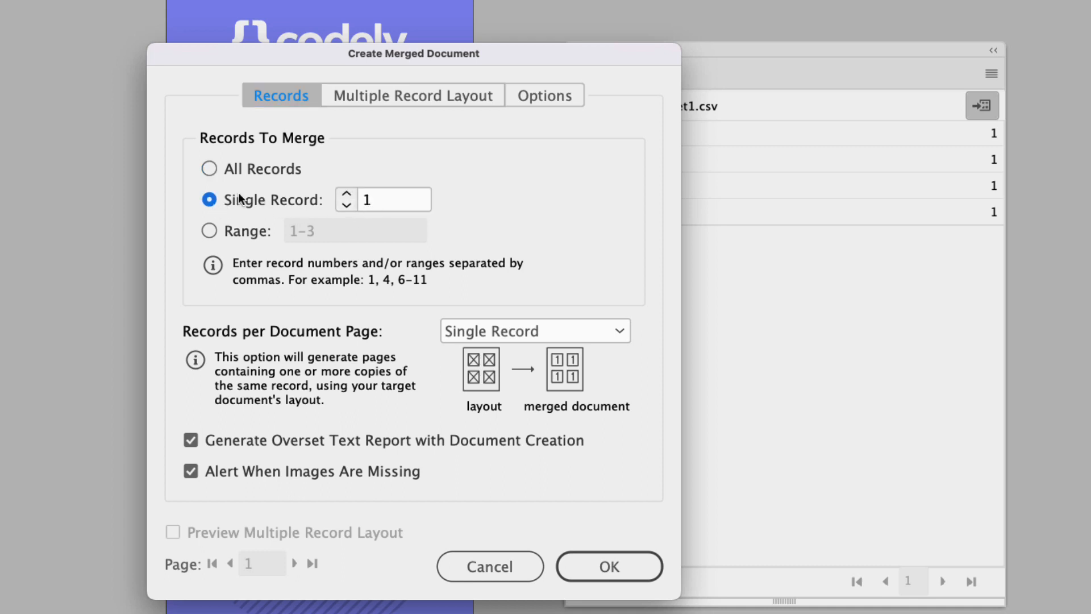
pyautogui.moveTo(209, 186)
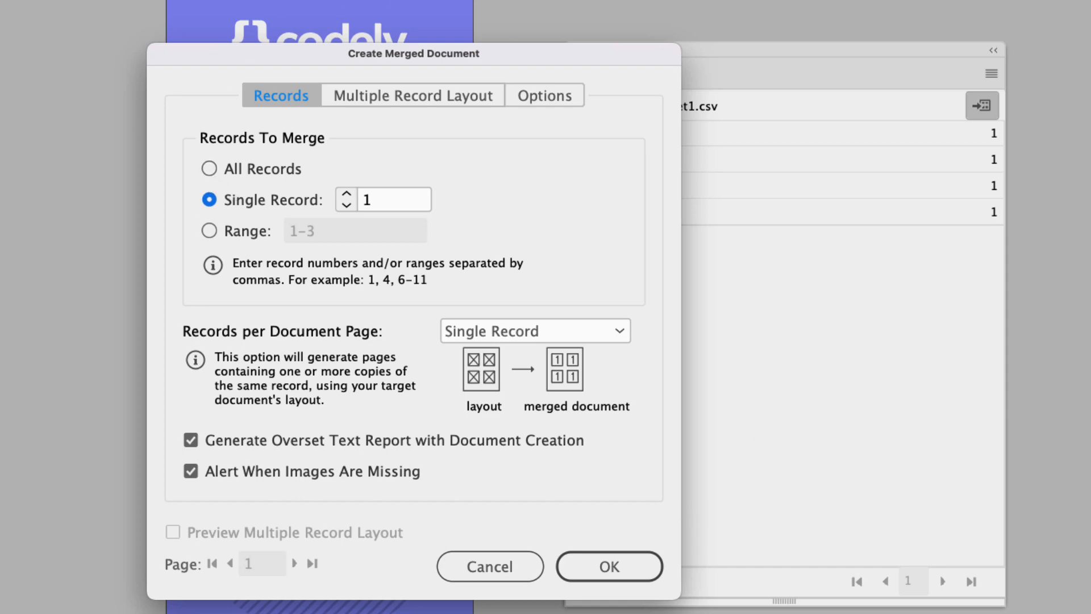
pyautogui.moveTo(267, 270)
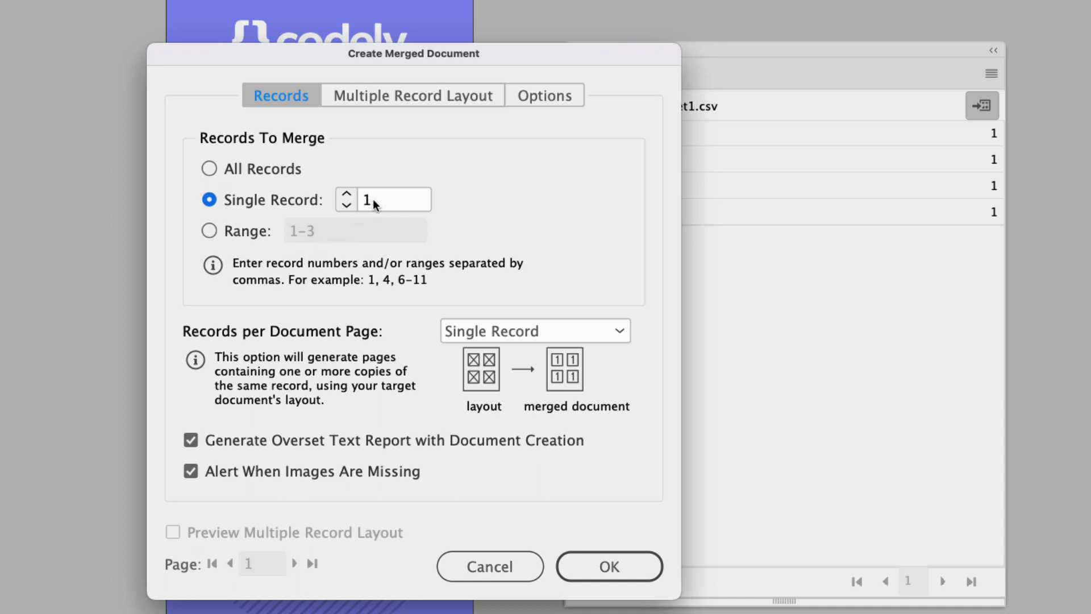
pyautogui.click(209, 168)
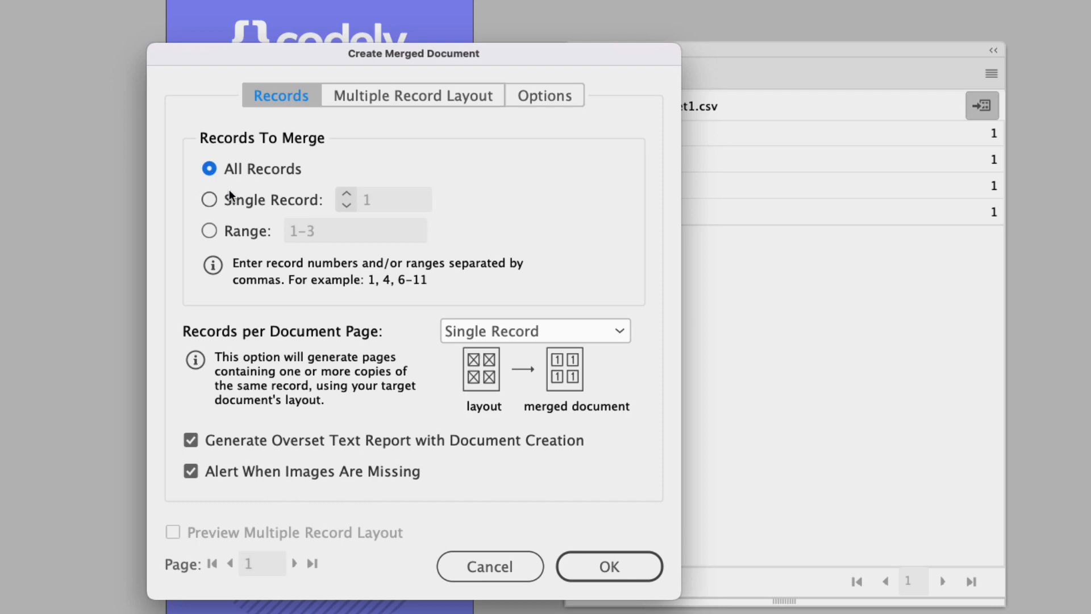
pyautogui.moveTo(498, 90)
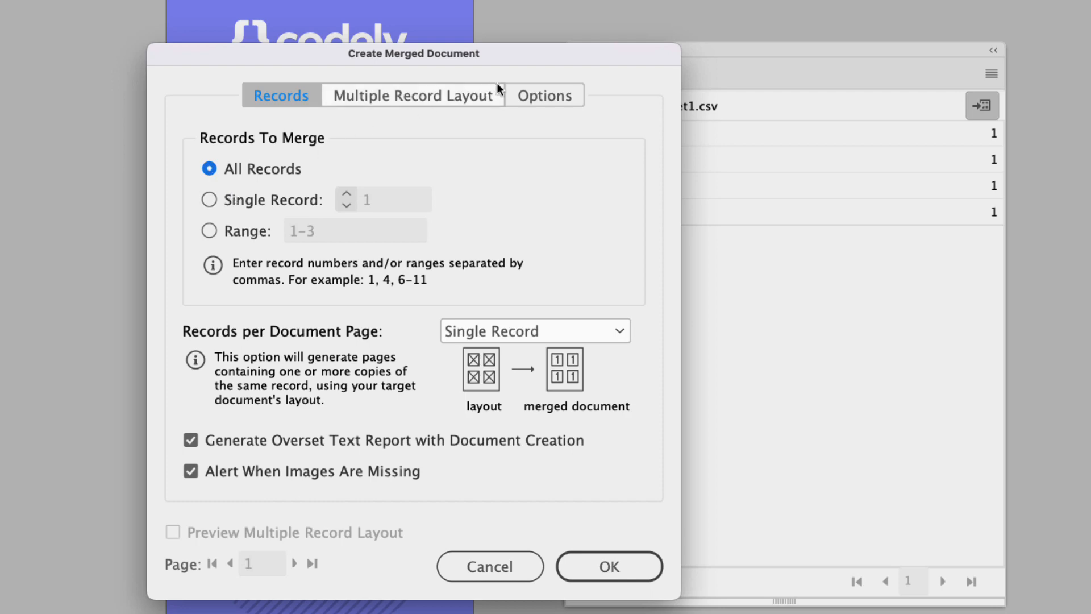
# Set merged images to Fill Frames Proportionally and centred, then generate the merged document
pyautogui.click(545, 95)
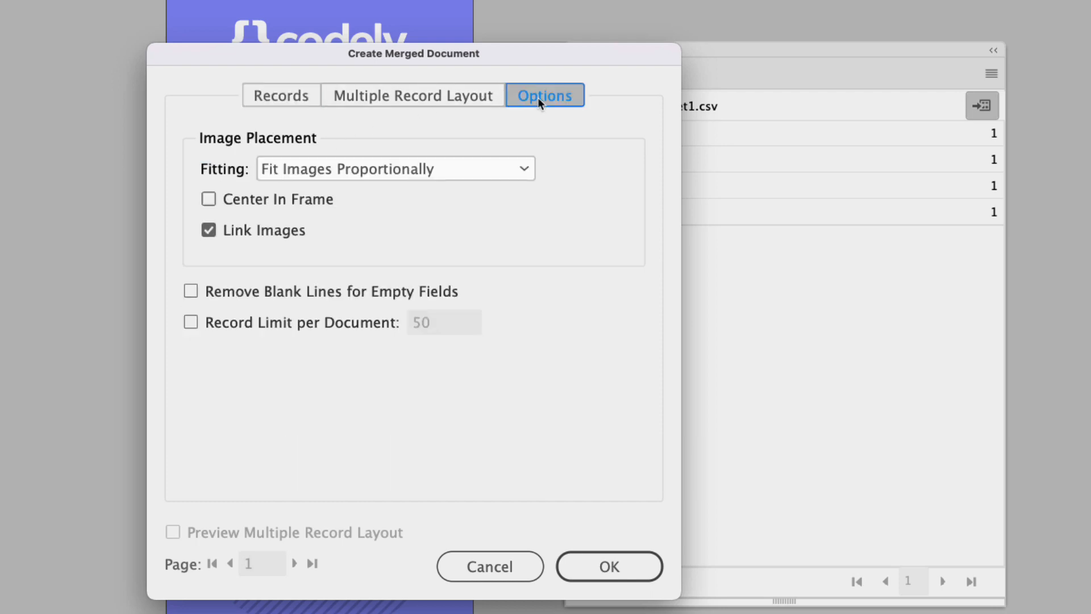
pyautogui.moveTo(464, 177)
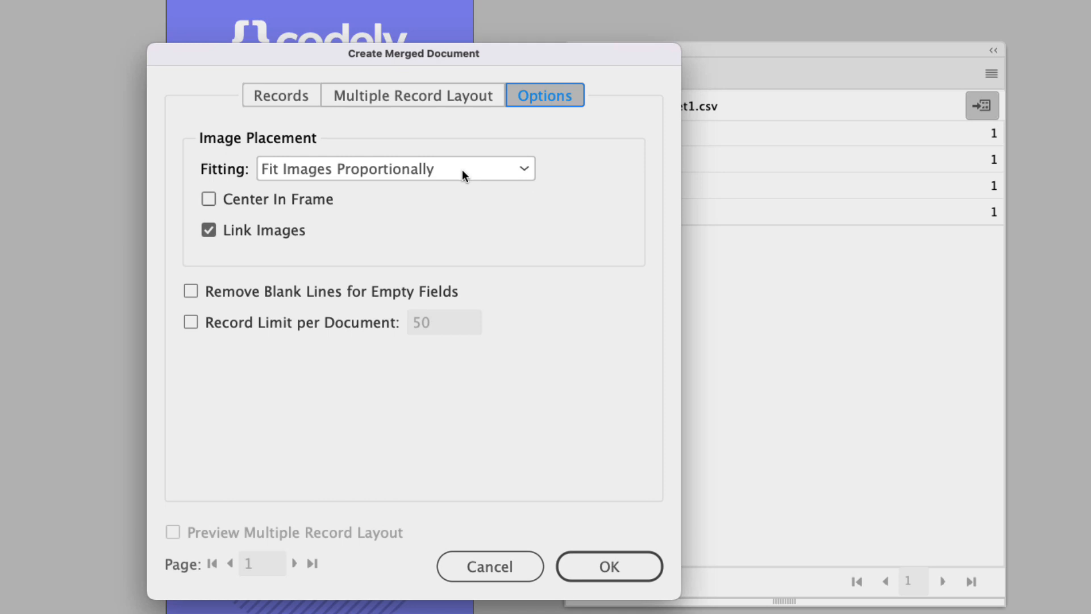
pyautogui.click(396, 168)
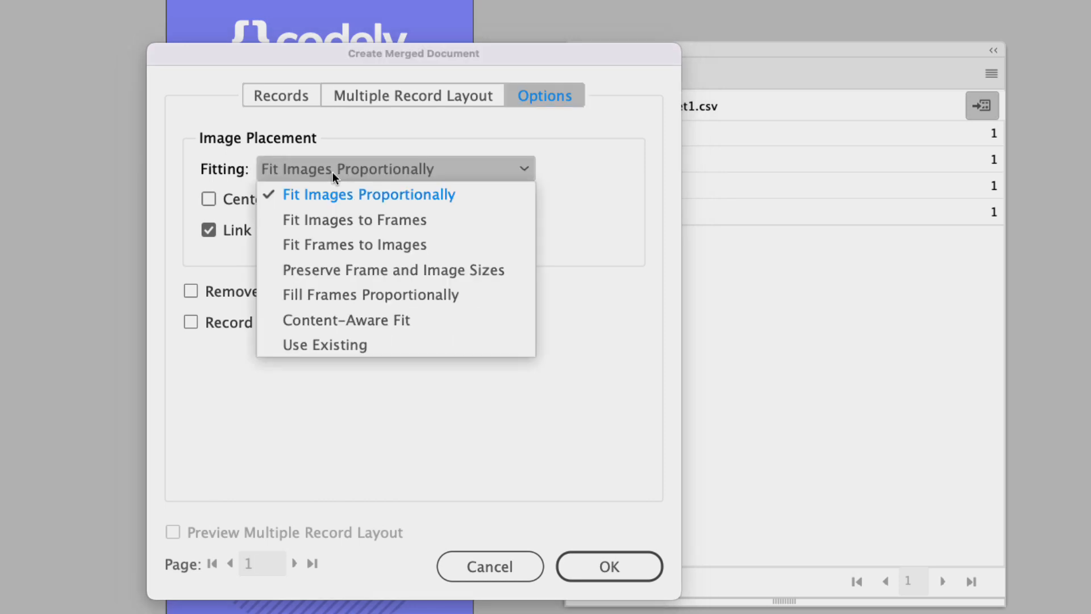
pyautogui.moveTo(410, 176)
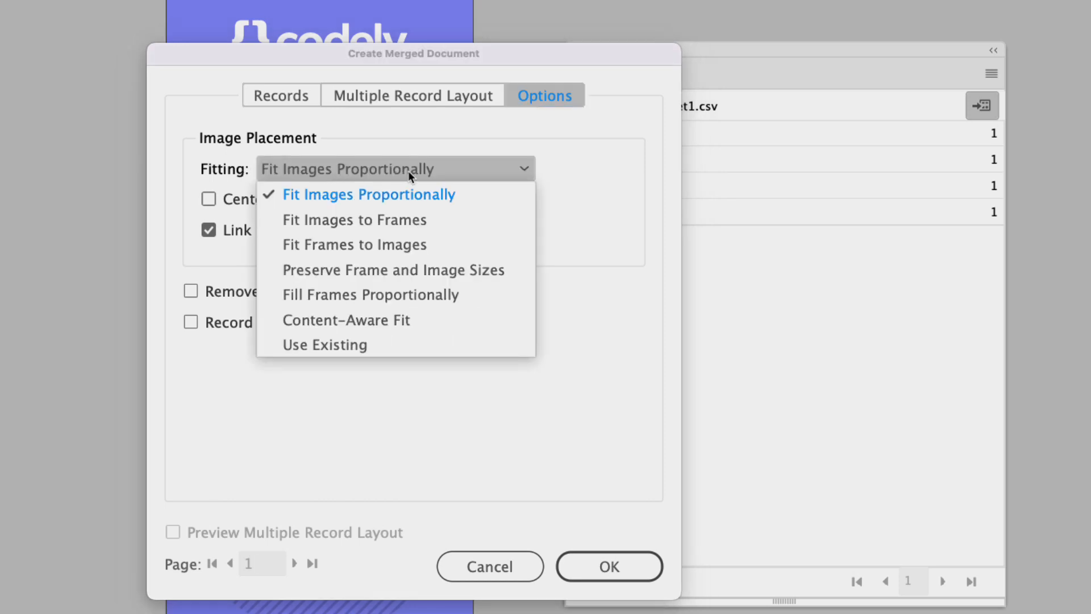
pyautogui.click(369, 294)
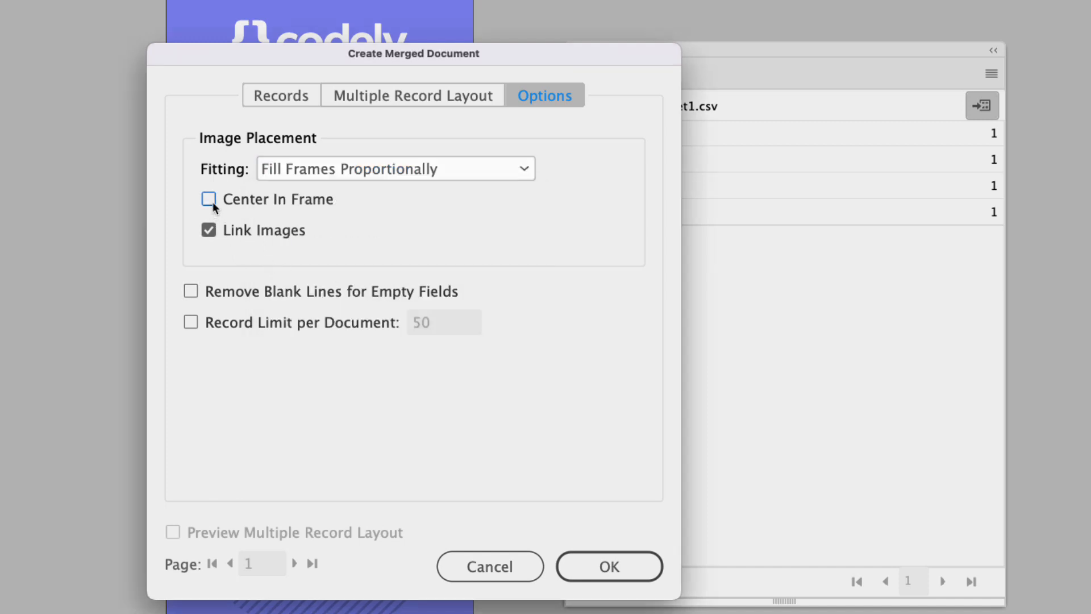
pyautogui.click(208, 199)
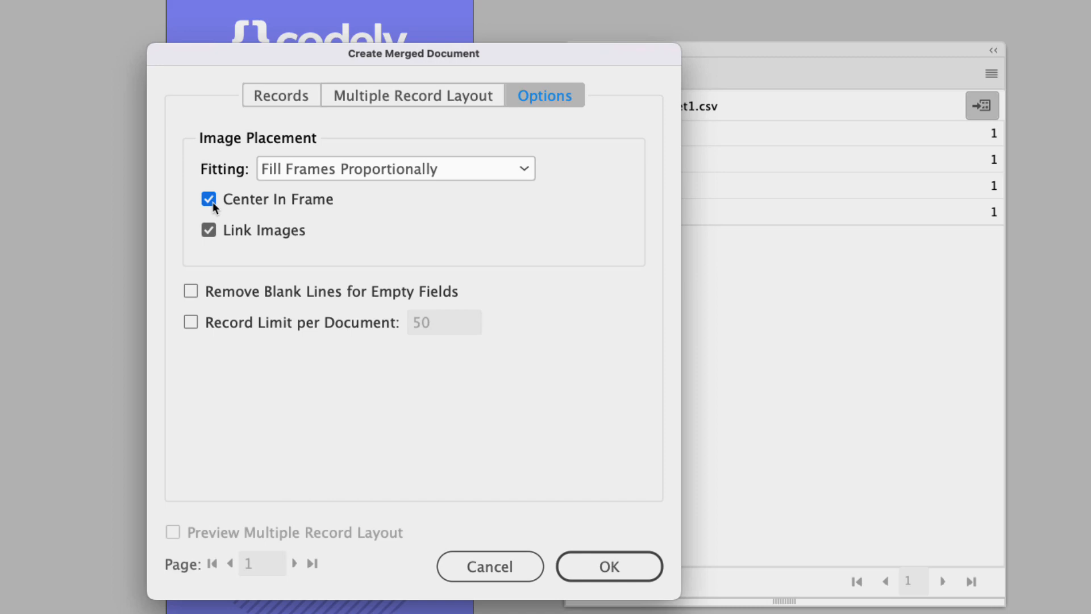
pyautogui.moveTo(248, 163)
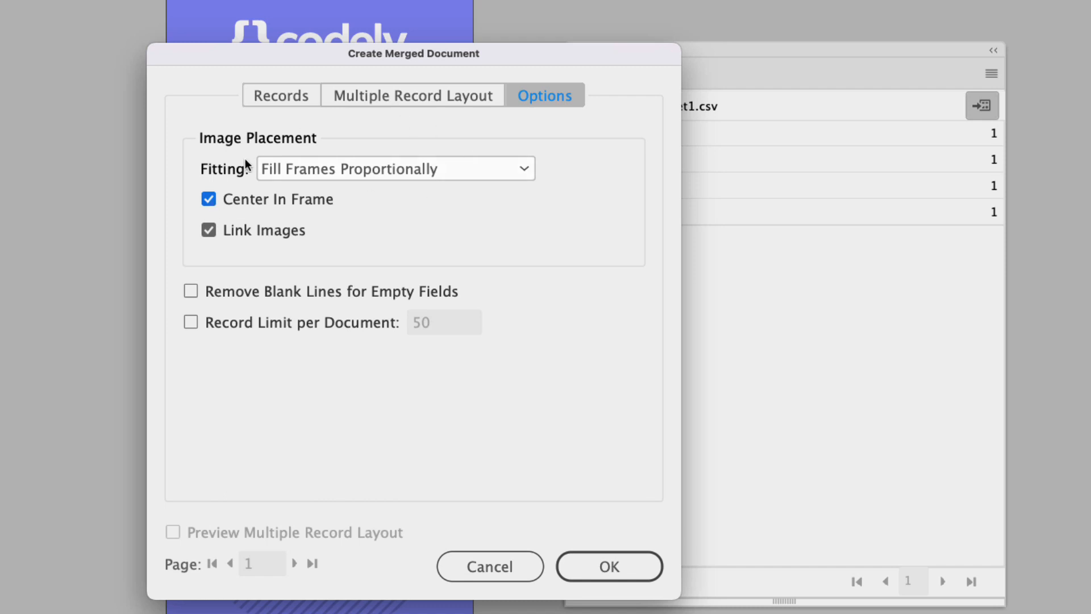
pyautogui.moveTo(391, 255)
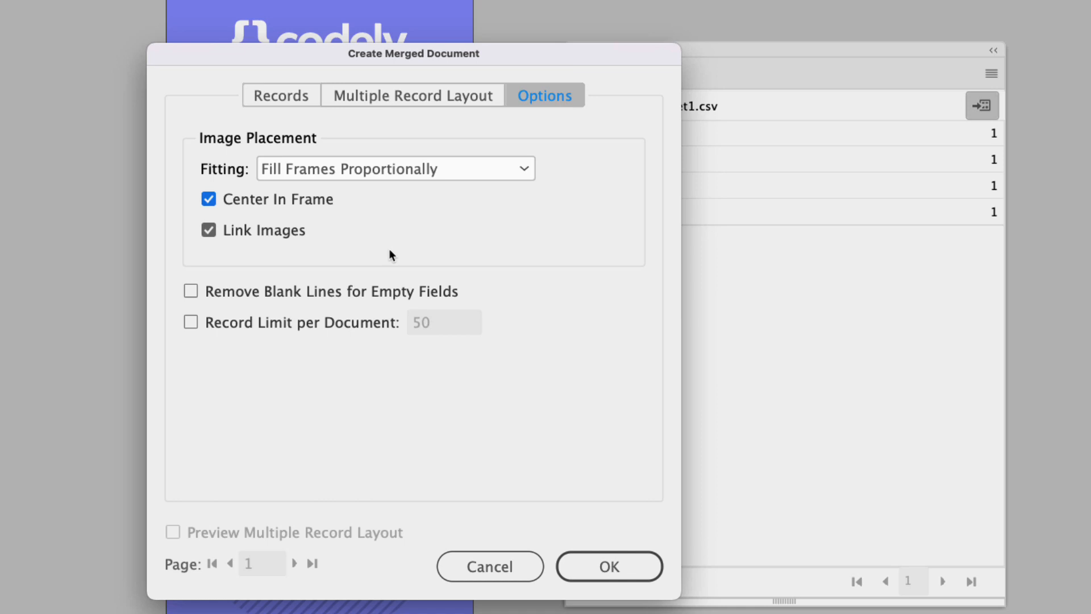
pyautogui.moveTo(375, 180)
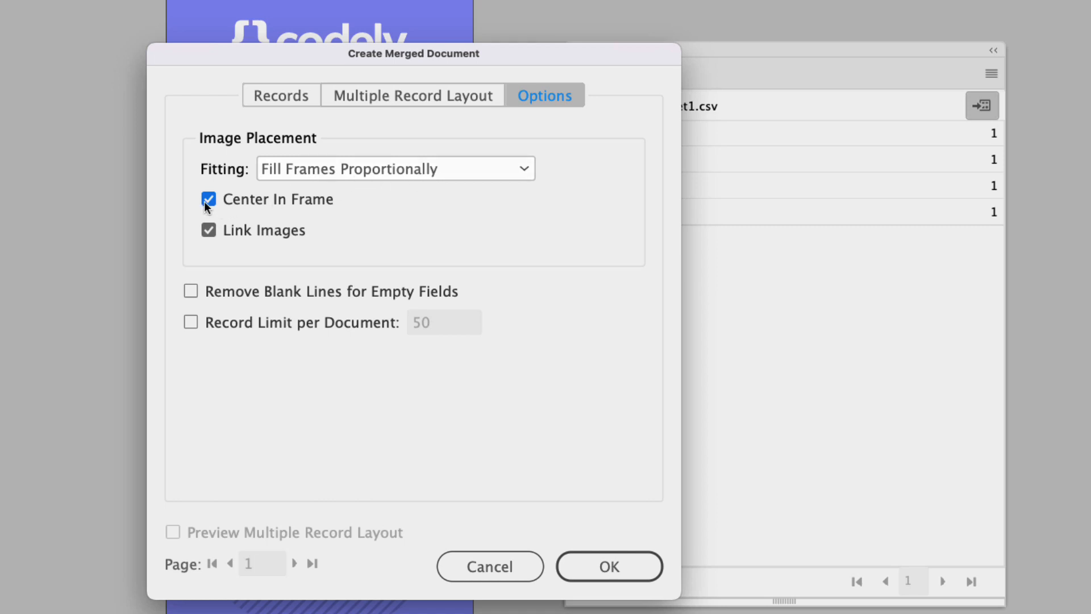
pyautogui.moveTo(300, 229)
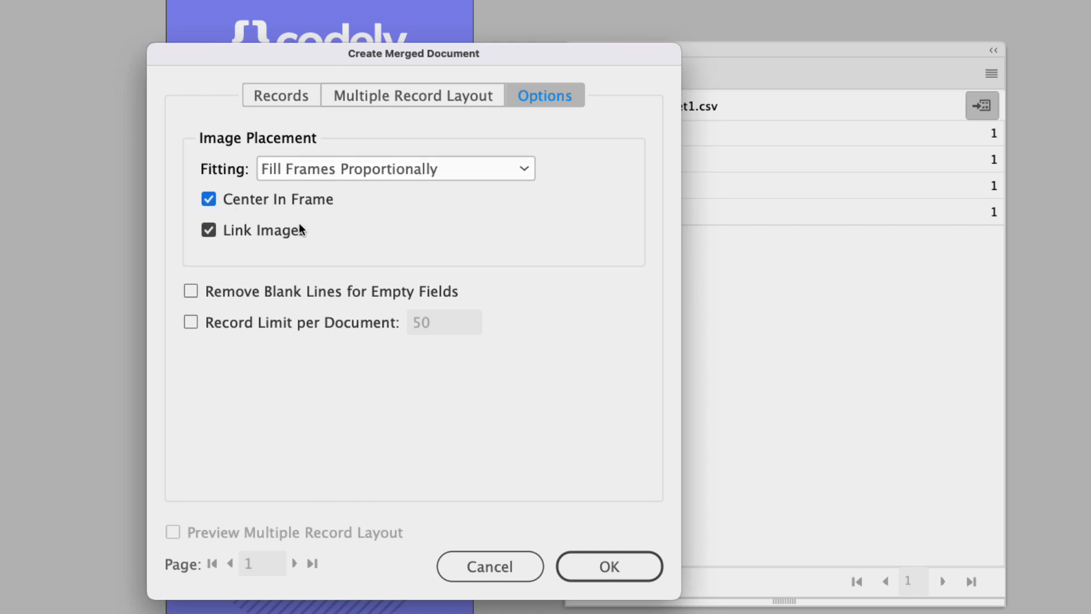
pyautogui.click(607, 566)
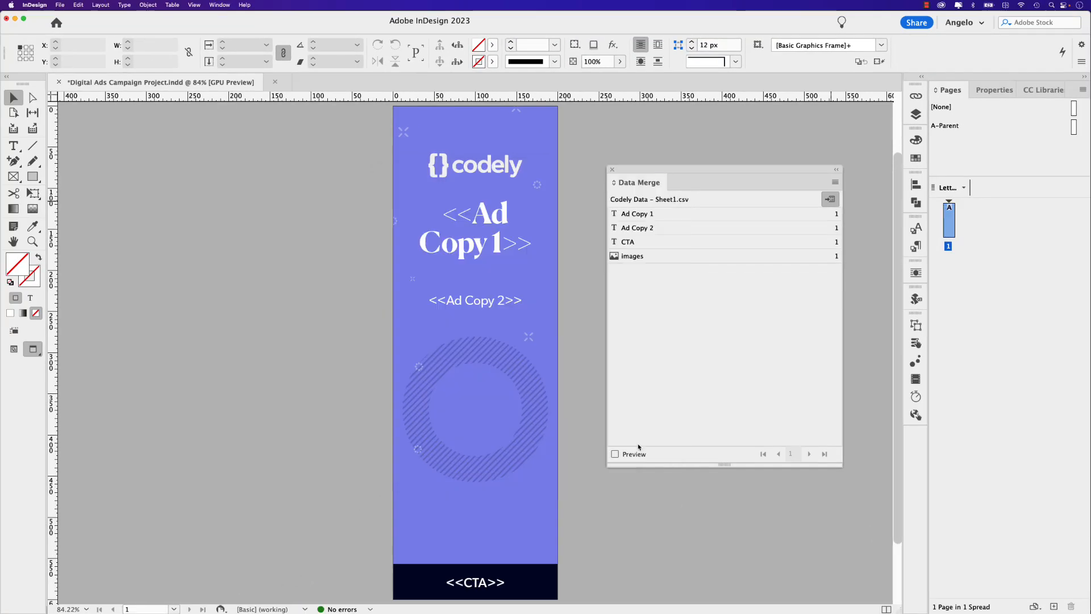
# Dismiss the overset text alert shown after merging
pyautogui.click(834, 182)
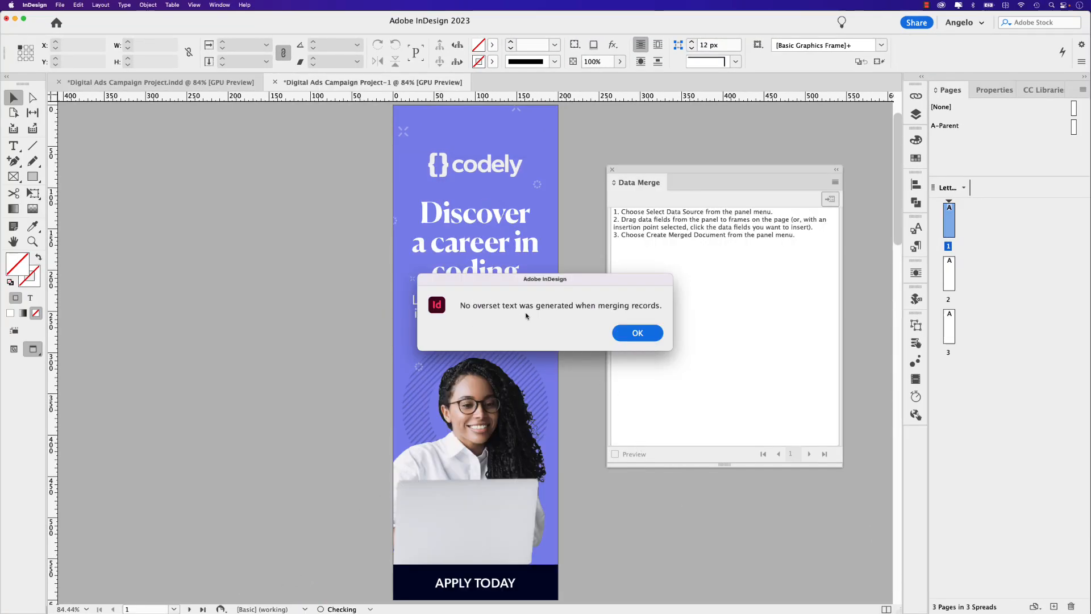
pyautogui.moveTo(517, 313)
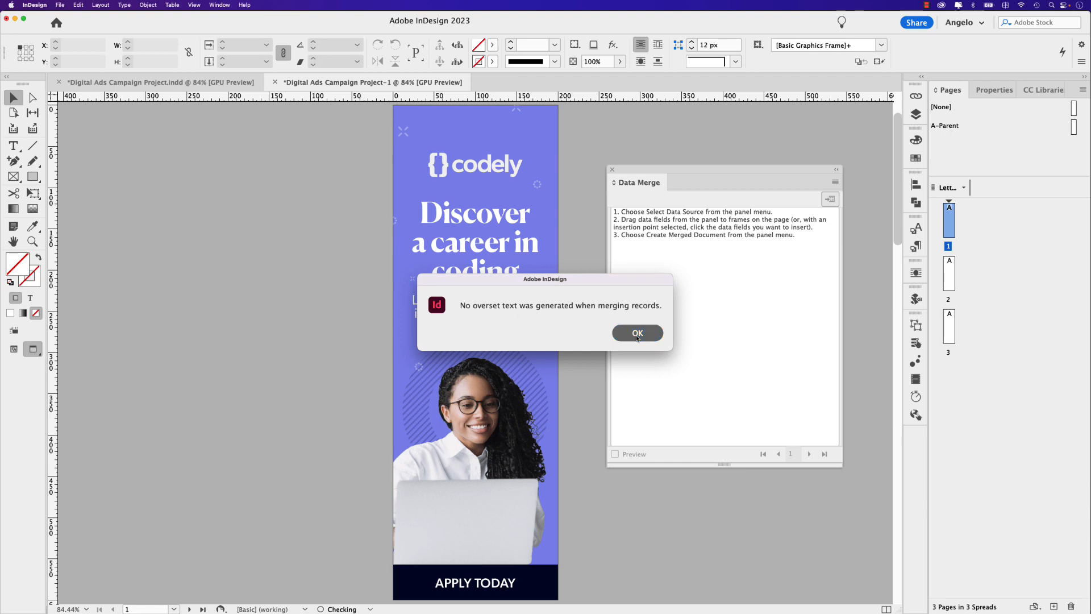
pyautogui.click(637, 332)
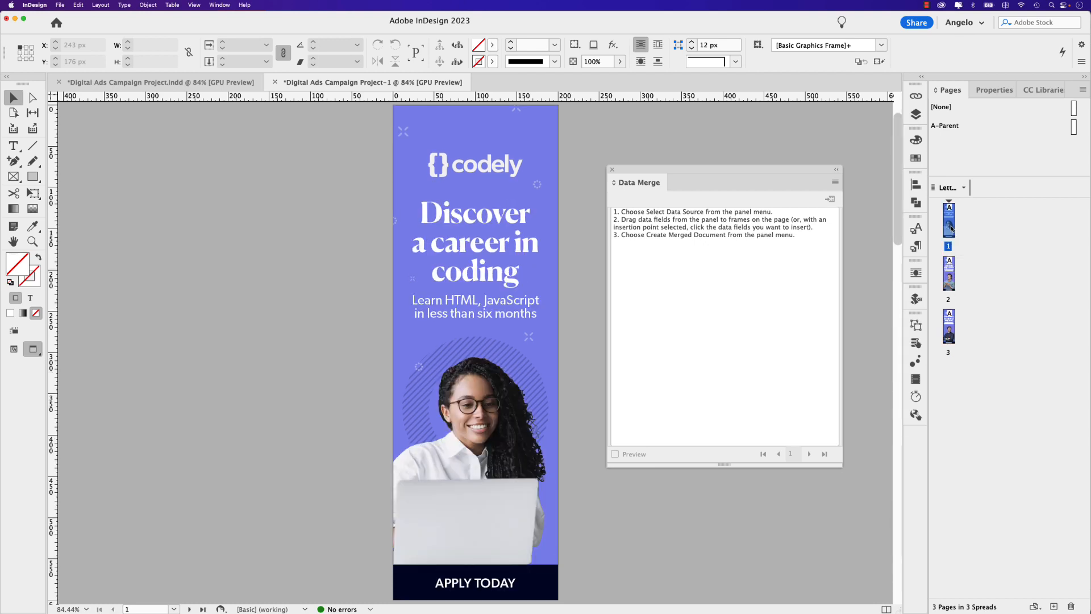
pyautogui.moveTo(948, 245)
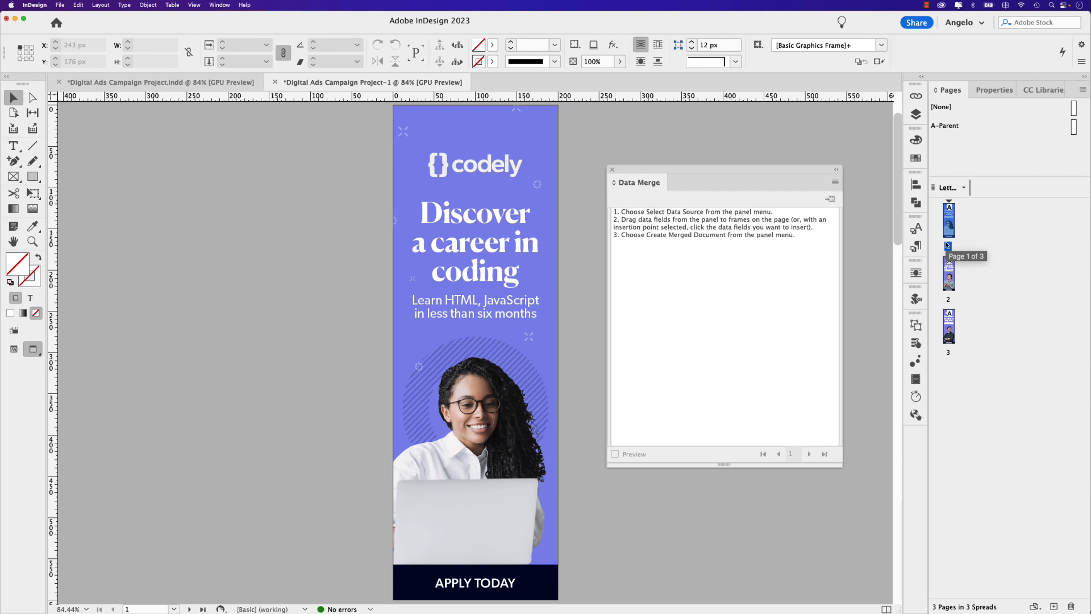
pyautogui.moveTo(830, 269)
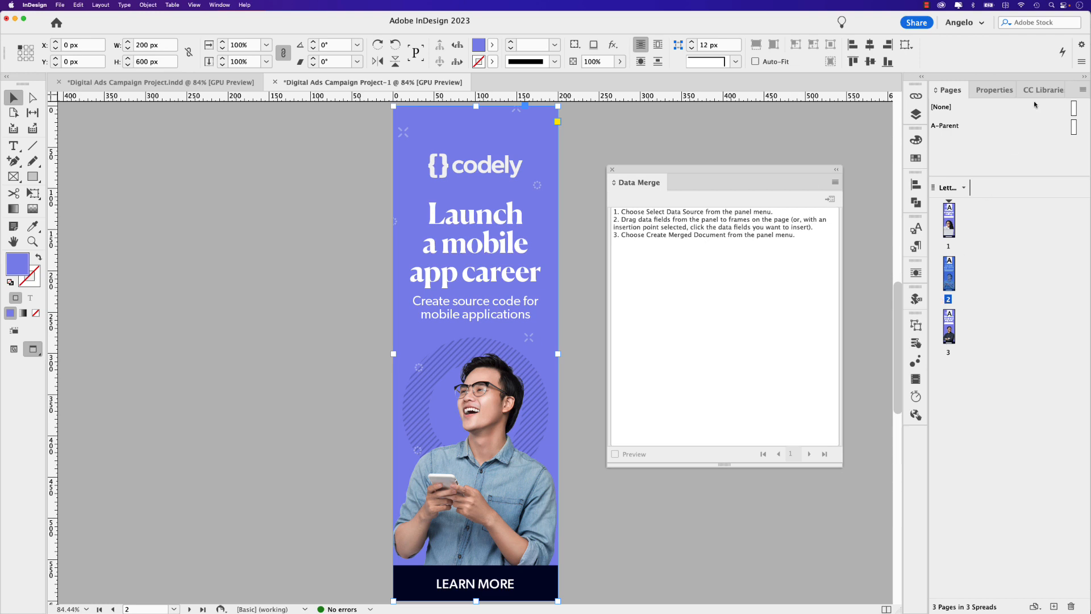
# Apply the blue library swatch to ad 2's background and green to ad 3's
pyautogui.click(1043, 89)
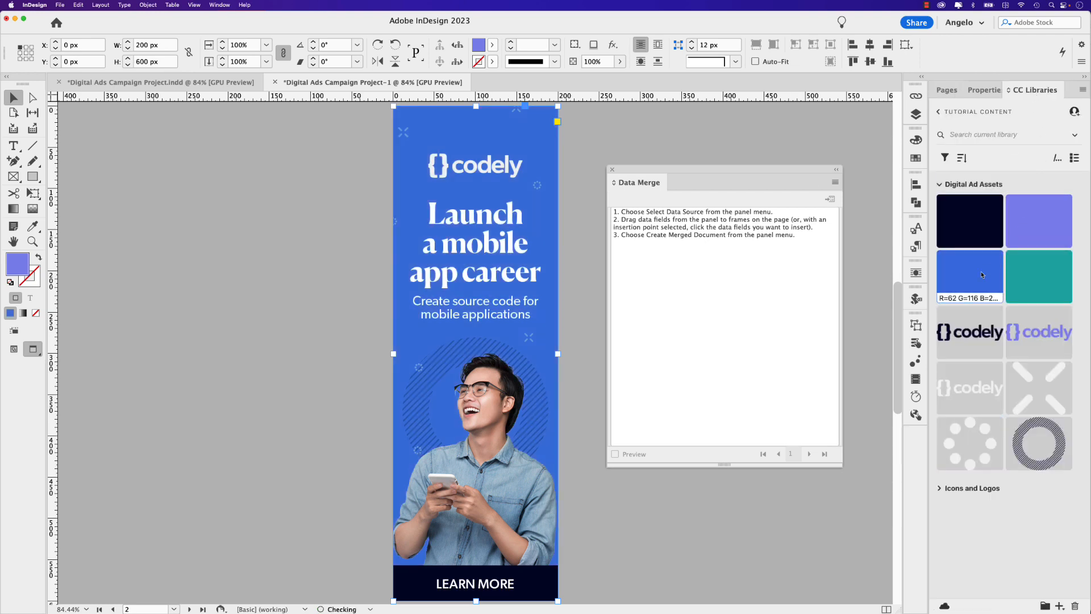
pyautogui.click(946, 90)
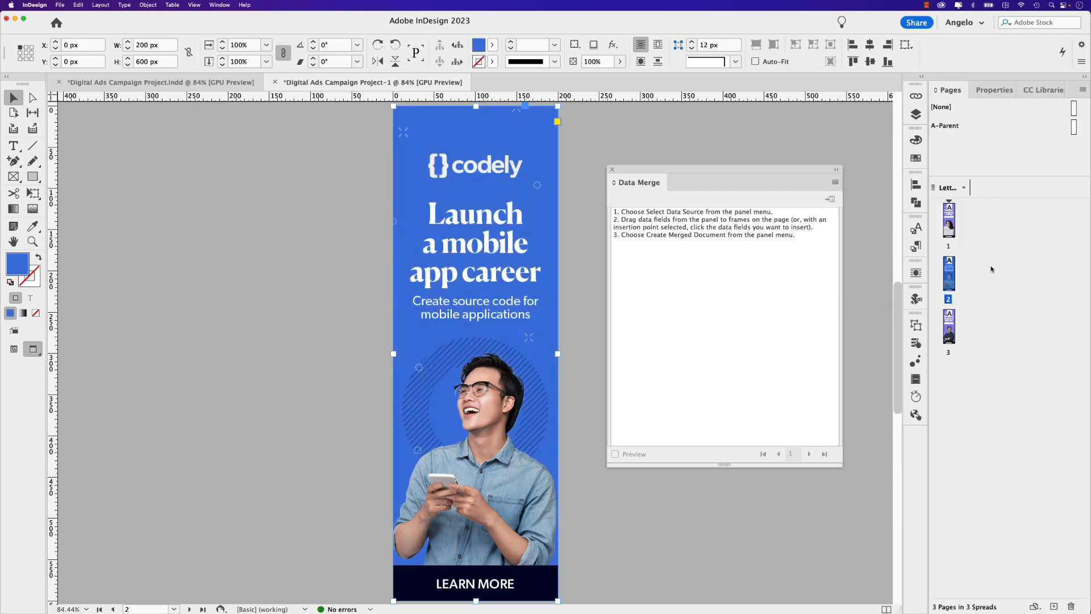
pyautogui.click(1036, 90)
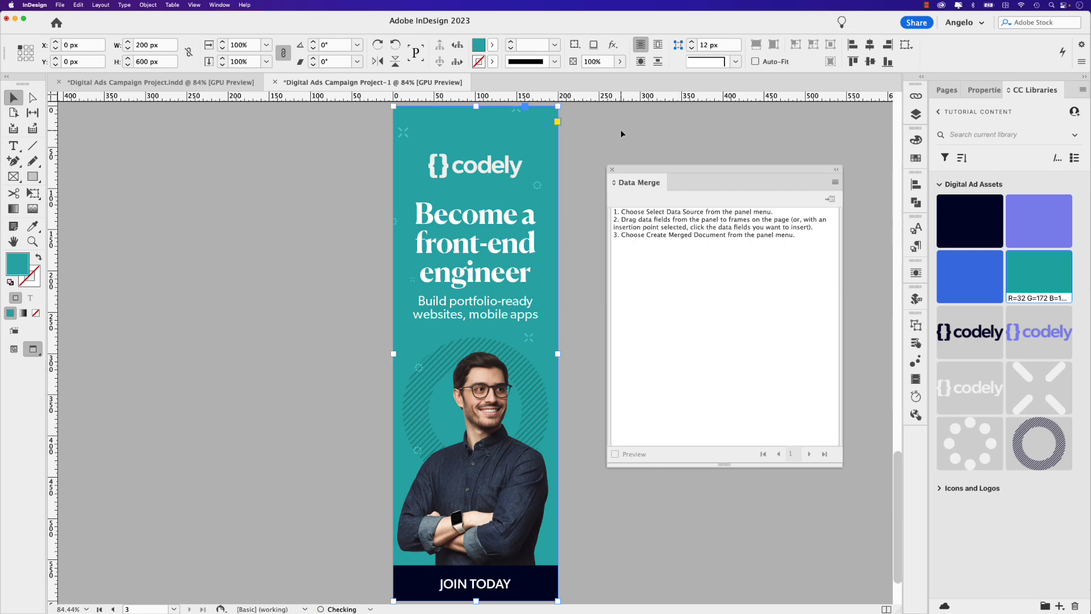
pyautogui.click(946, 90)
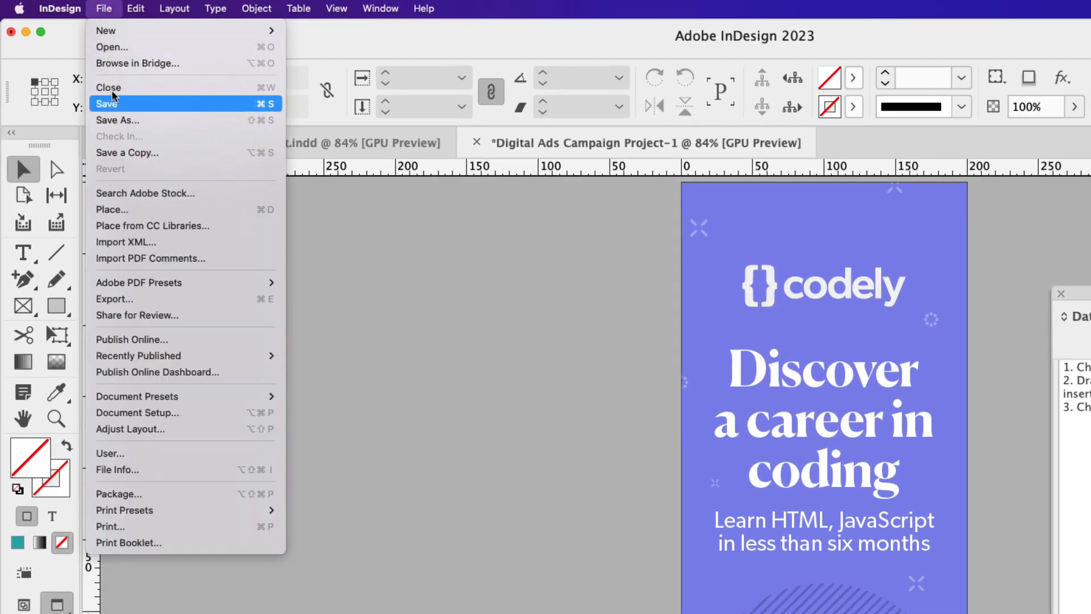
# Export all pages as PNG into Digital Ad Images with Maximum image quality
pyautogui.click(115, 298)
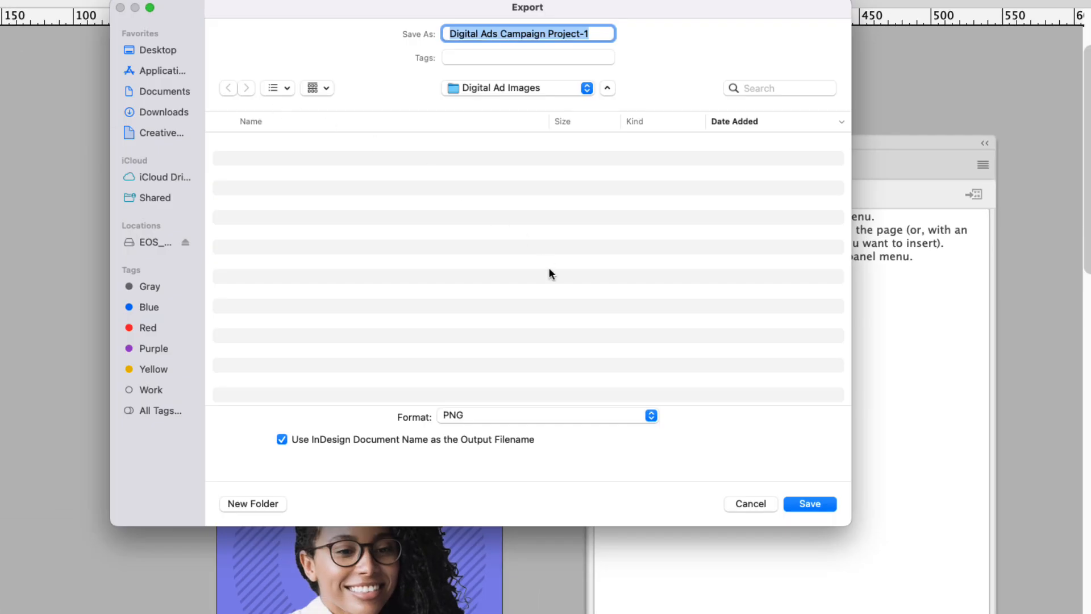
pyautogui.moveTo(529, 117)
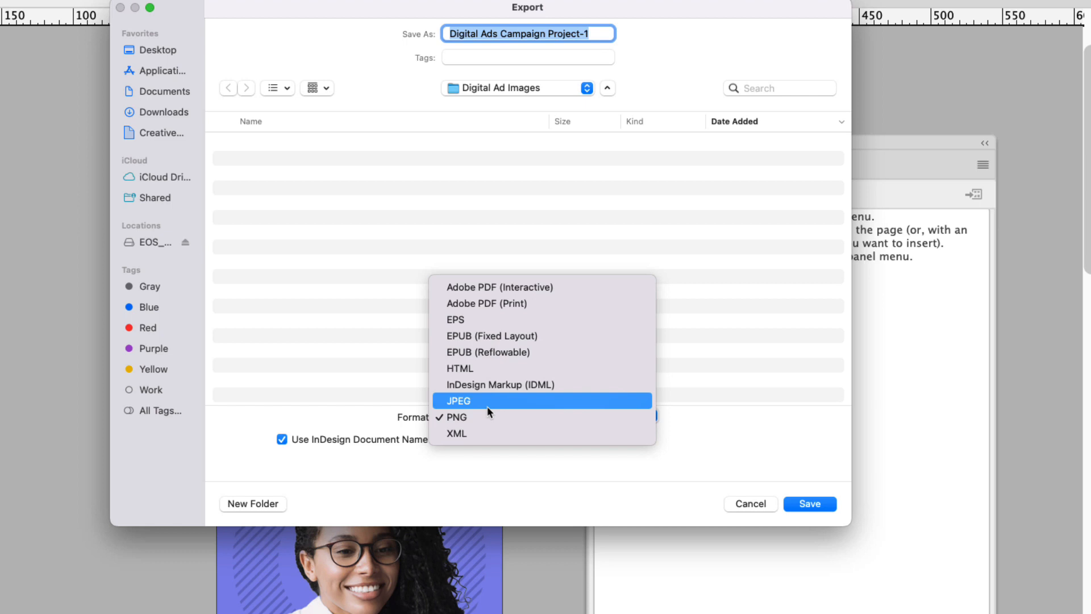
pyautogui.moveTo(490, 417)
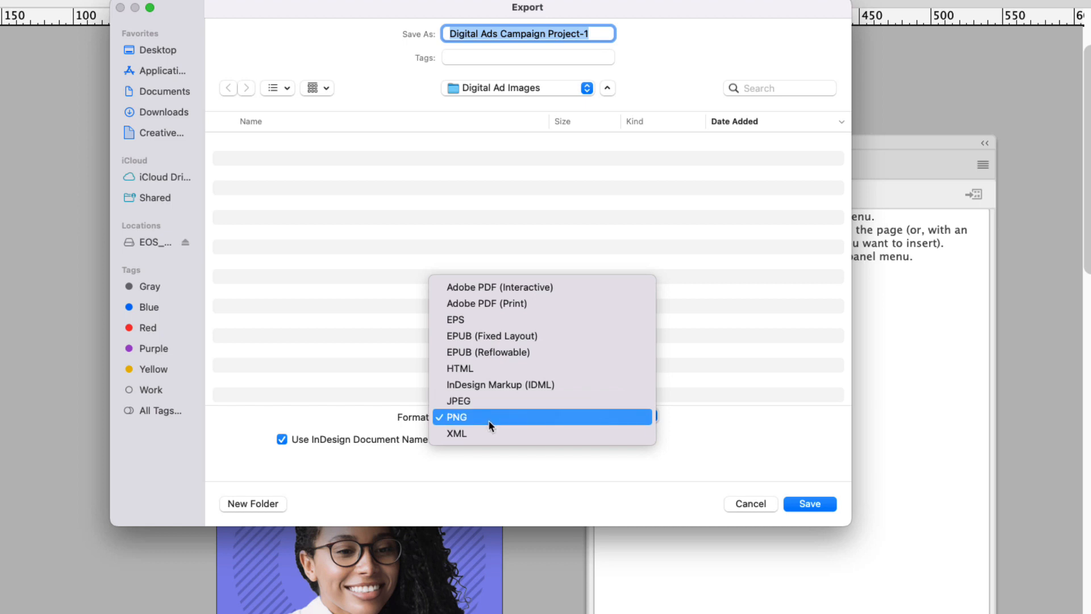
pyautogui.click(809, 503)
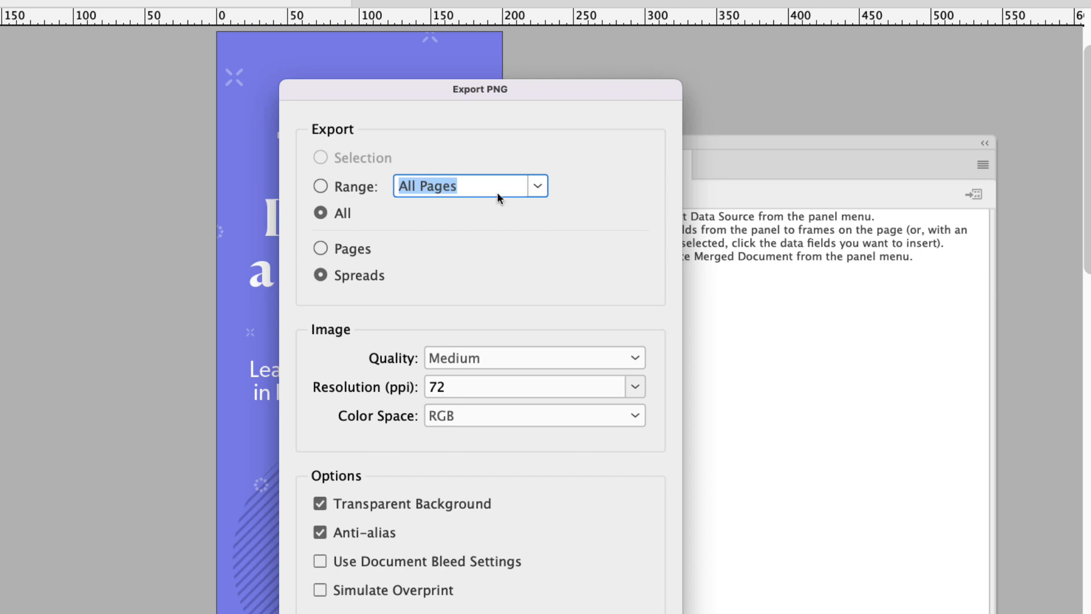
pyautogui.click(533, 358)
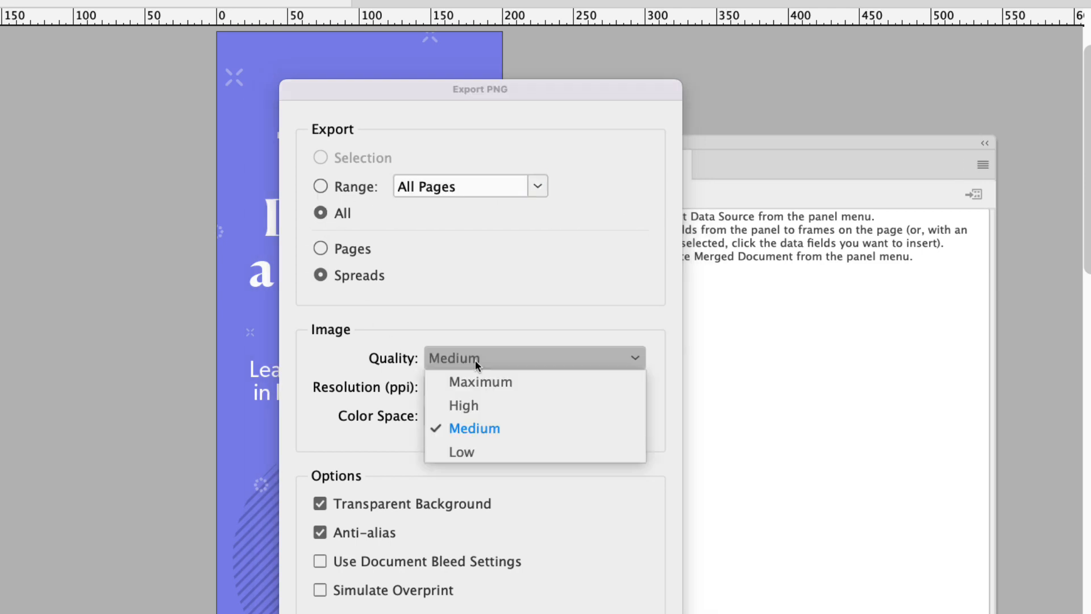
pyautogui.click(480, 381)
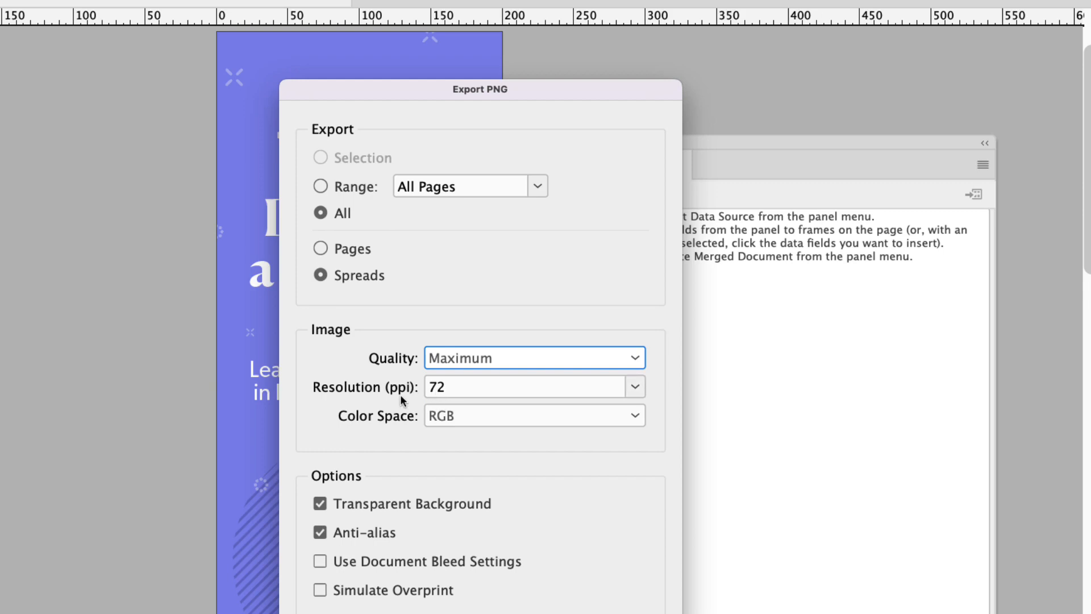
pyautogui.moveTo(602, 608)
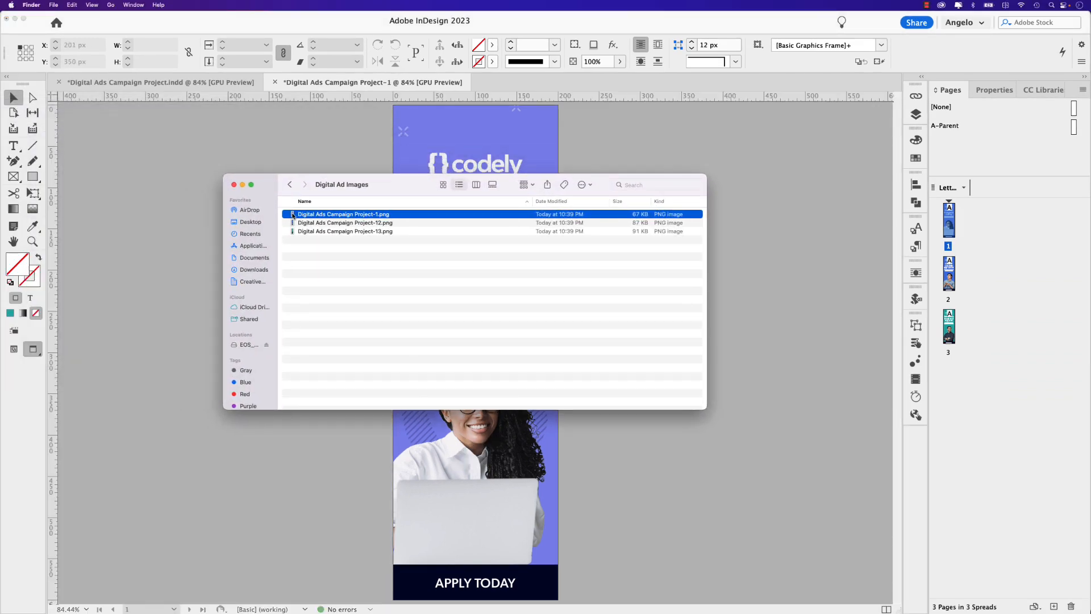
# Preview Digital Ads Campaign Project-12.png, the blue 'Launch a mobile app career' ad, in Quick Look
pyautogui.click(345, 222)
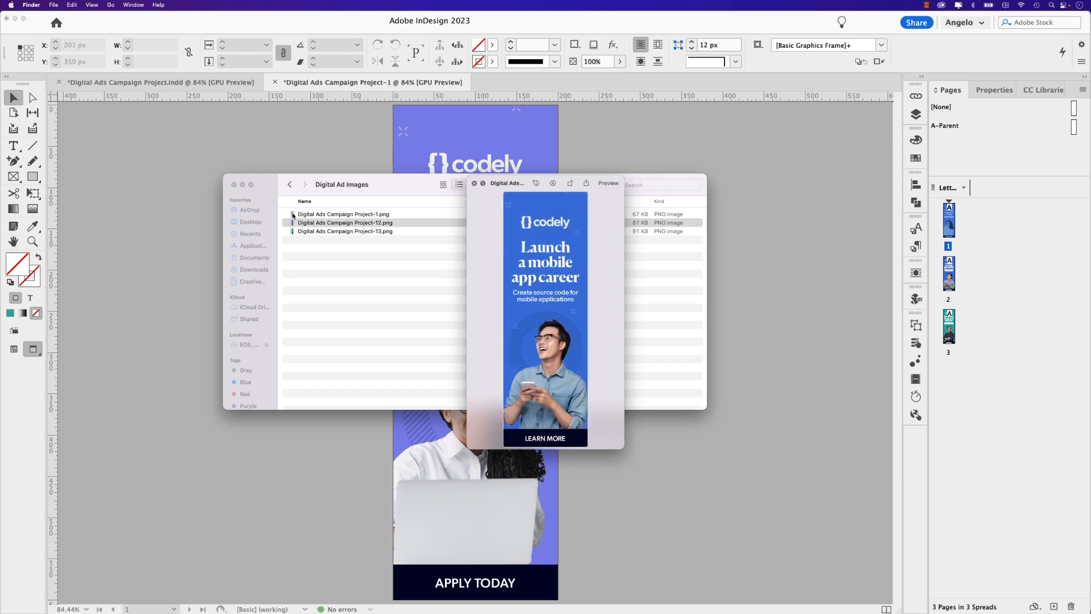